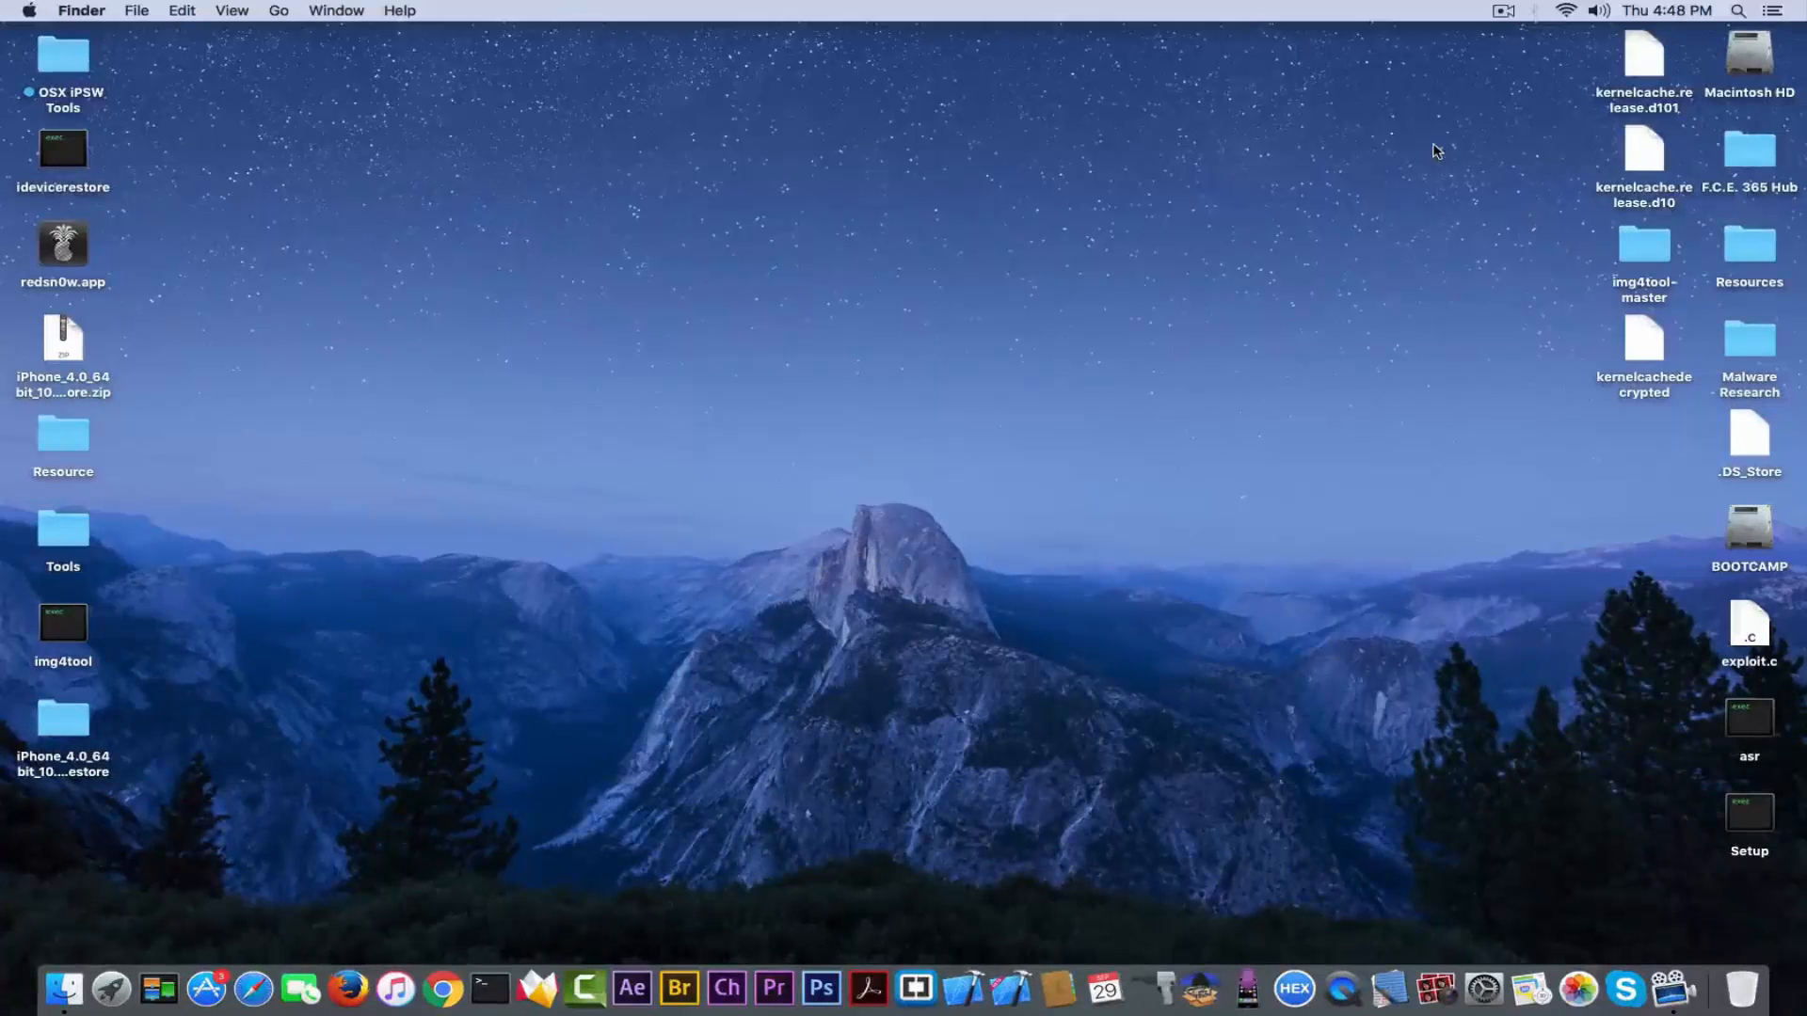
- Inspect the restore zip archive's options and select the extracted Restore folder
left_click(62, 346)
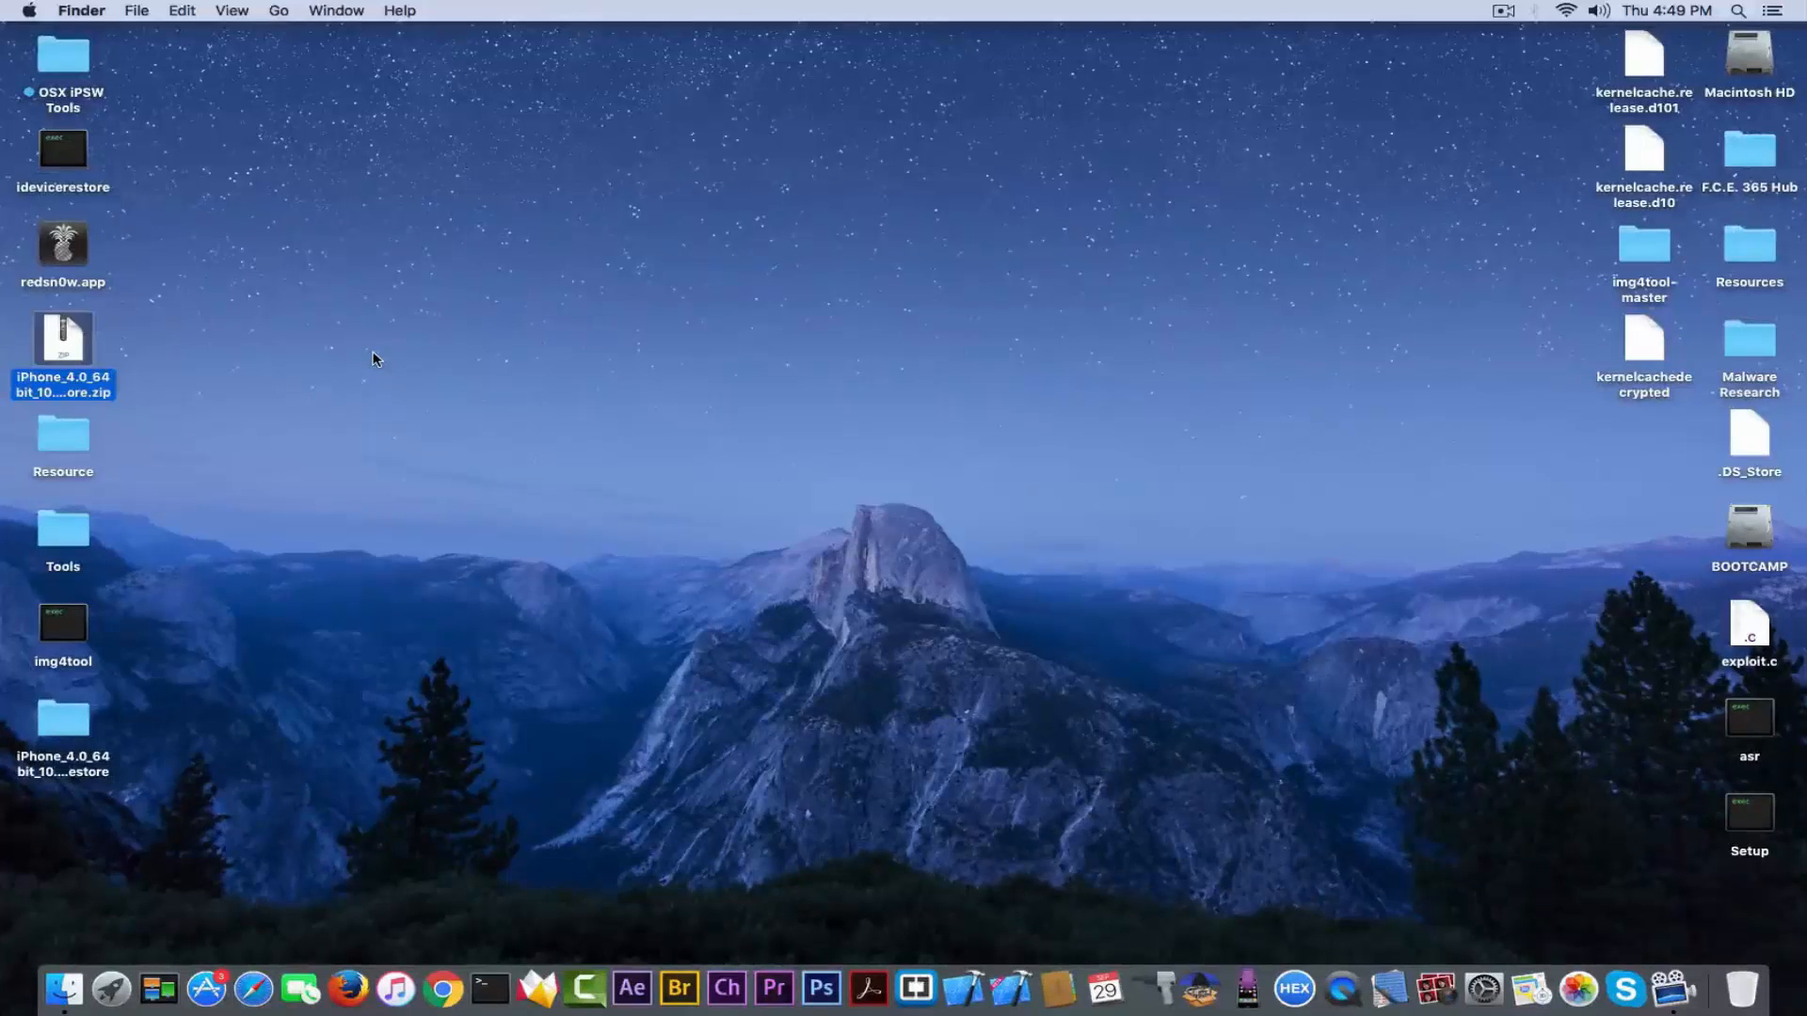
mouse_move(63, 332)
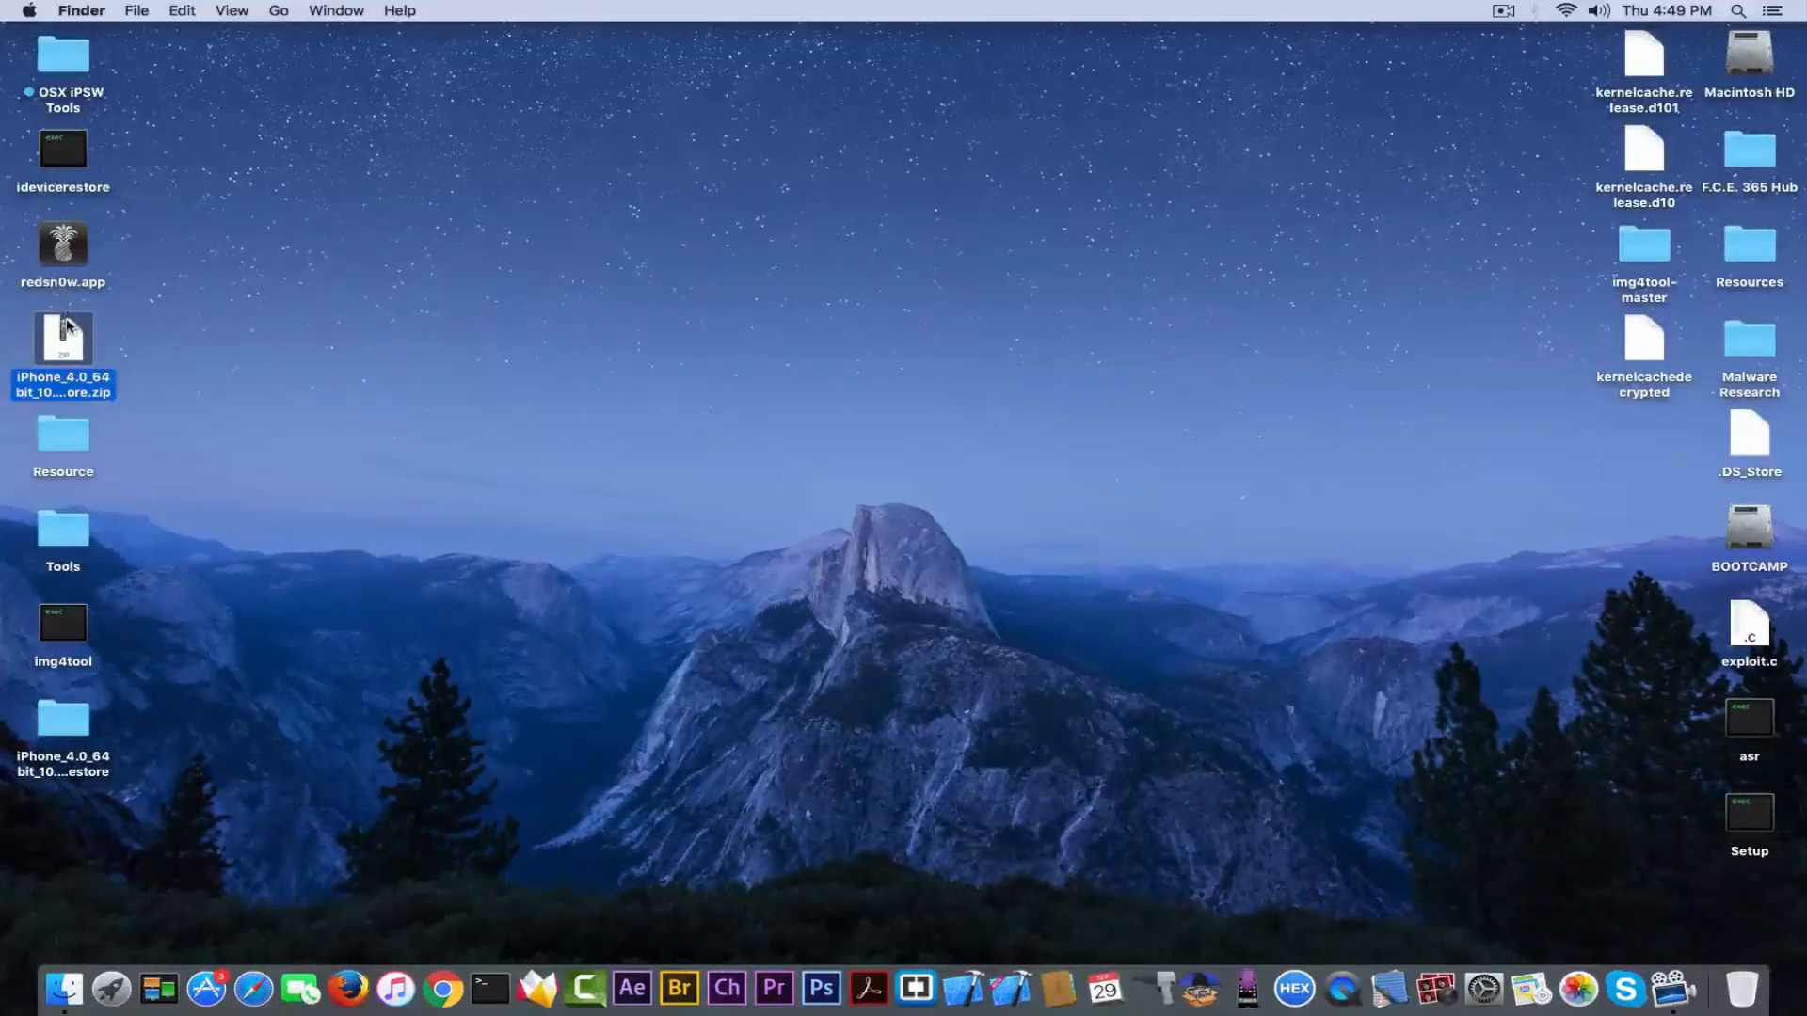
right_click(62, 338)
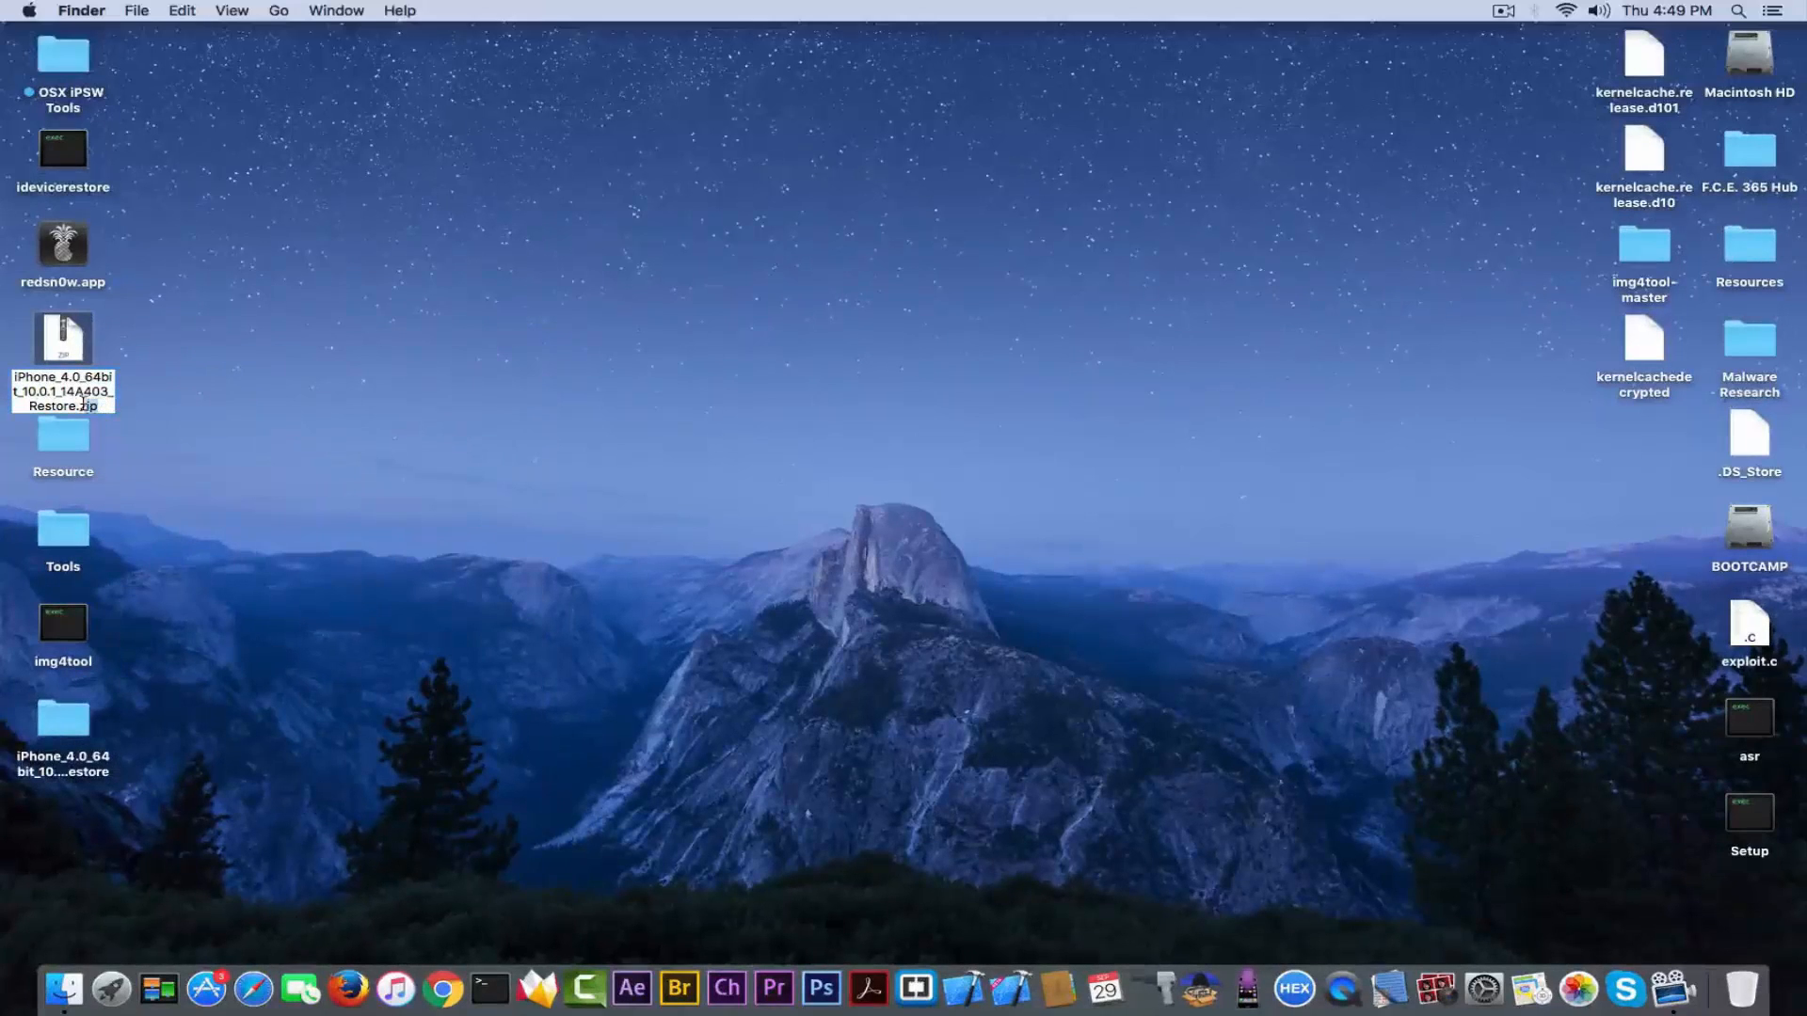
left_click(62, 338)
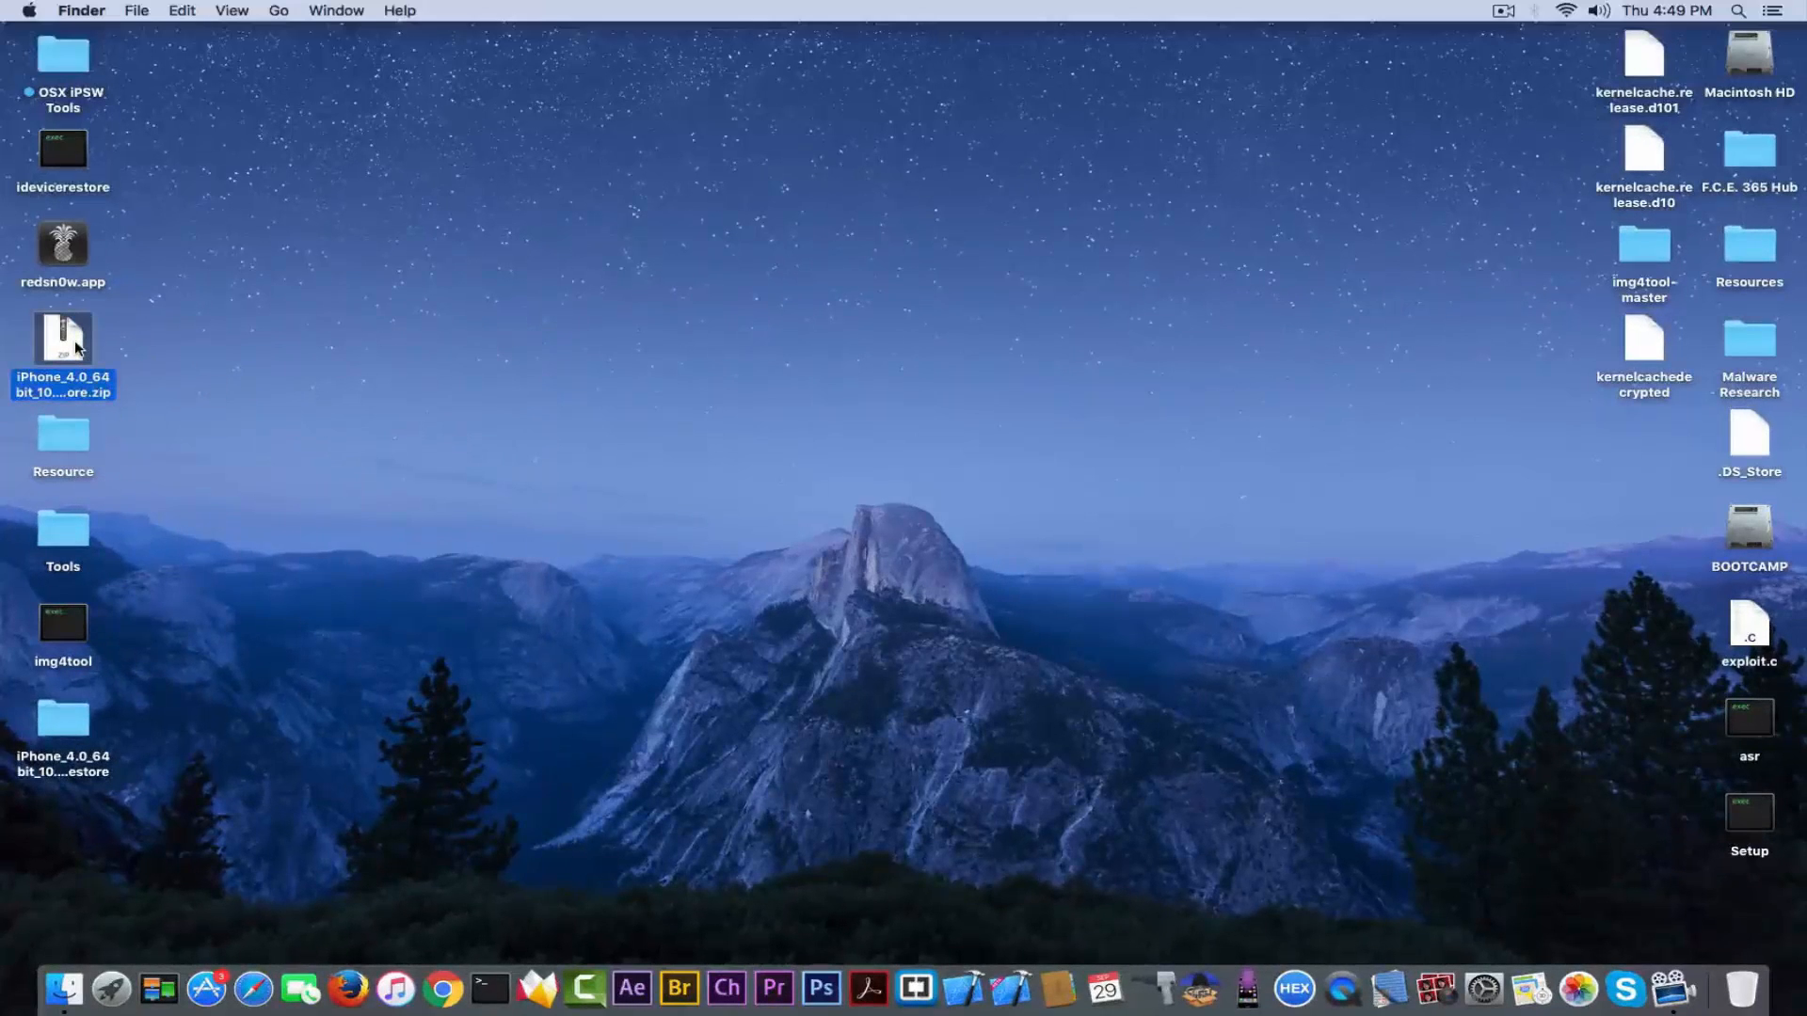
left_click(62, 720)
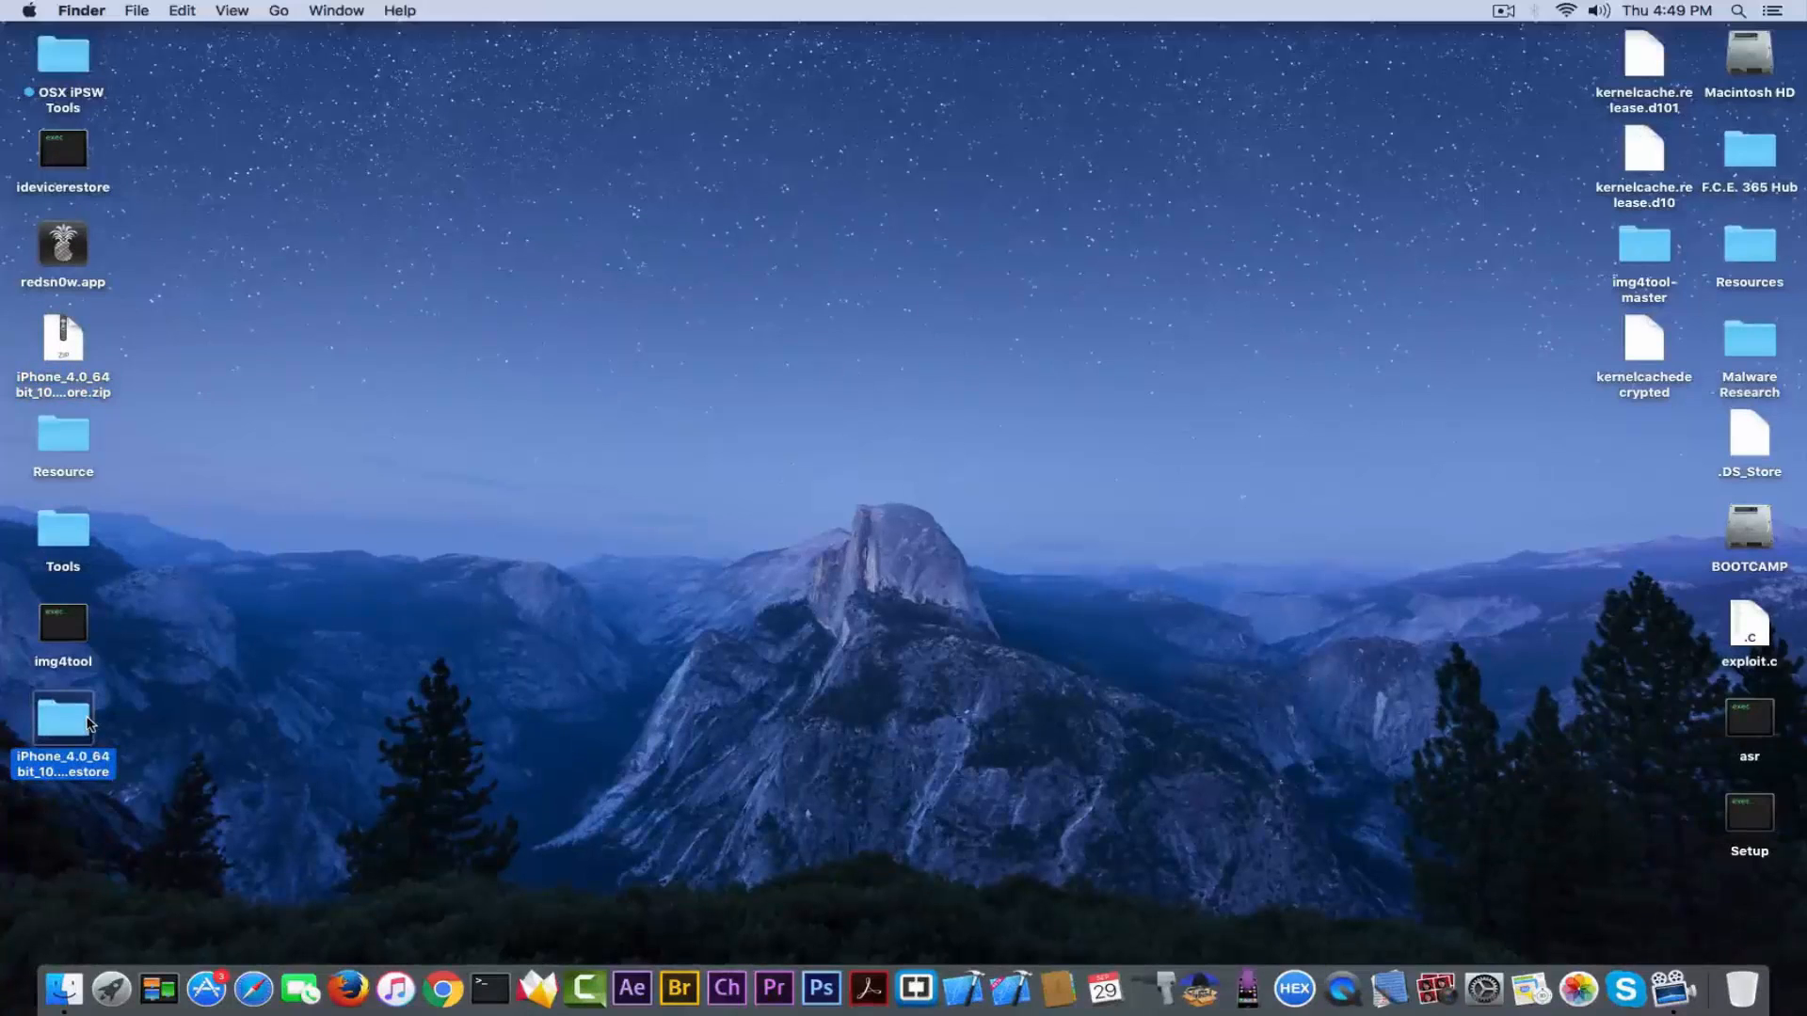
- Open the Restore folder in list view and select the 2.19 GB 058-41234-210.dmg
double_click(62, 718)
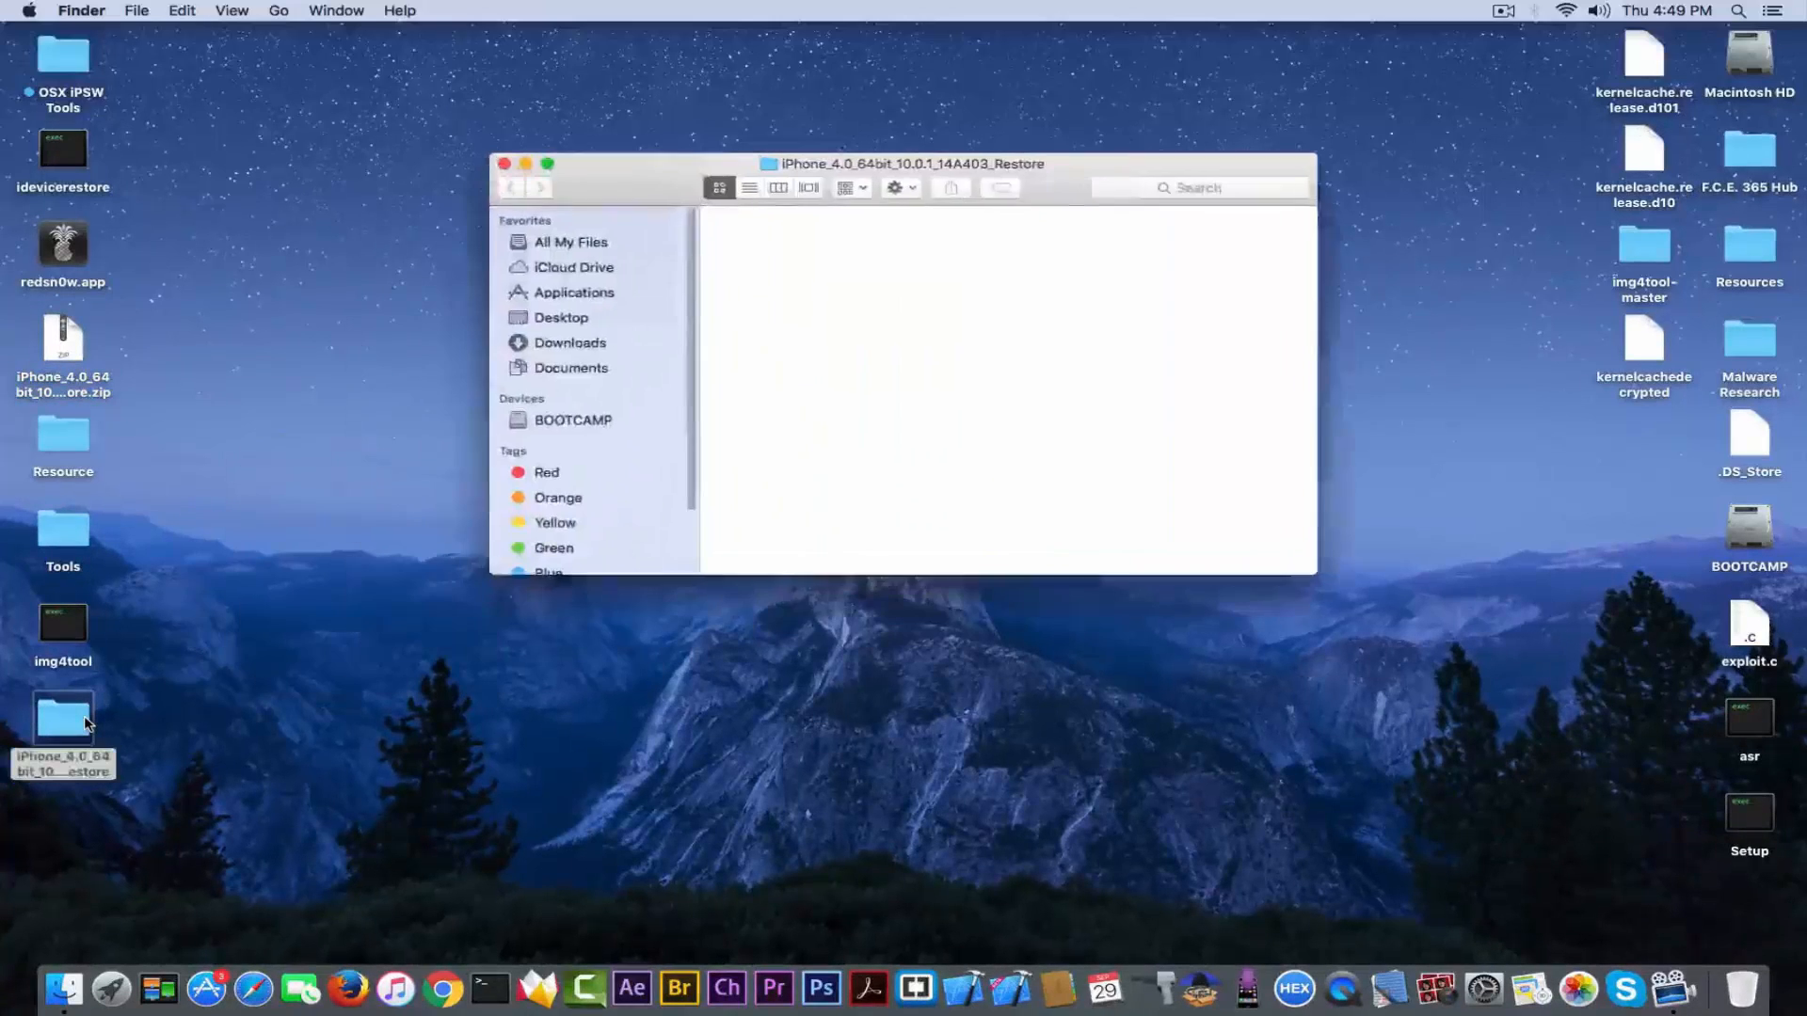
left_click(748, 188)
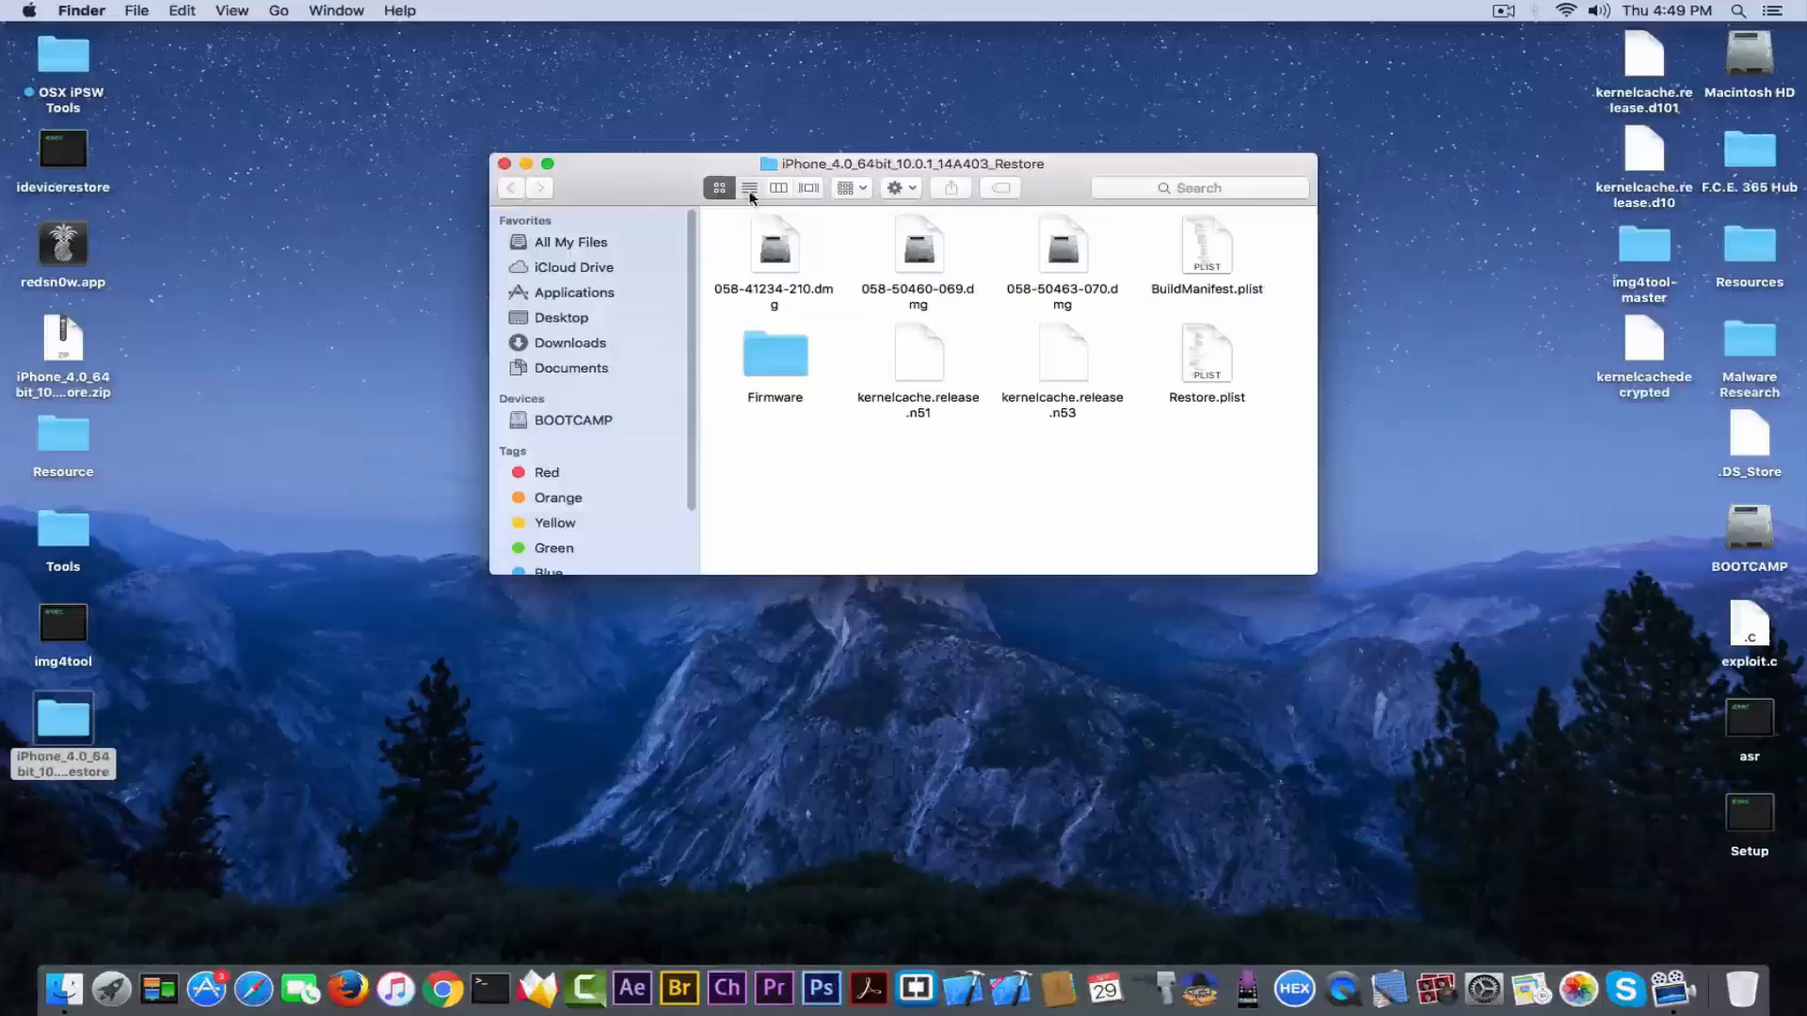
left_click(748, 188)
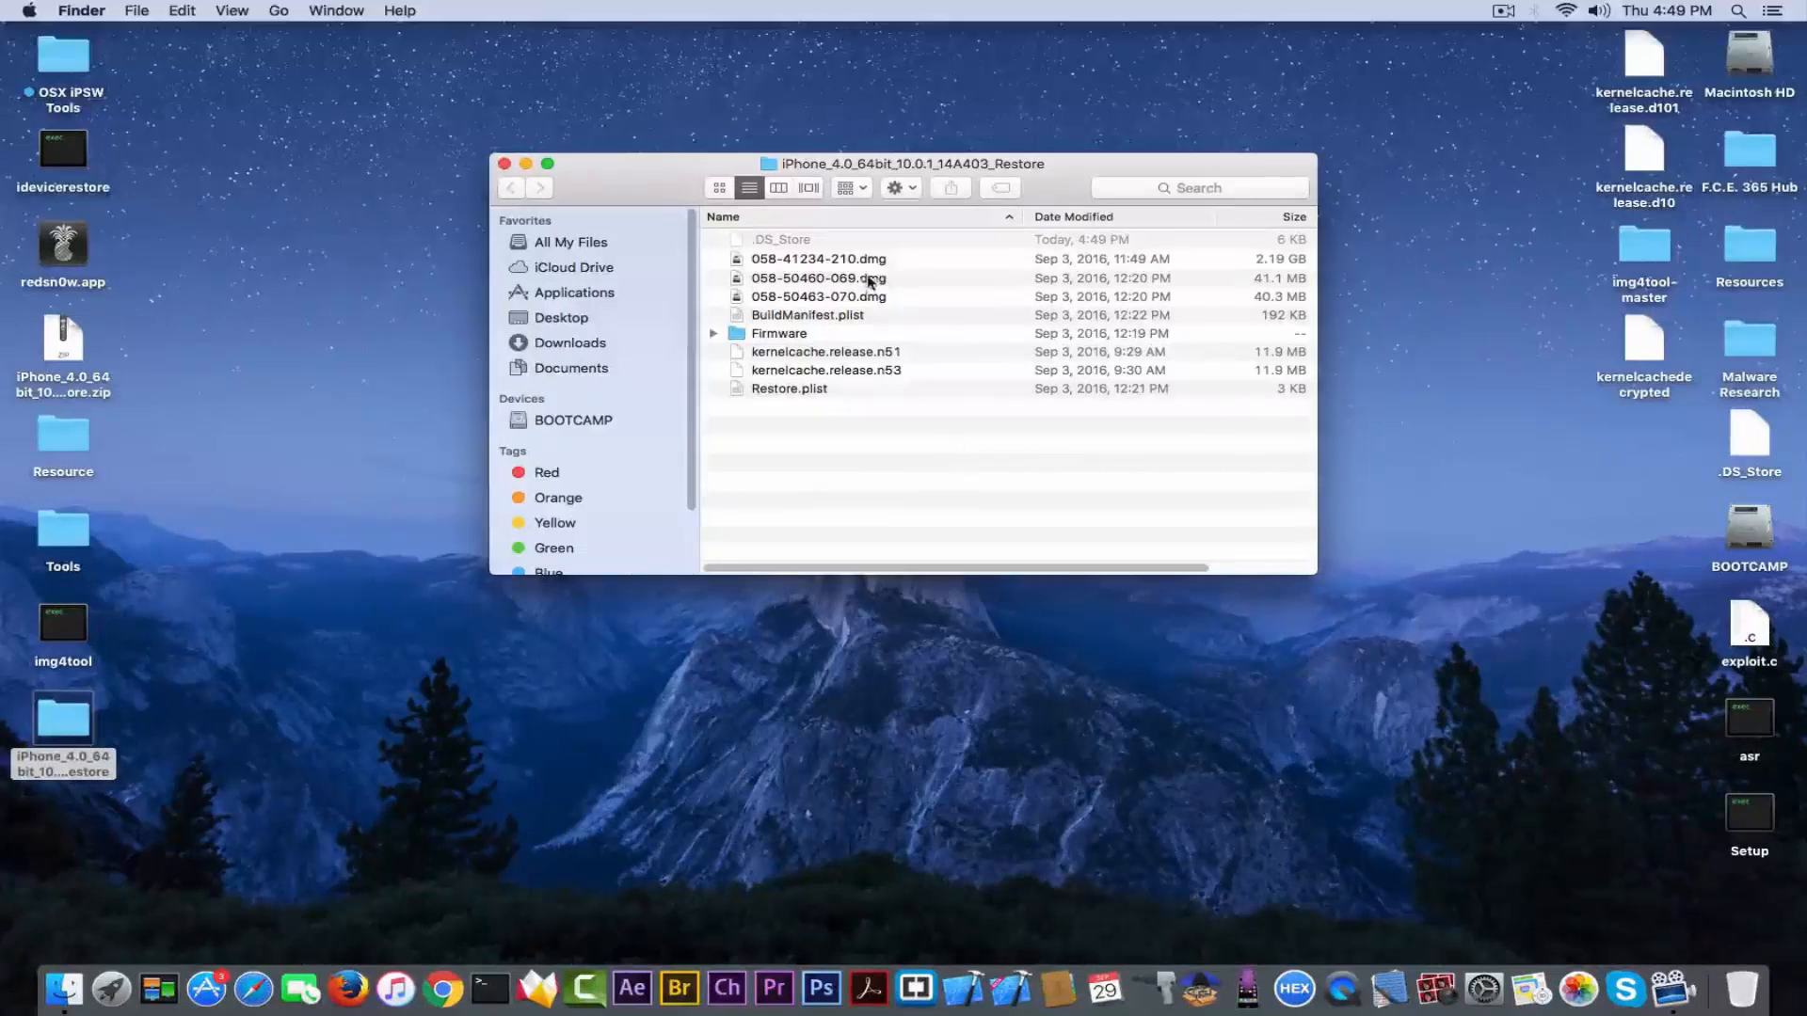
left_click(818, 258)
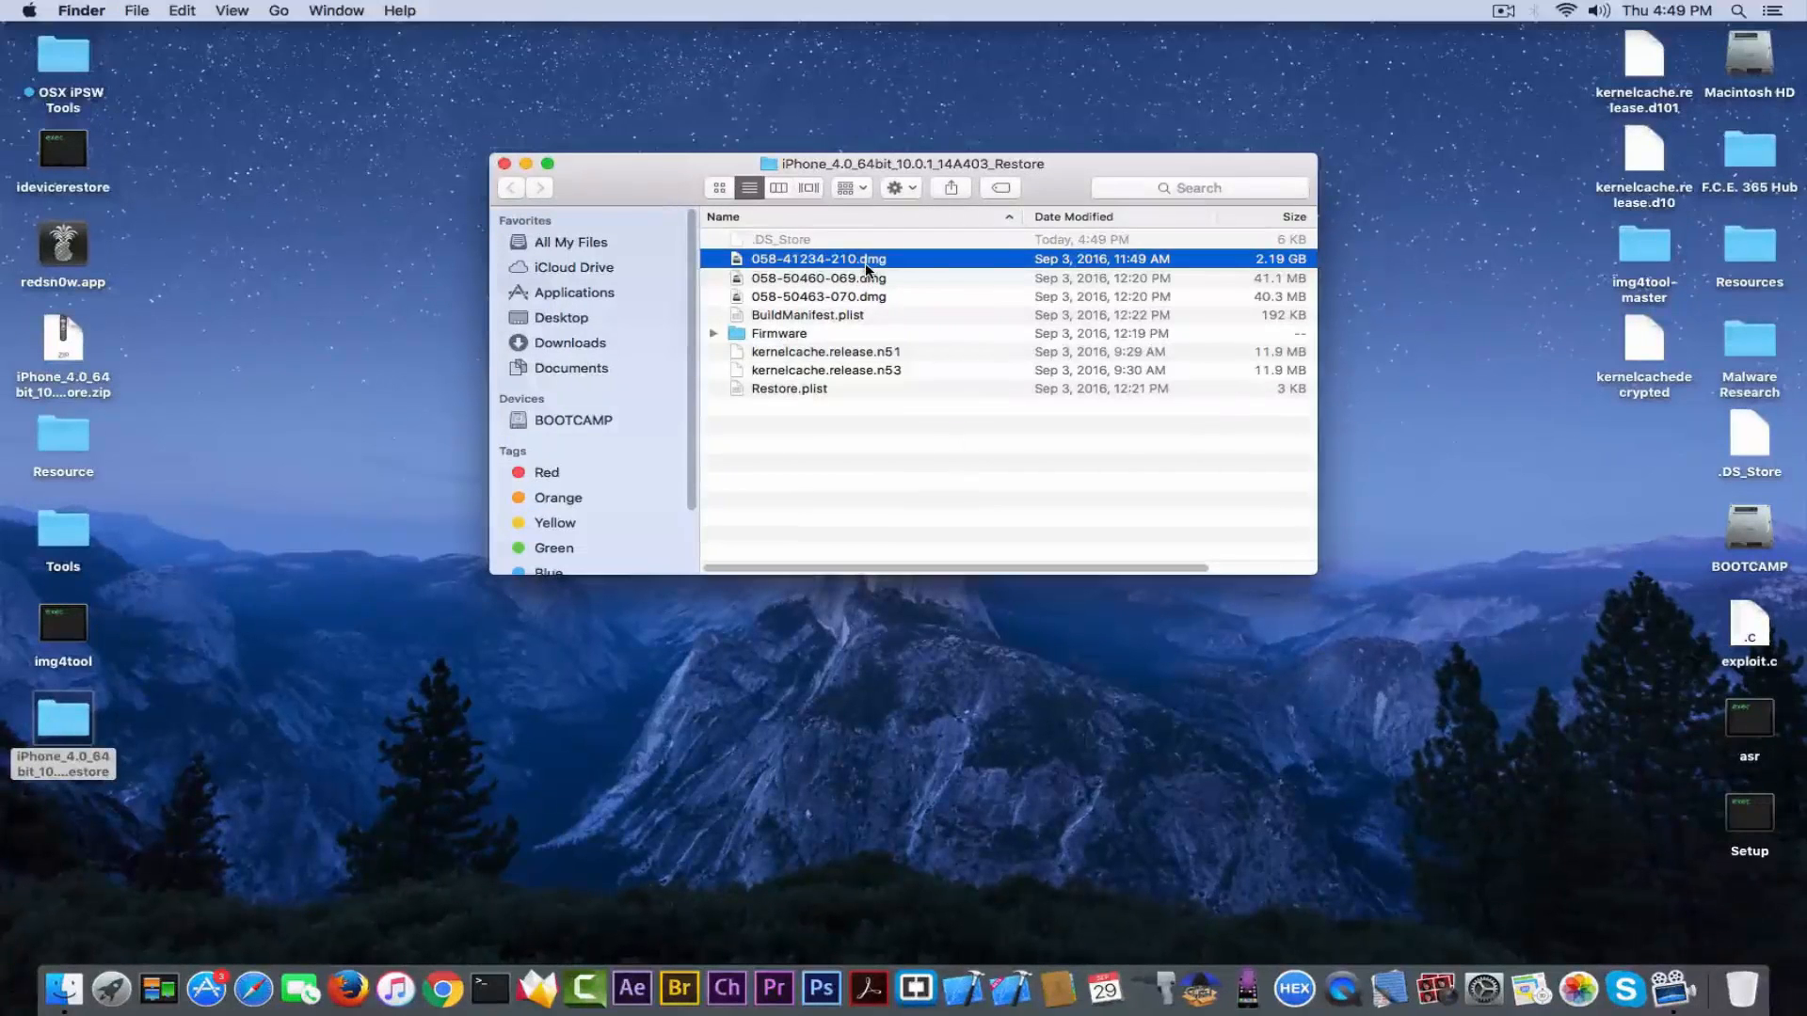
mouse_move(908, 169)
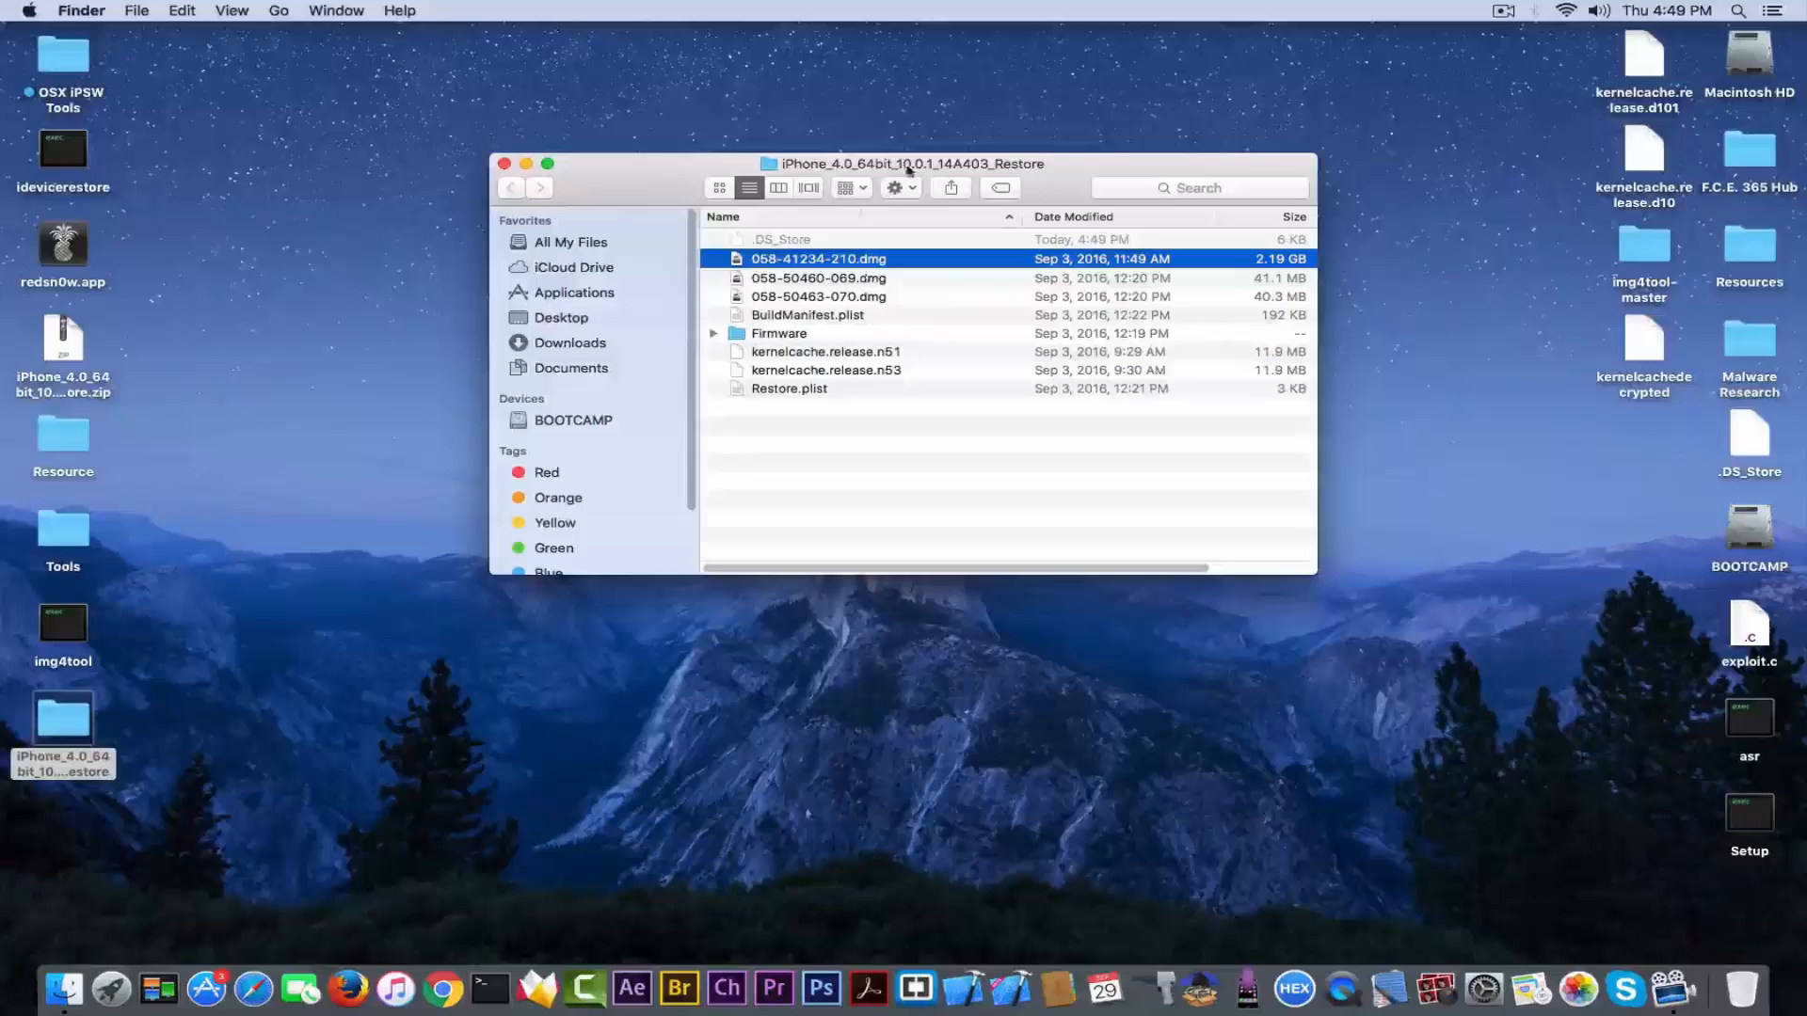
mouse_move(1284, 271)
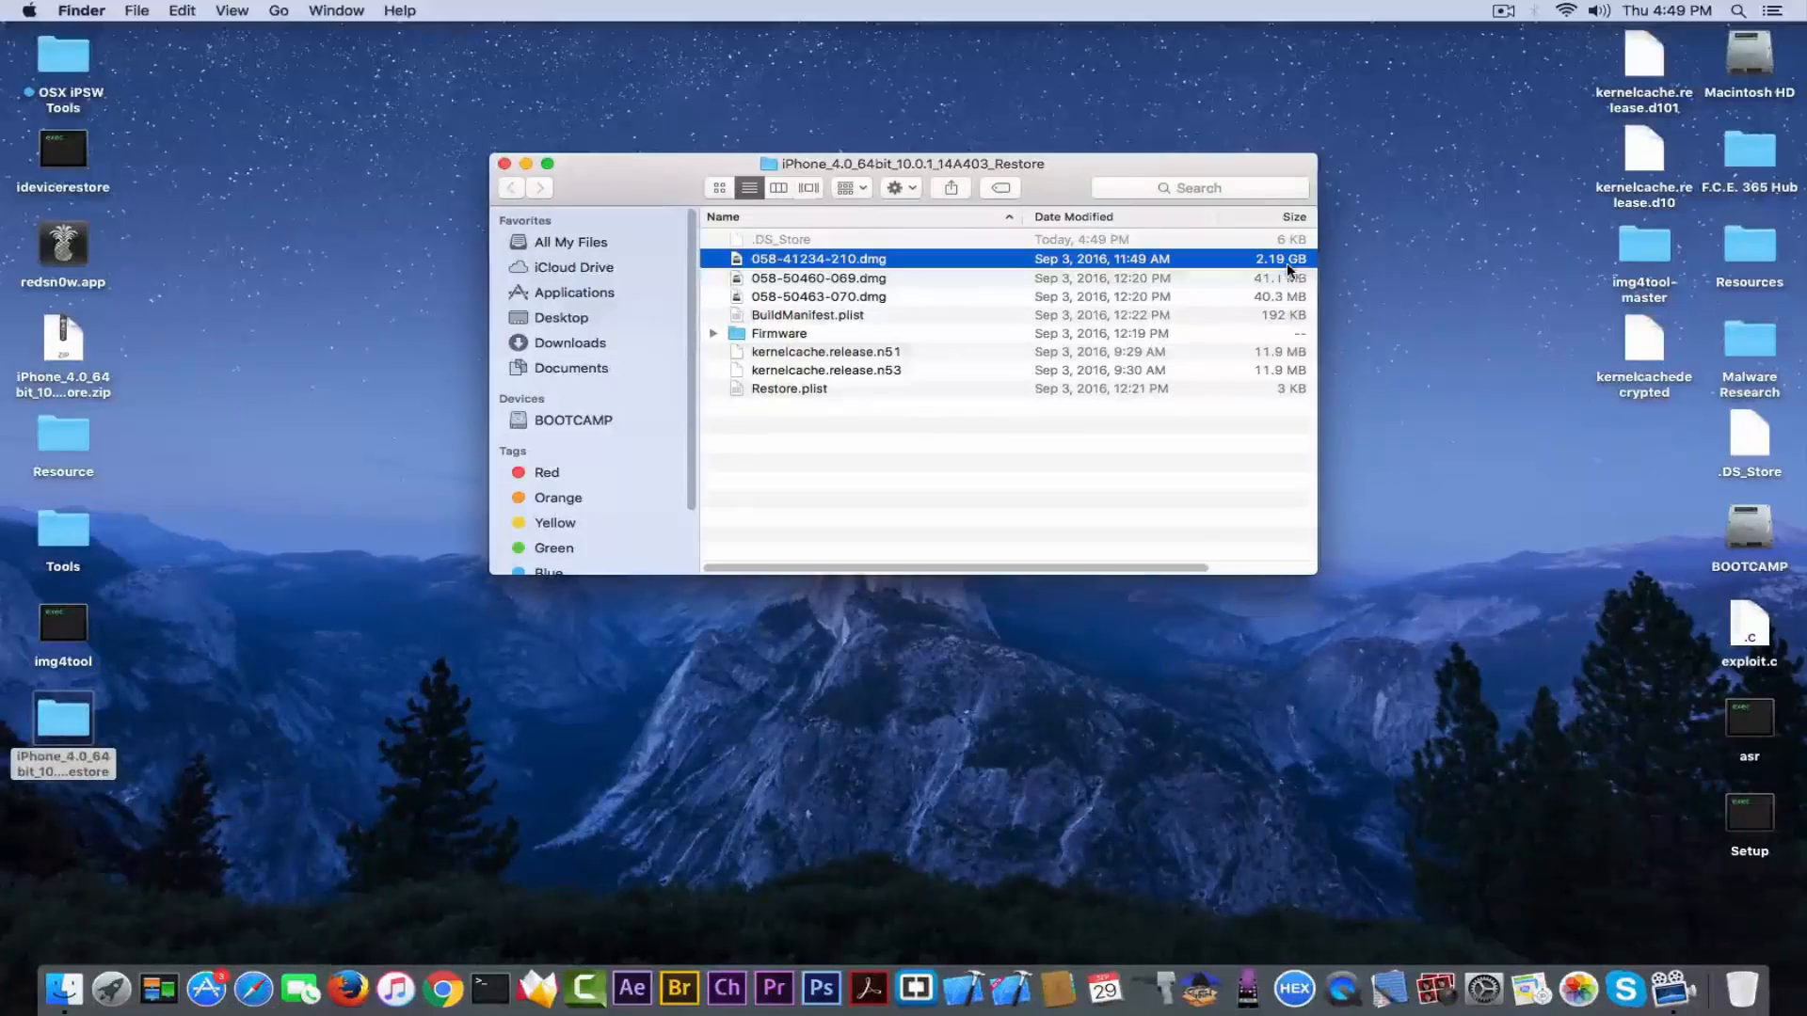
double_click(818, 258)
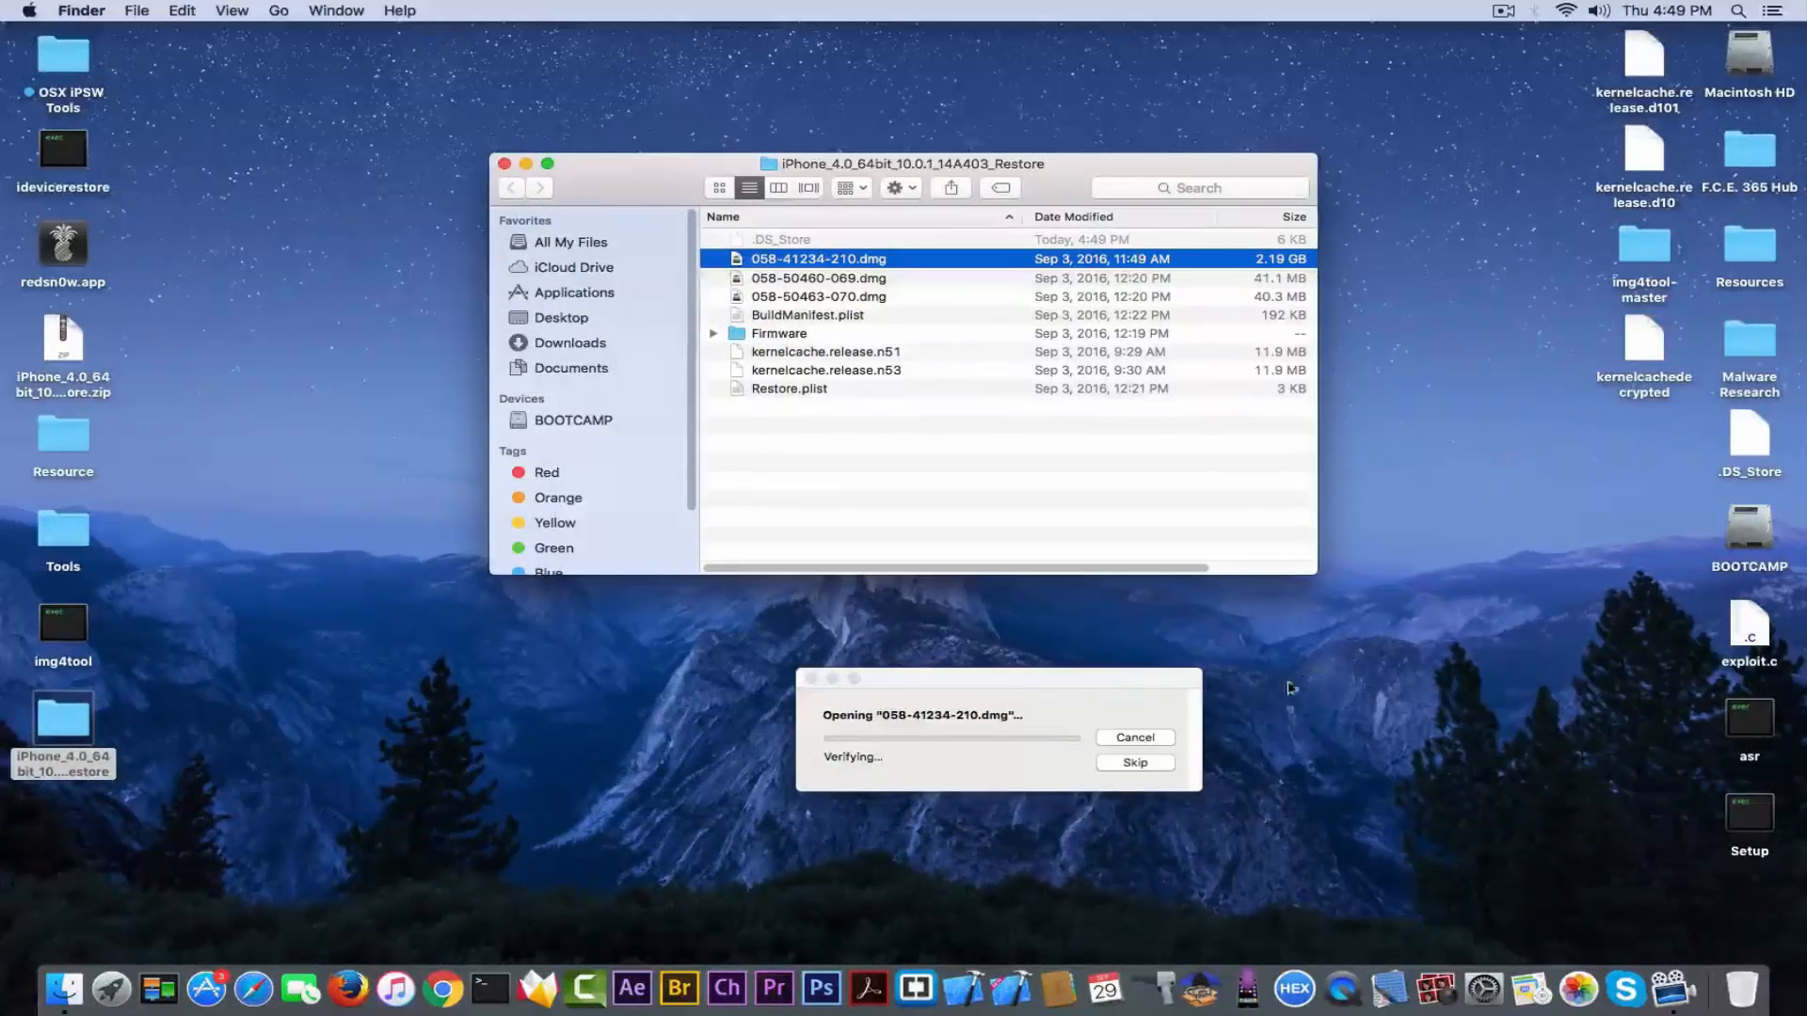
left_click(1134, 763)
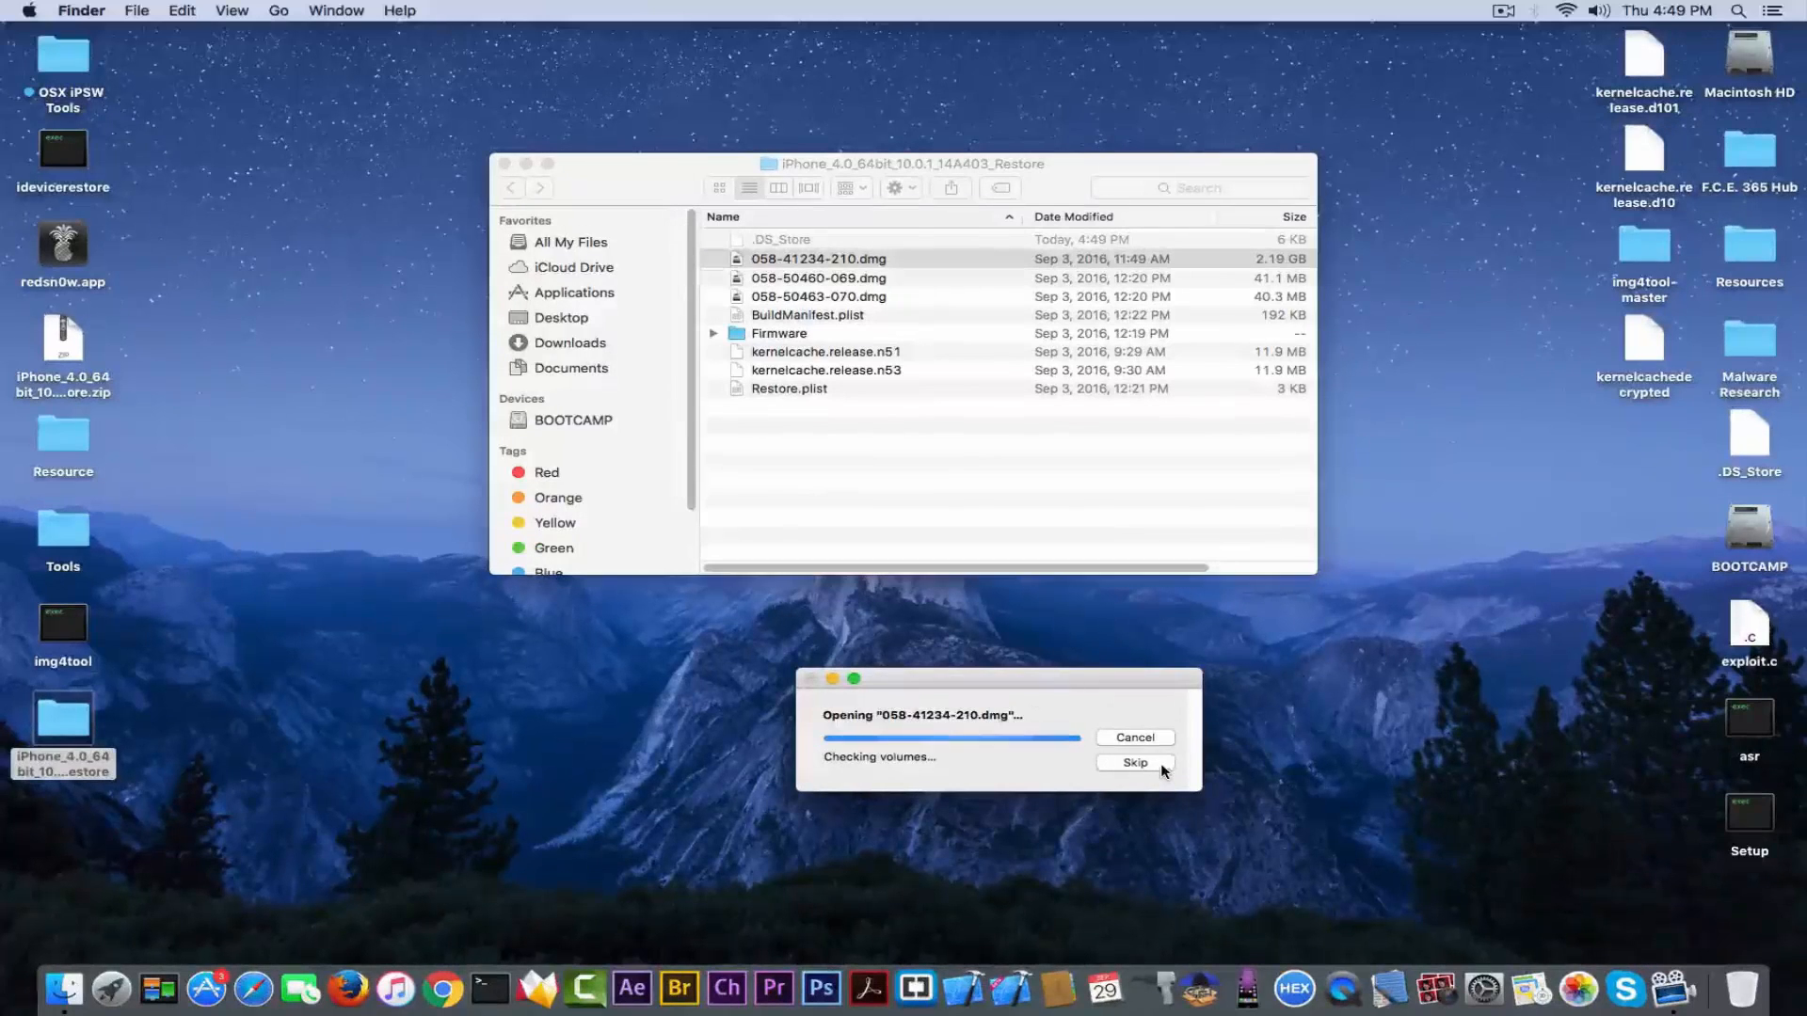
left_click(1134, 763)
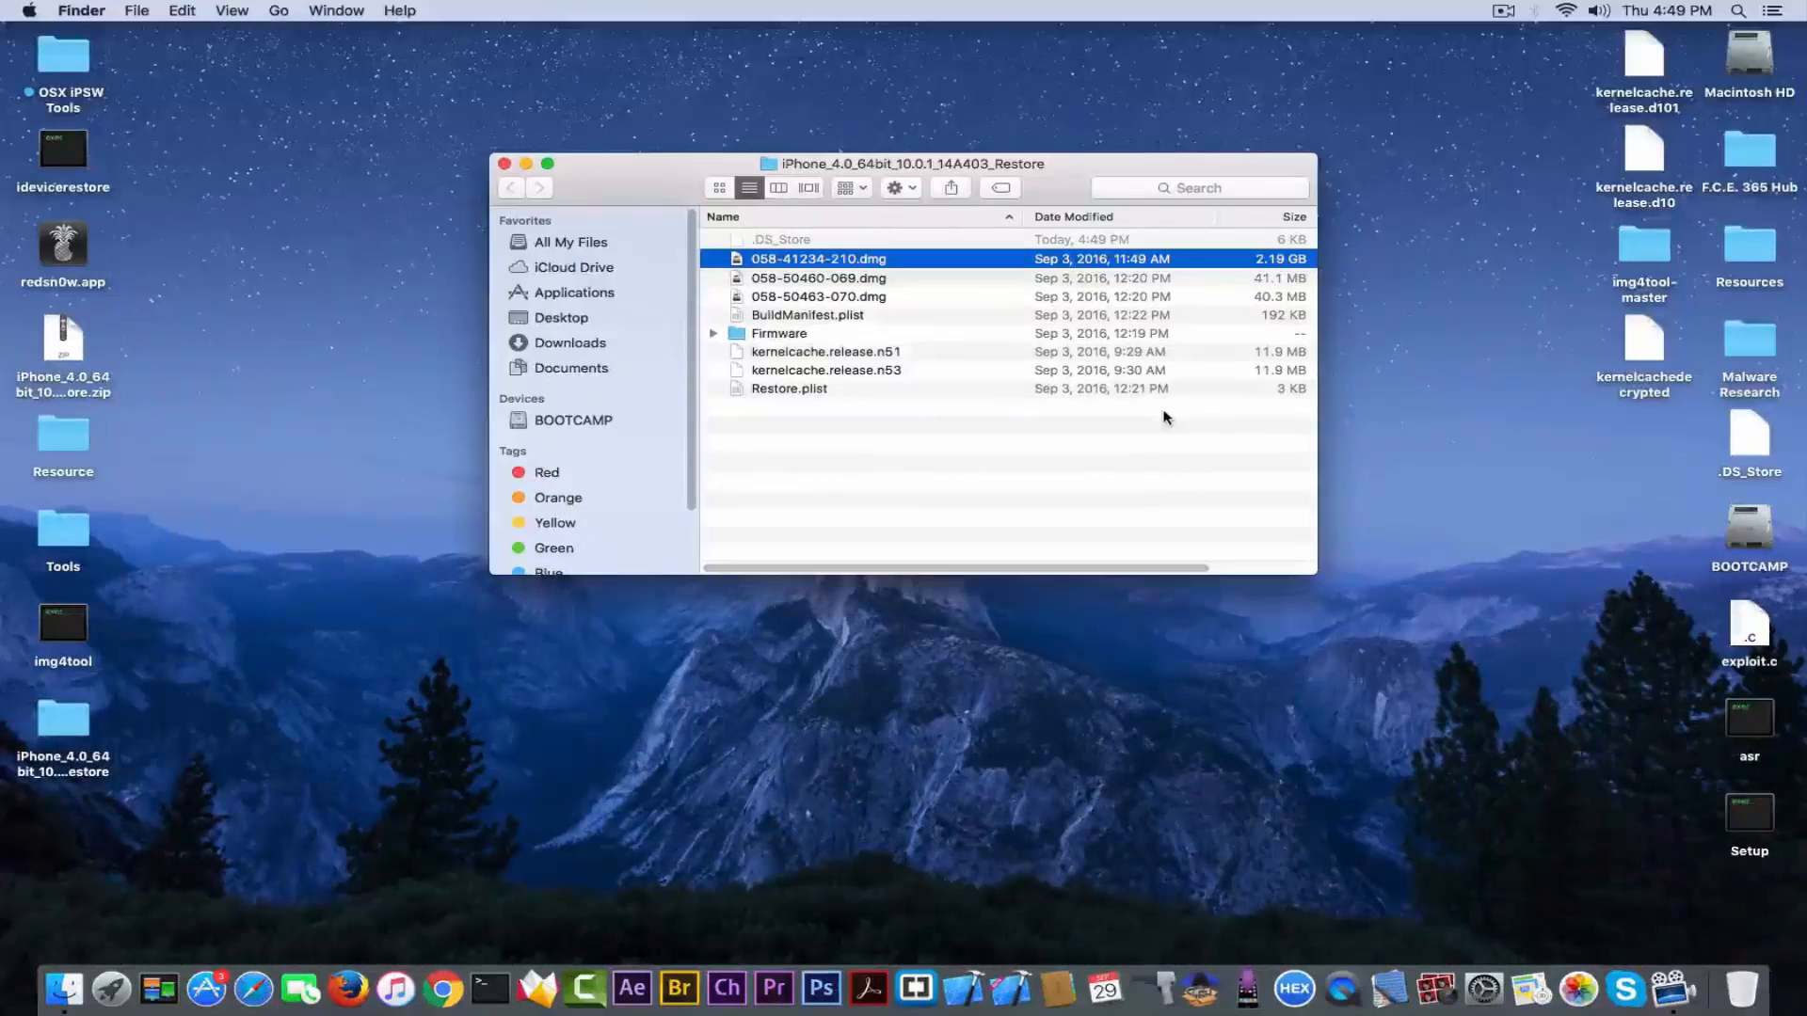
mouse_move(881, 287)
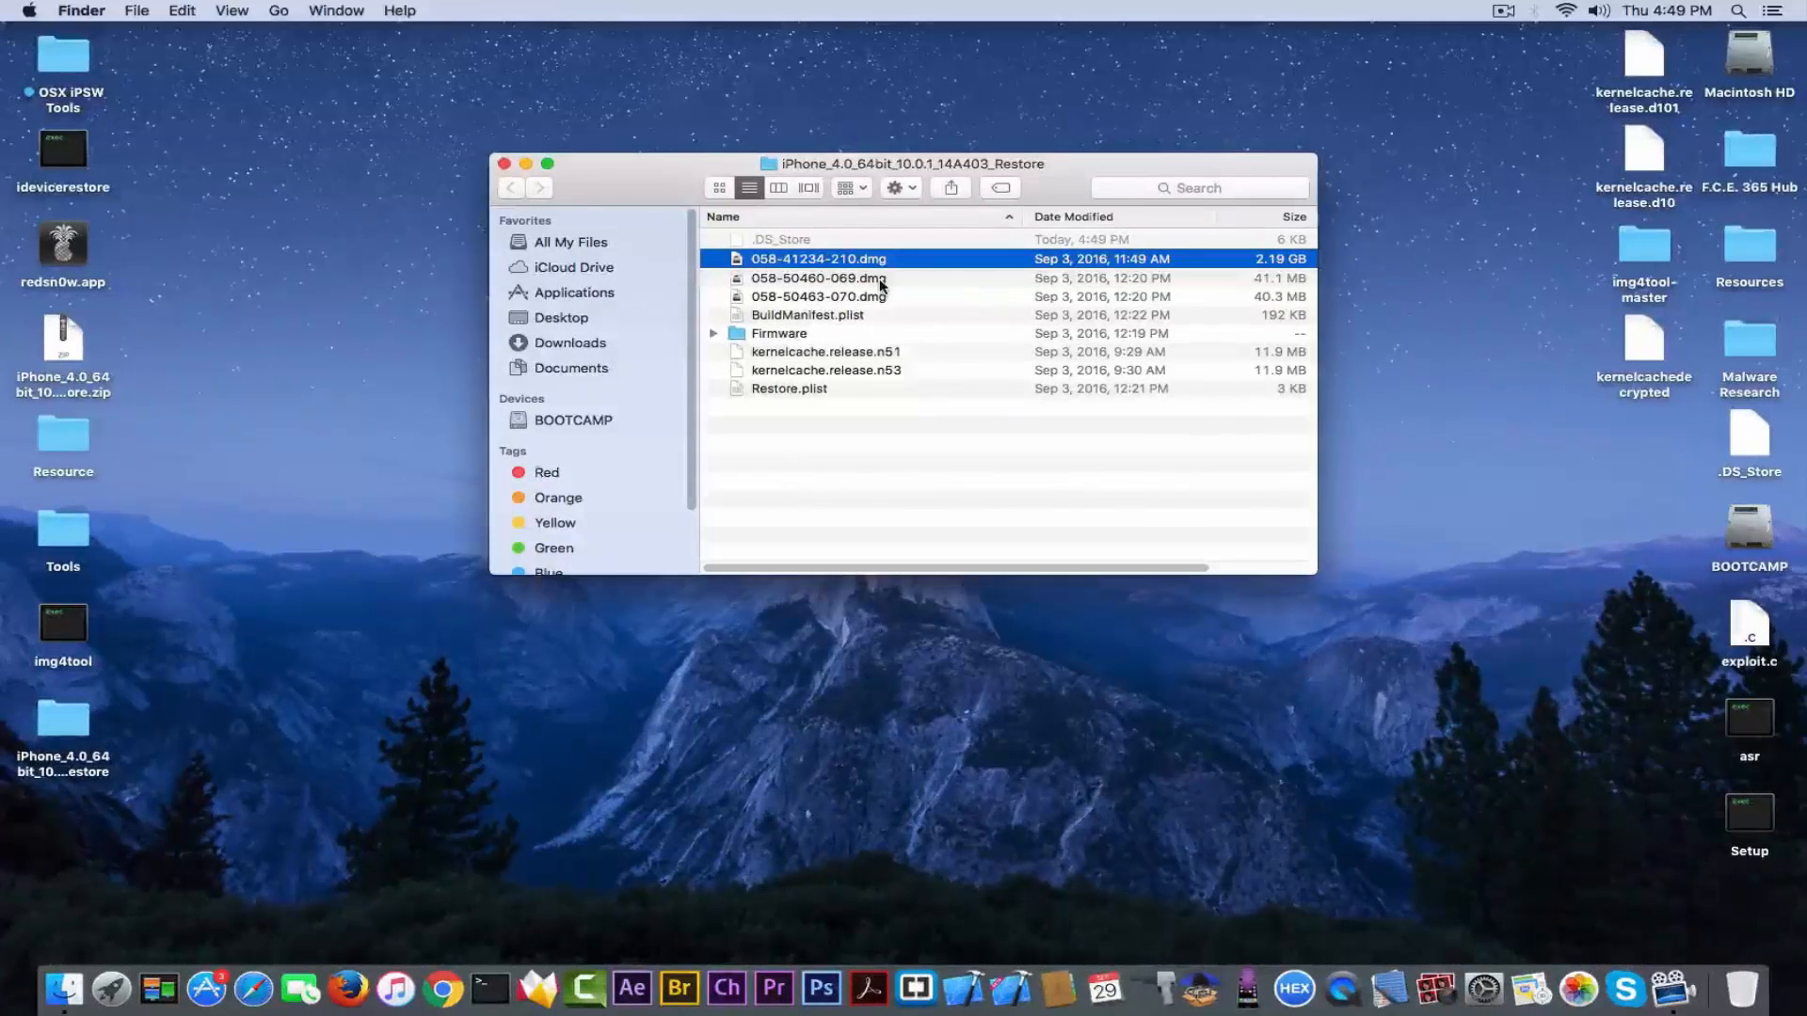
left_click(815, 278)
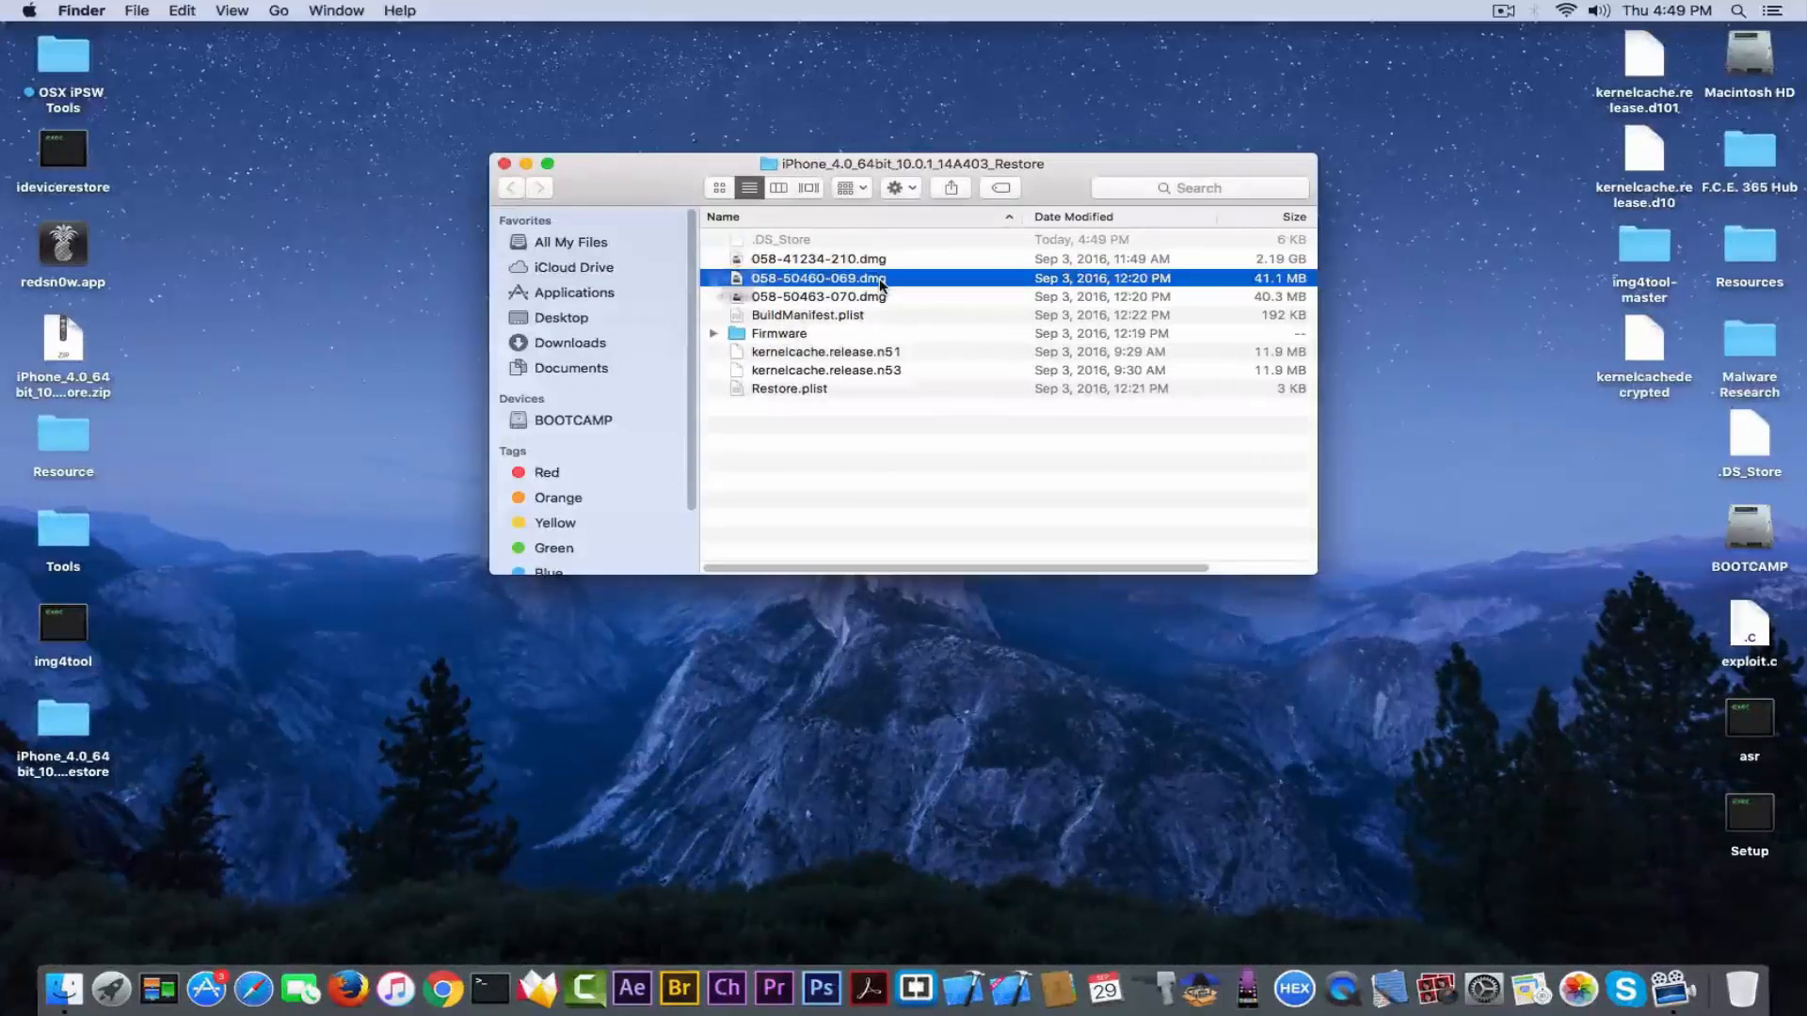
double_click(816, 277)
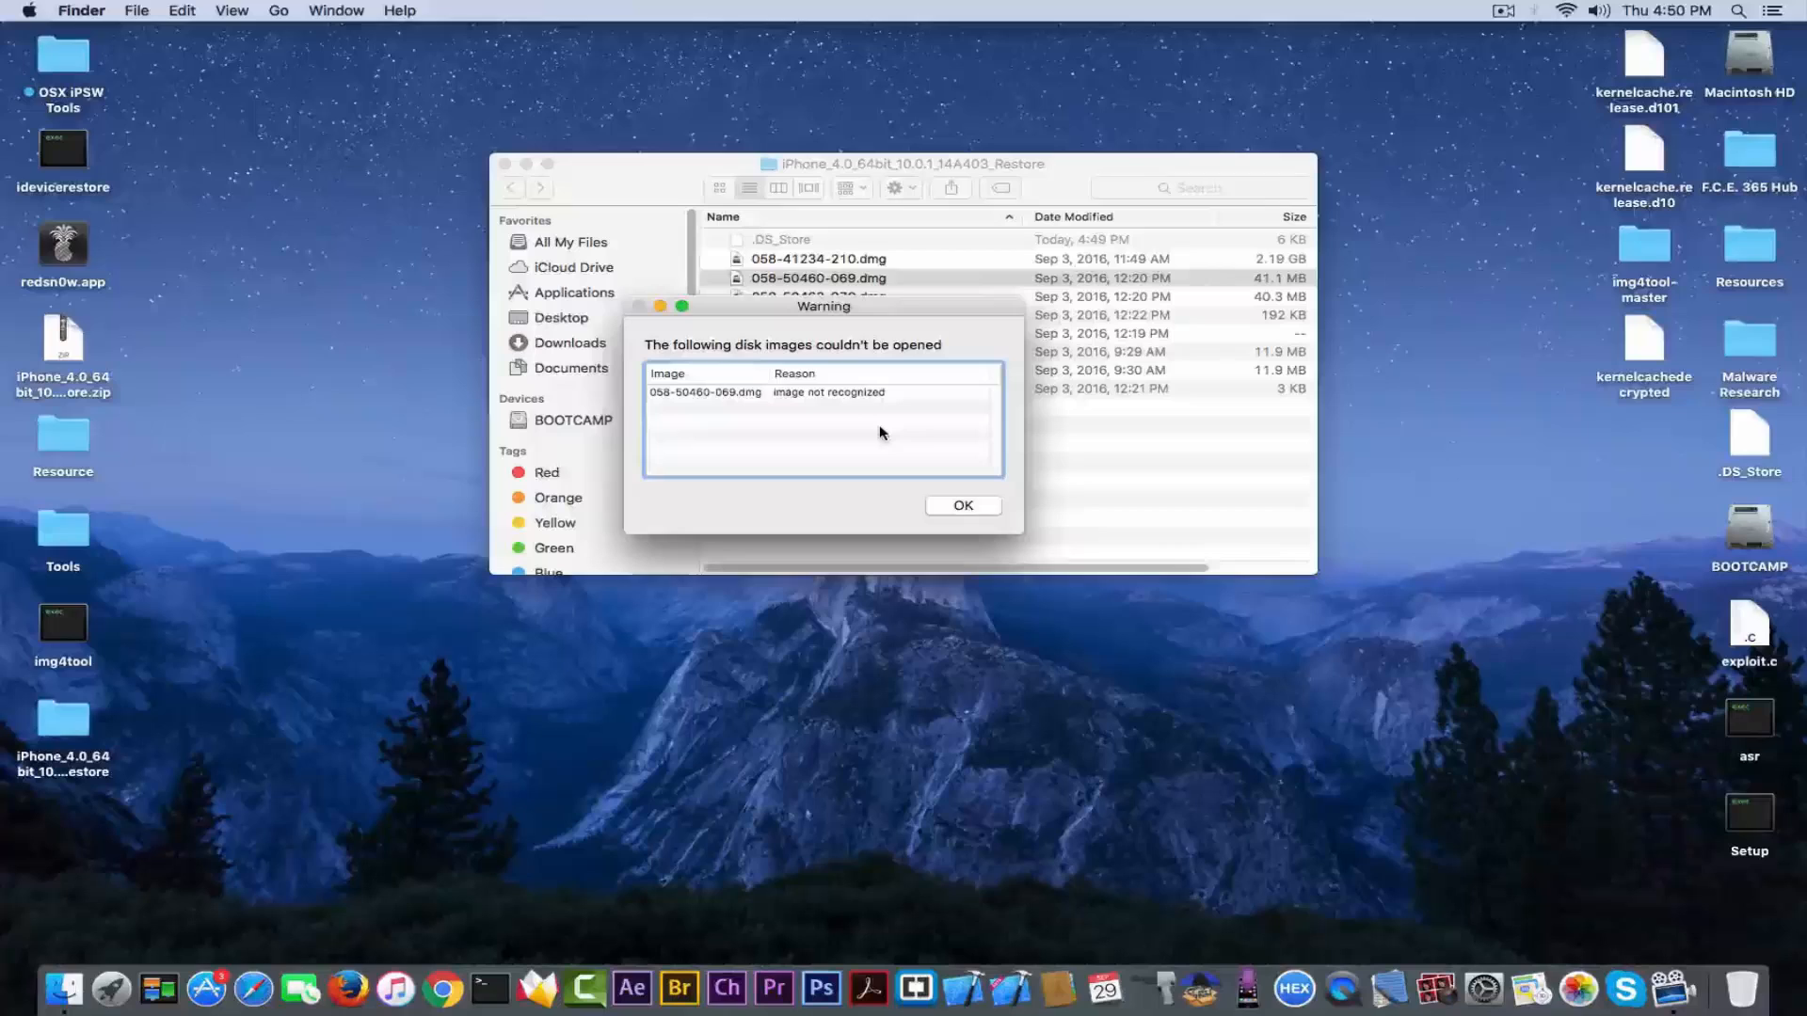
left_click(821, 391)
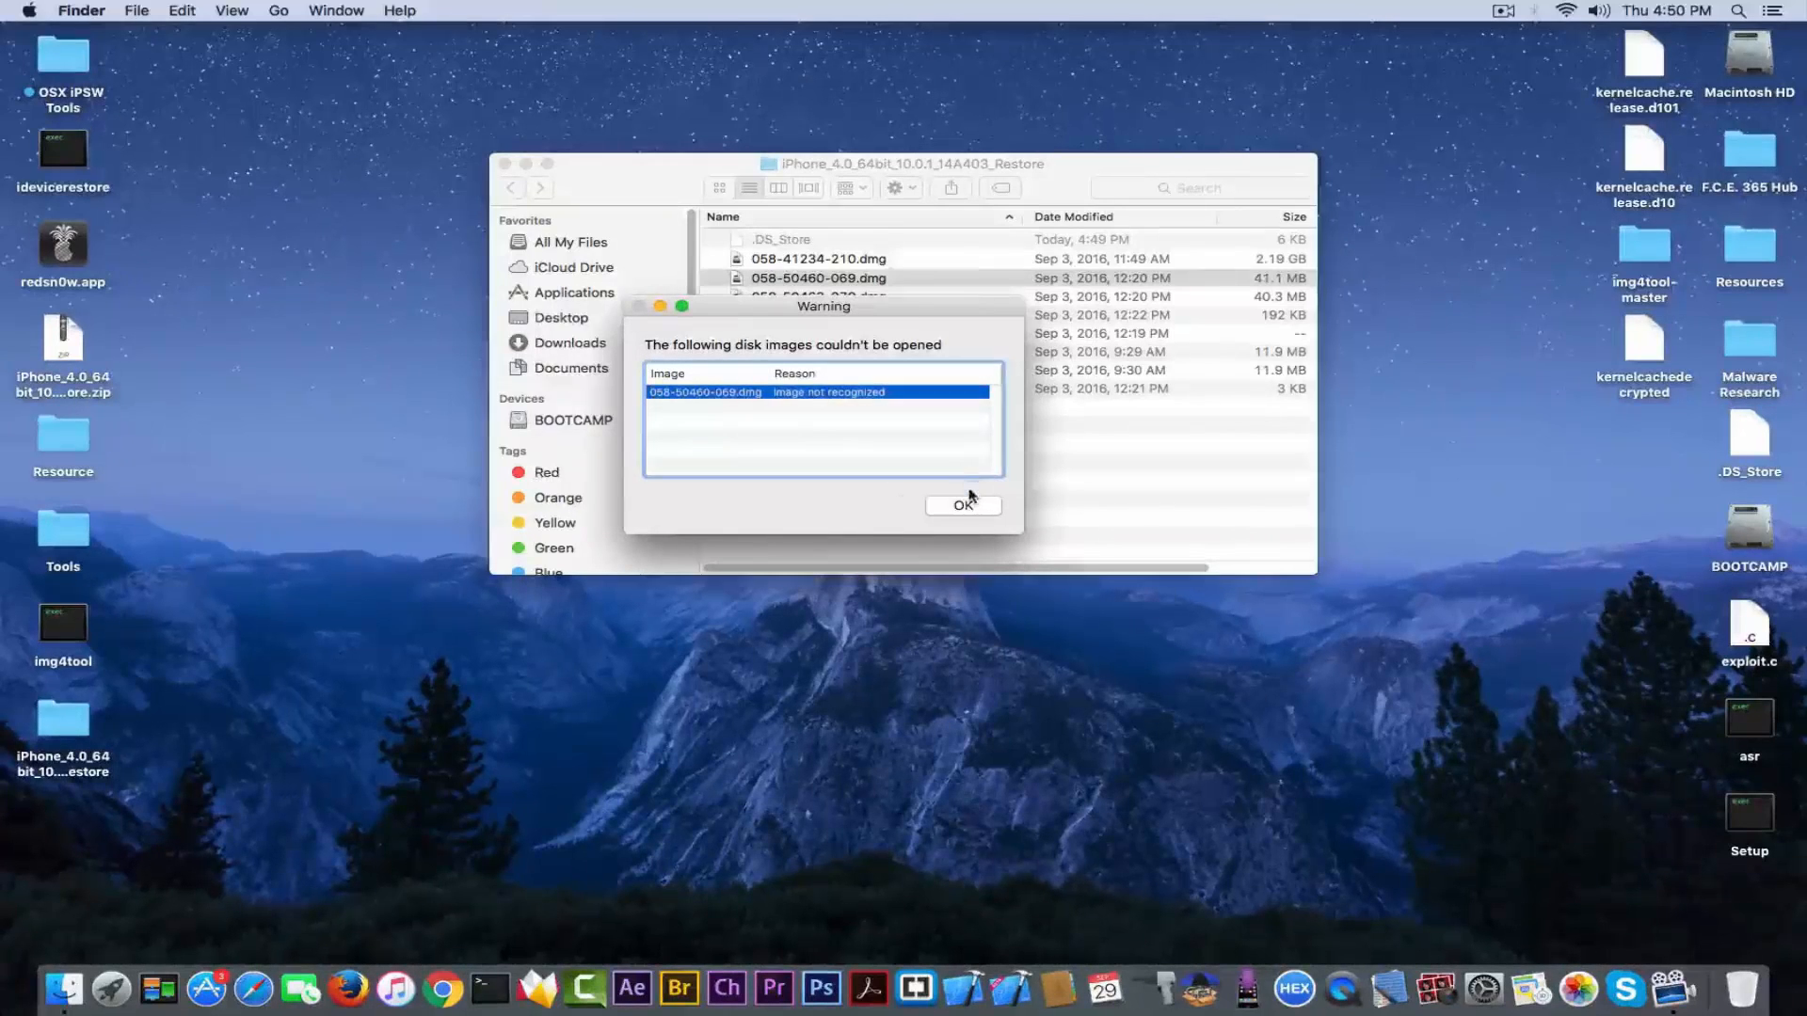
left_click(964, 504)
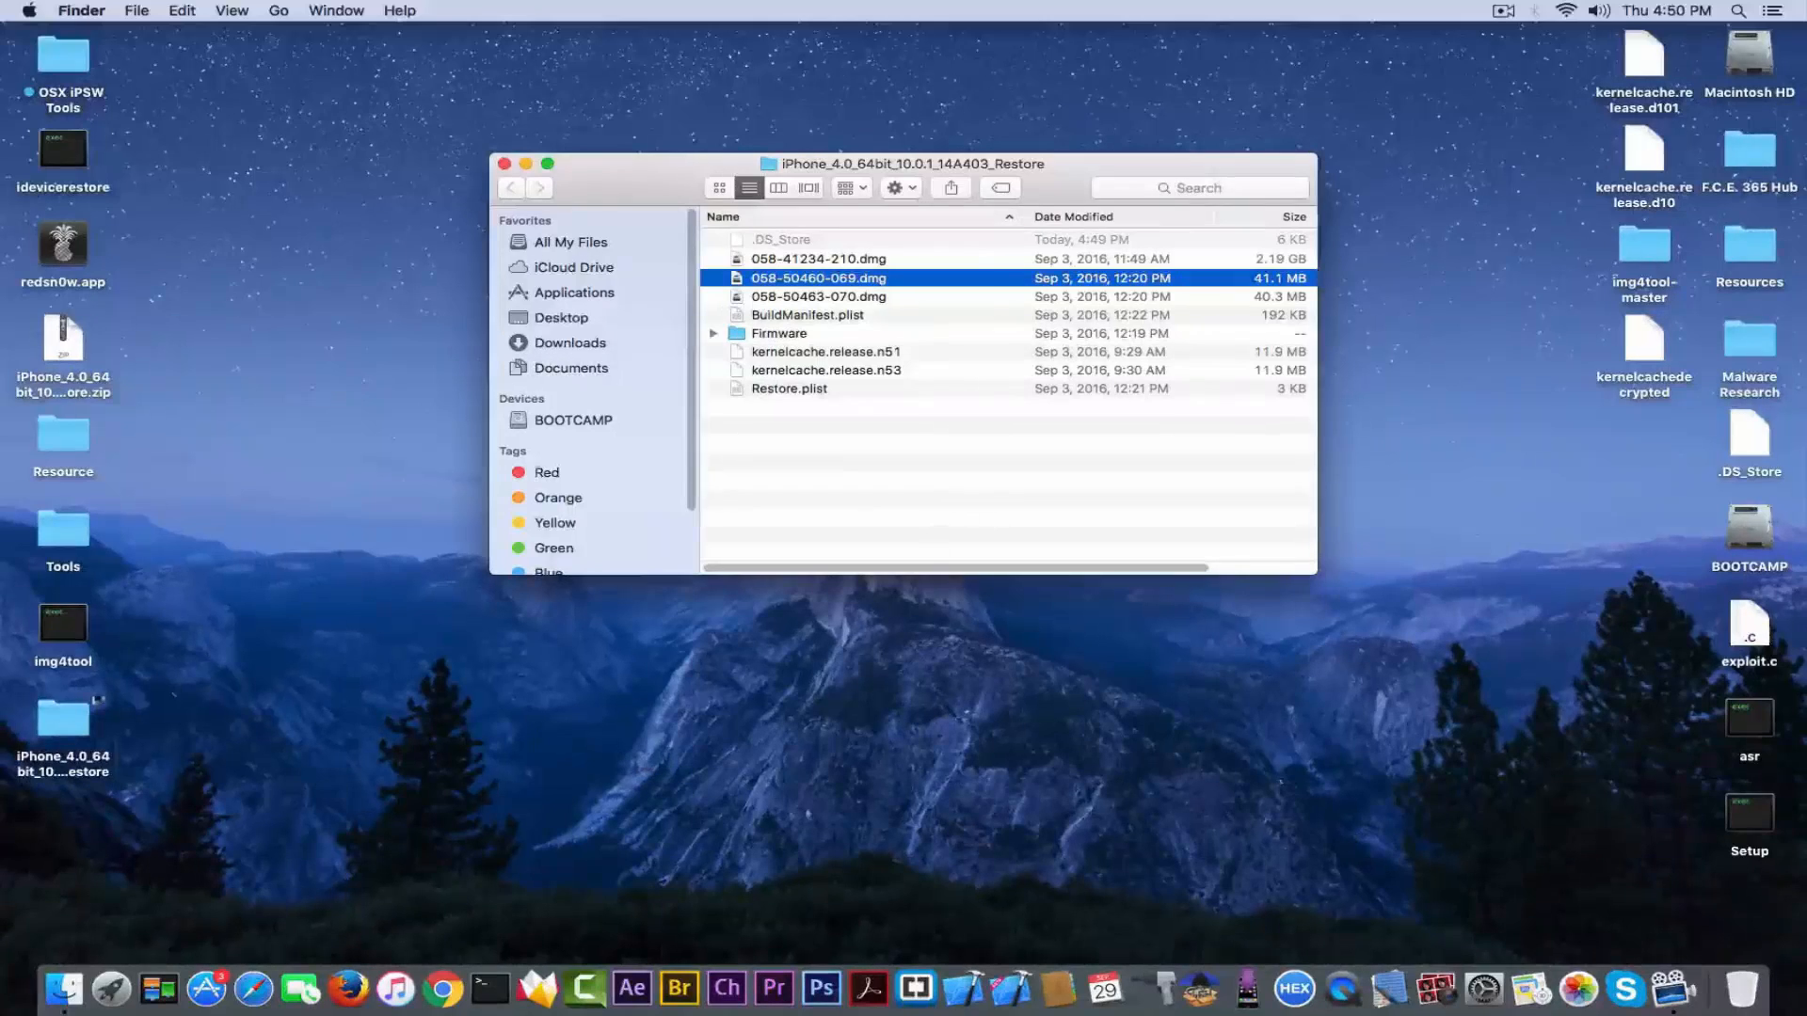
left_click(62, 623)
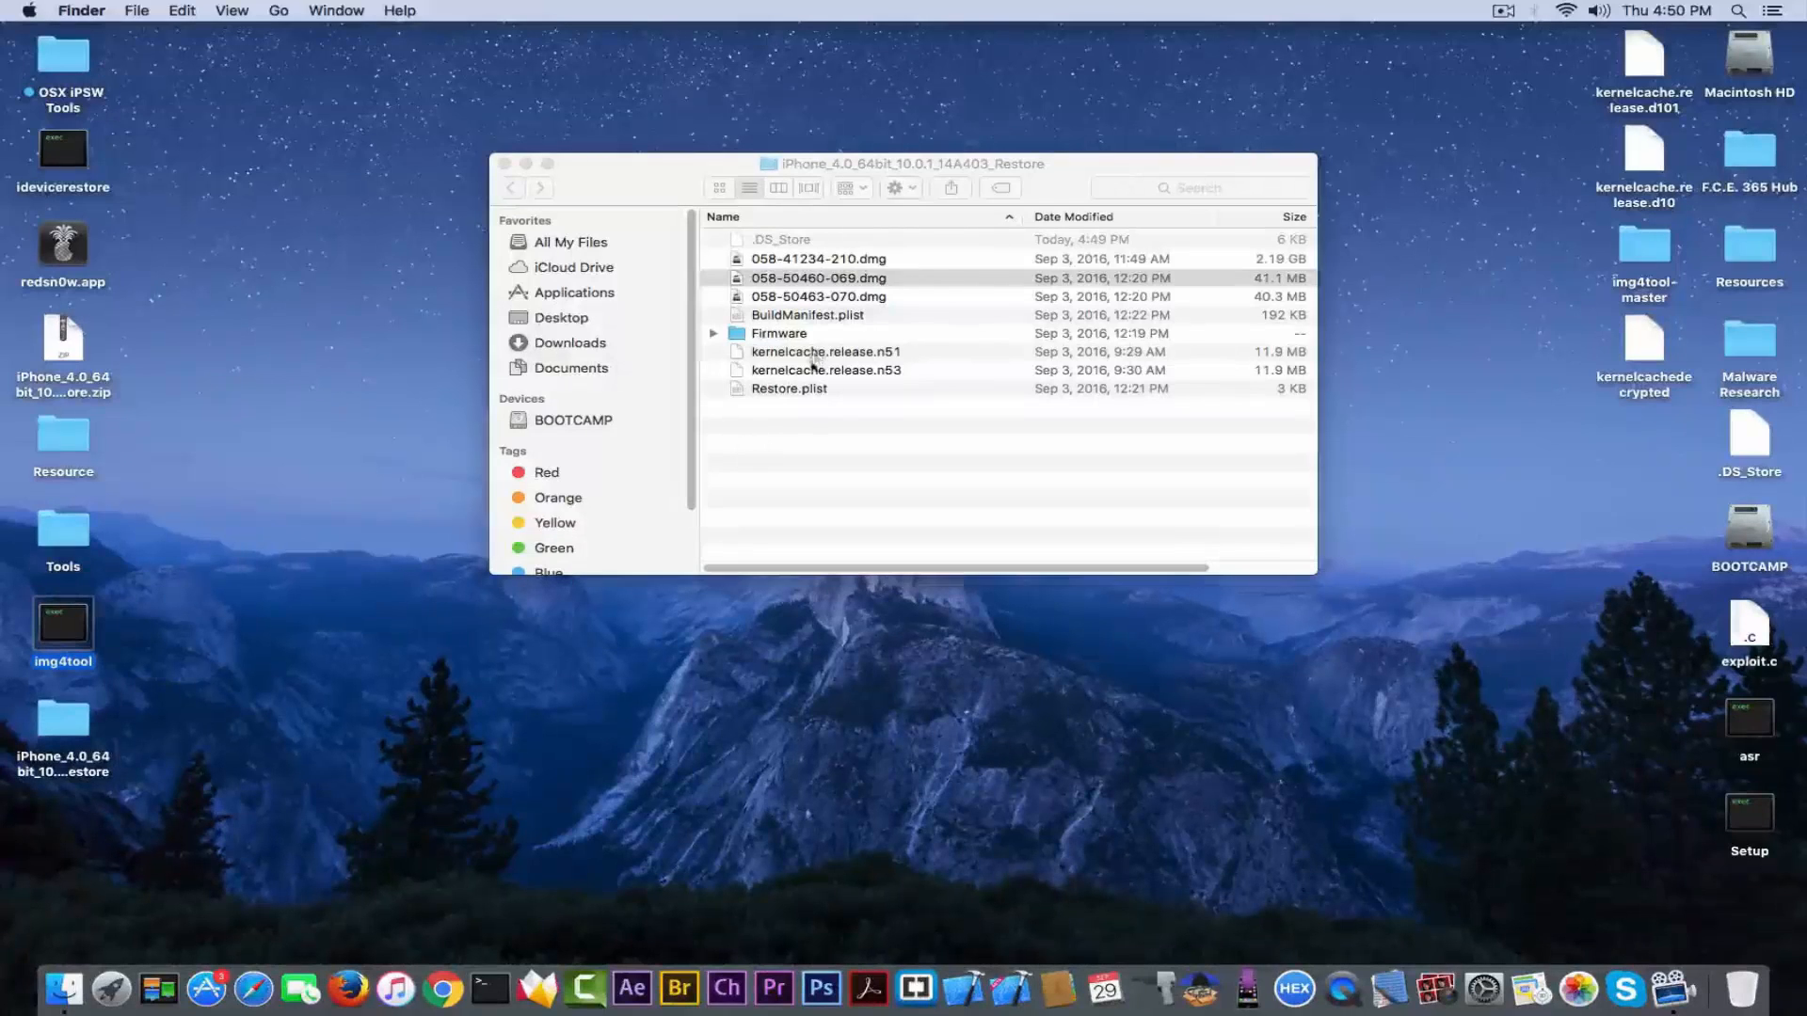
- Bring up Terminal from the Dock and open the img4tool-master folder
left_click(488, 989)
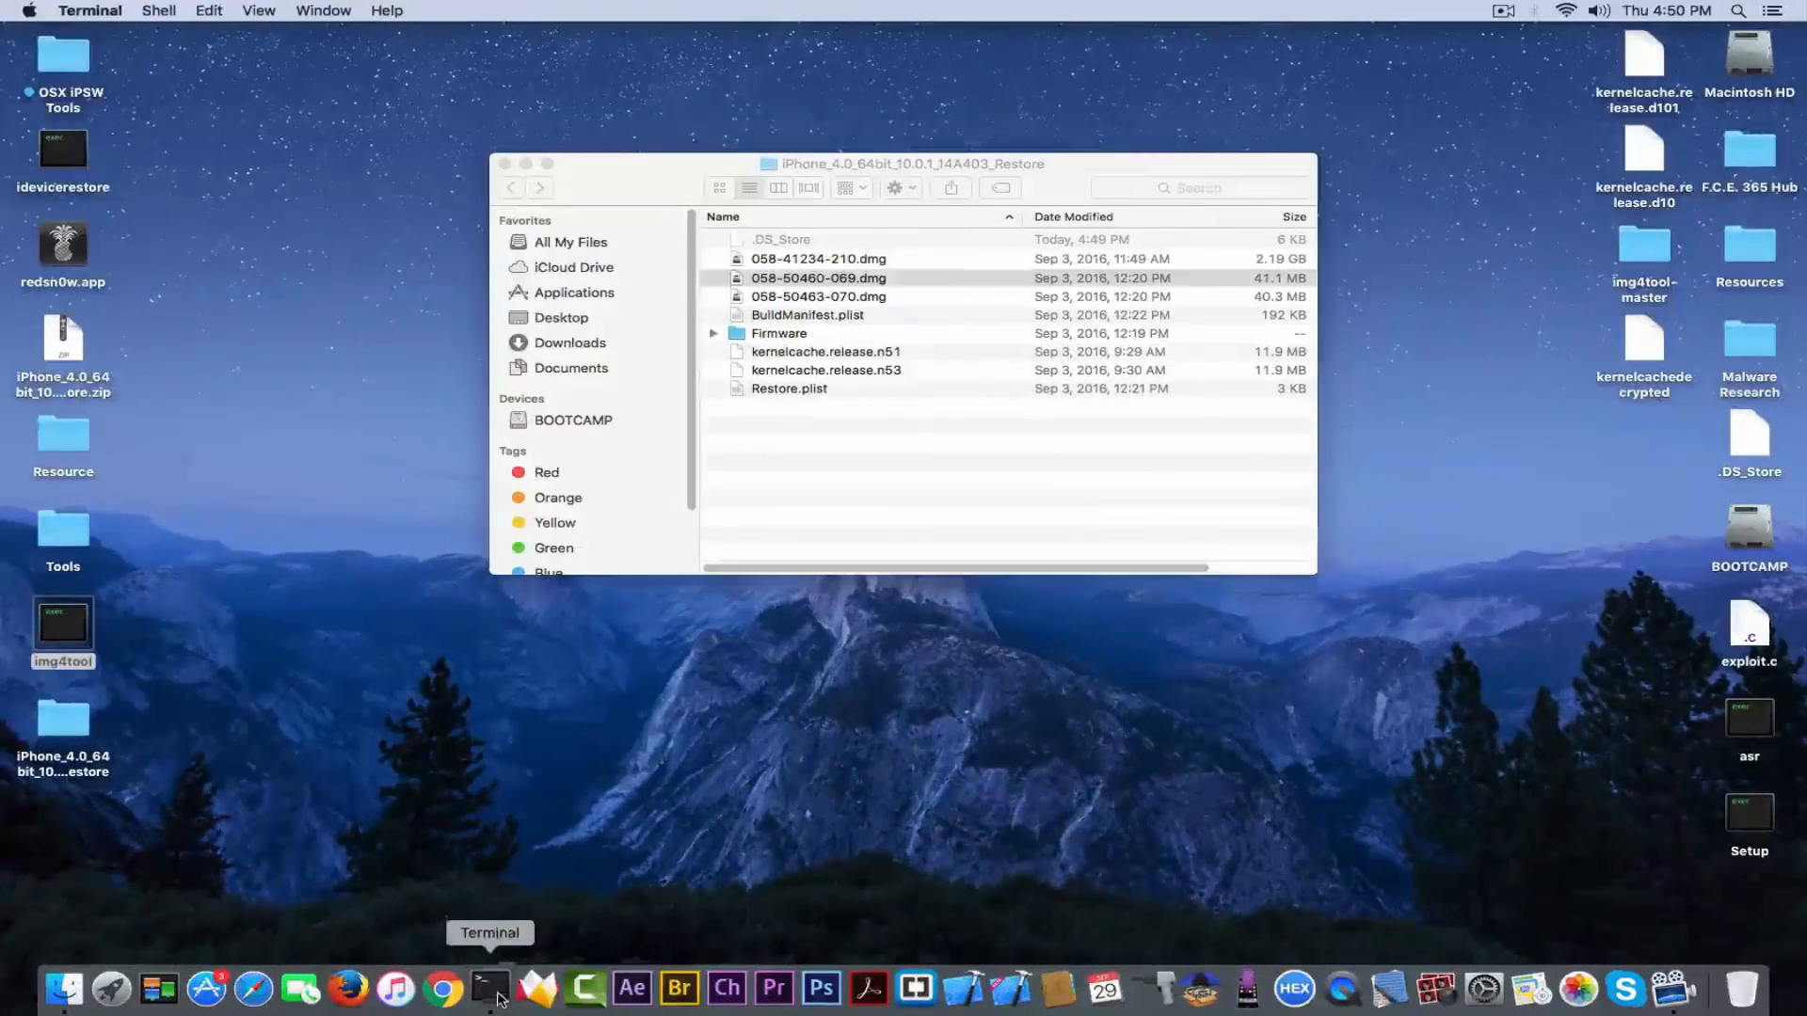
left_click(488, 989)
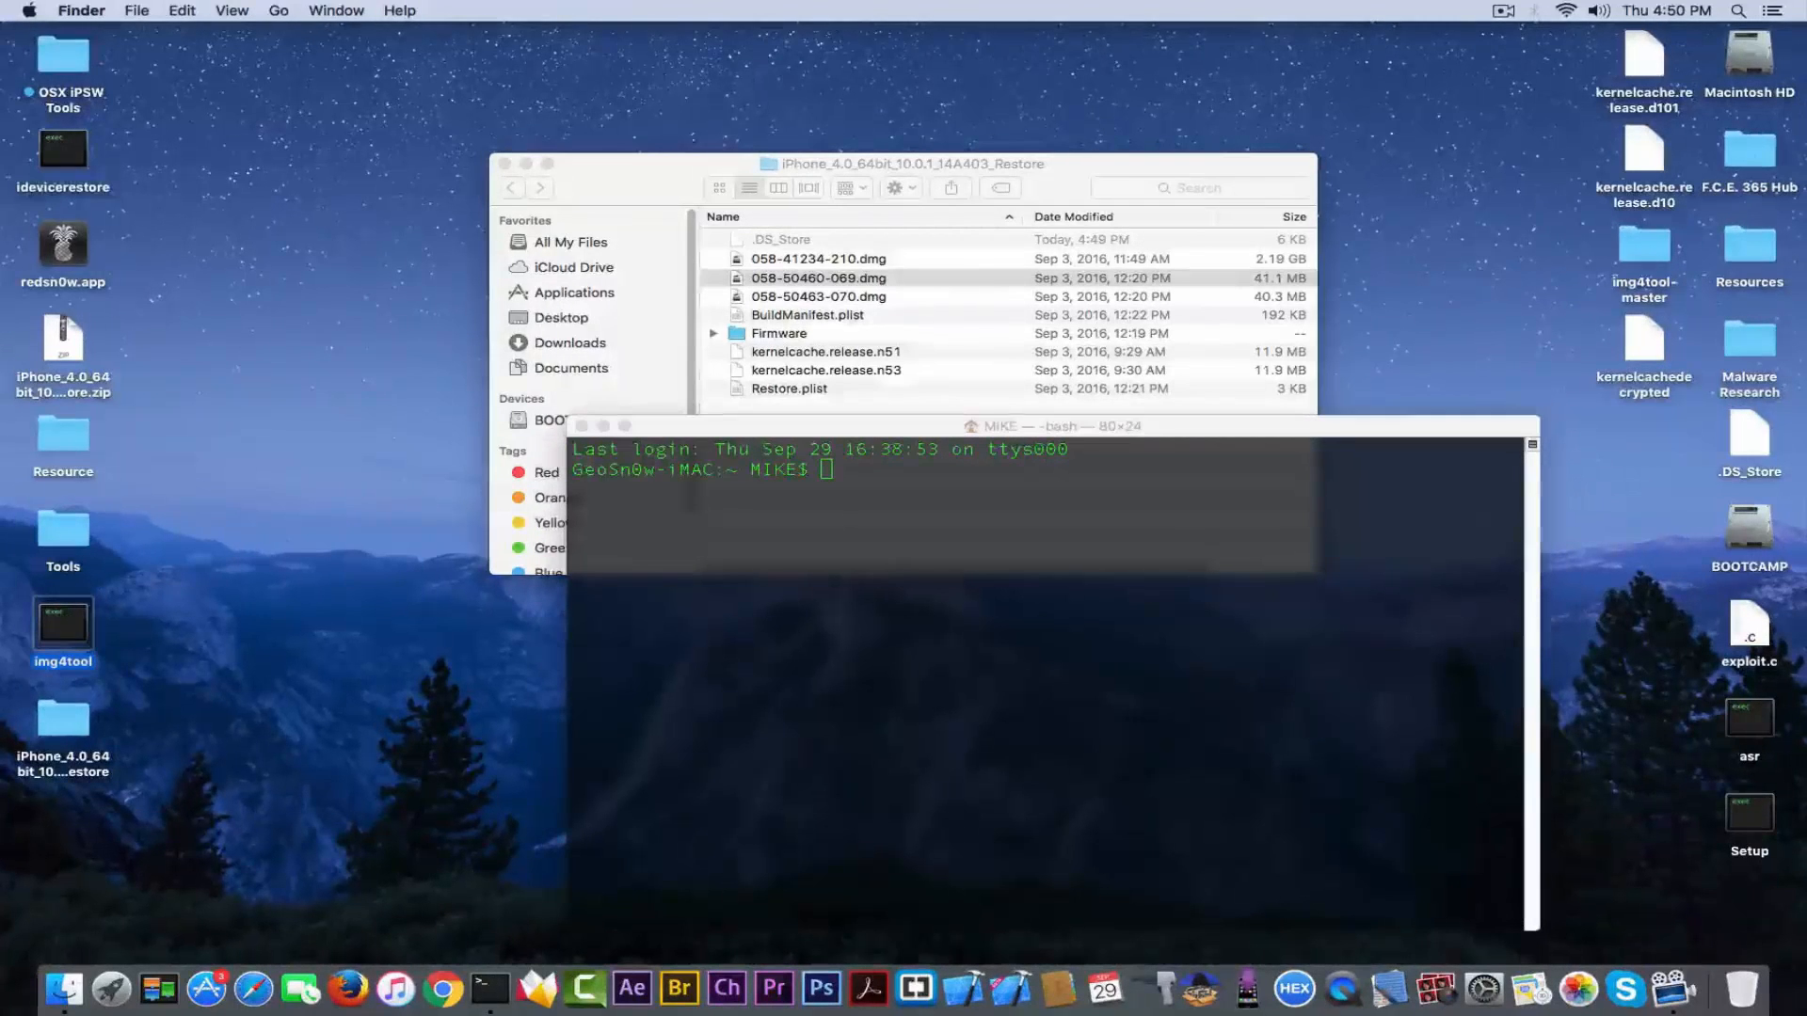
left_click(1643, 246)
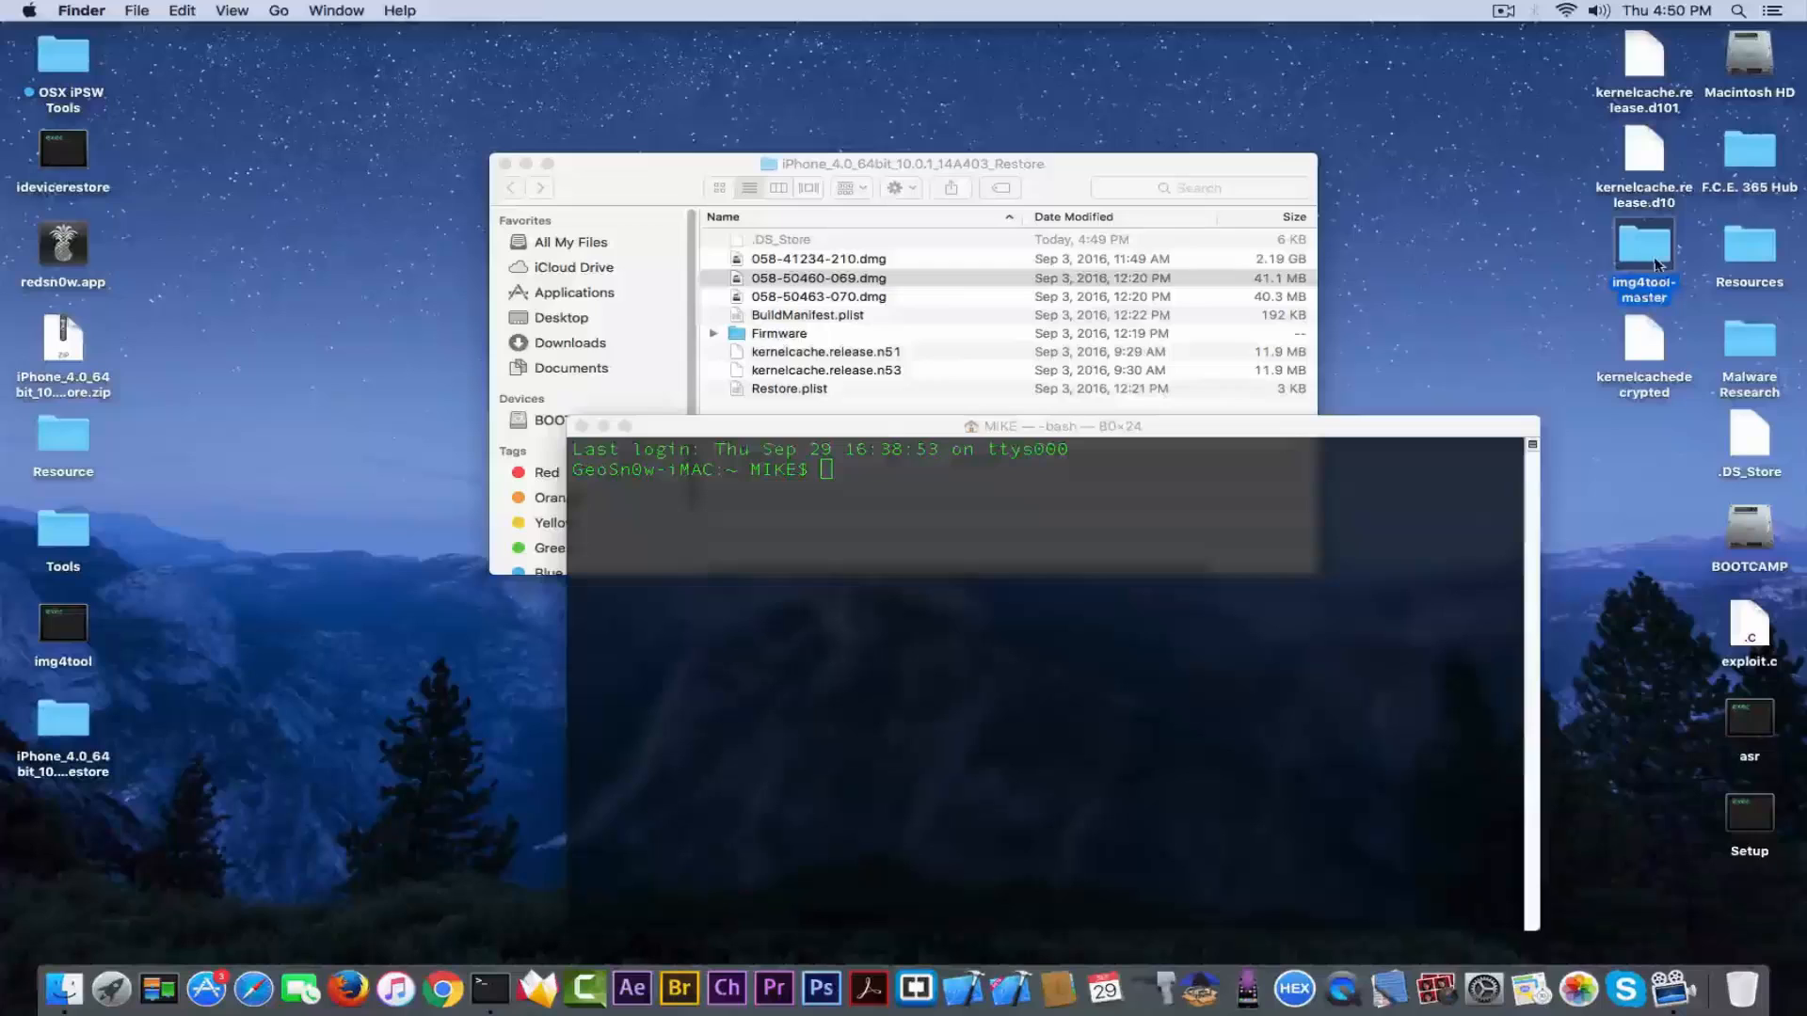
double_click(1642, 246)
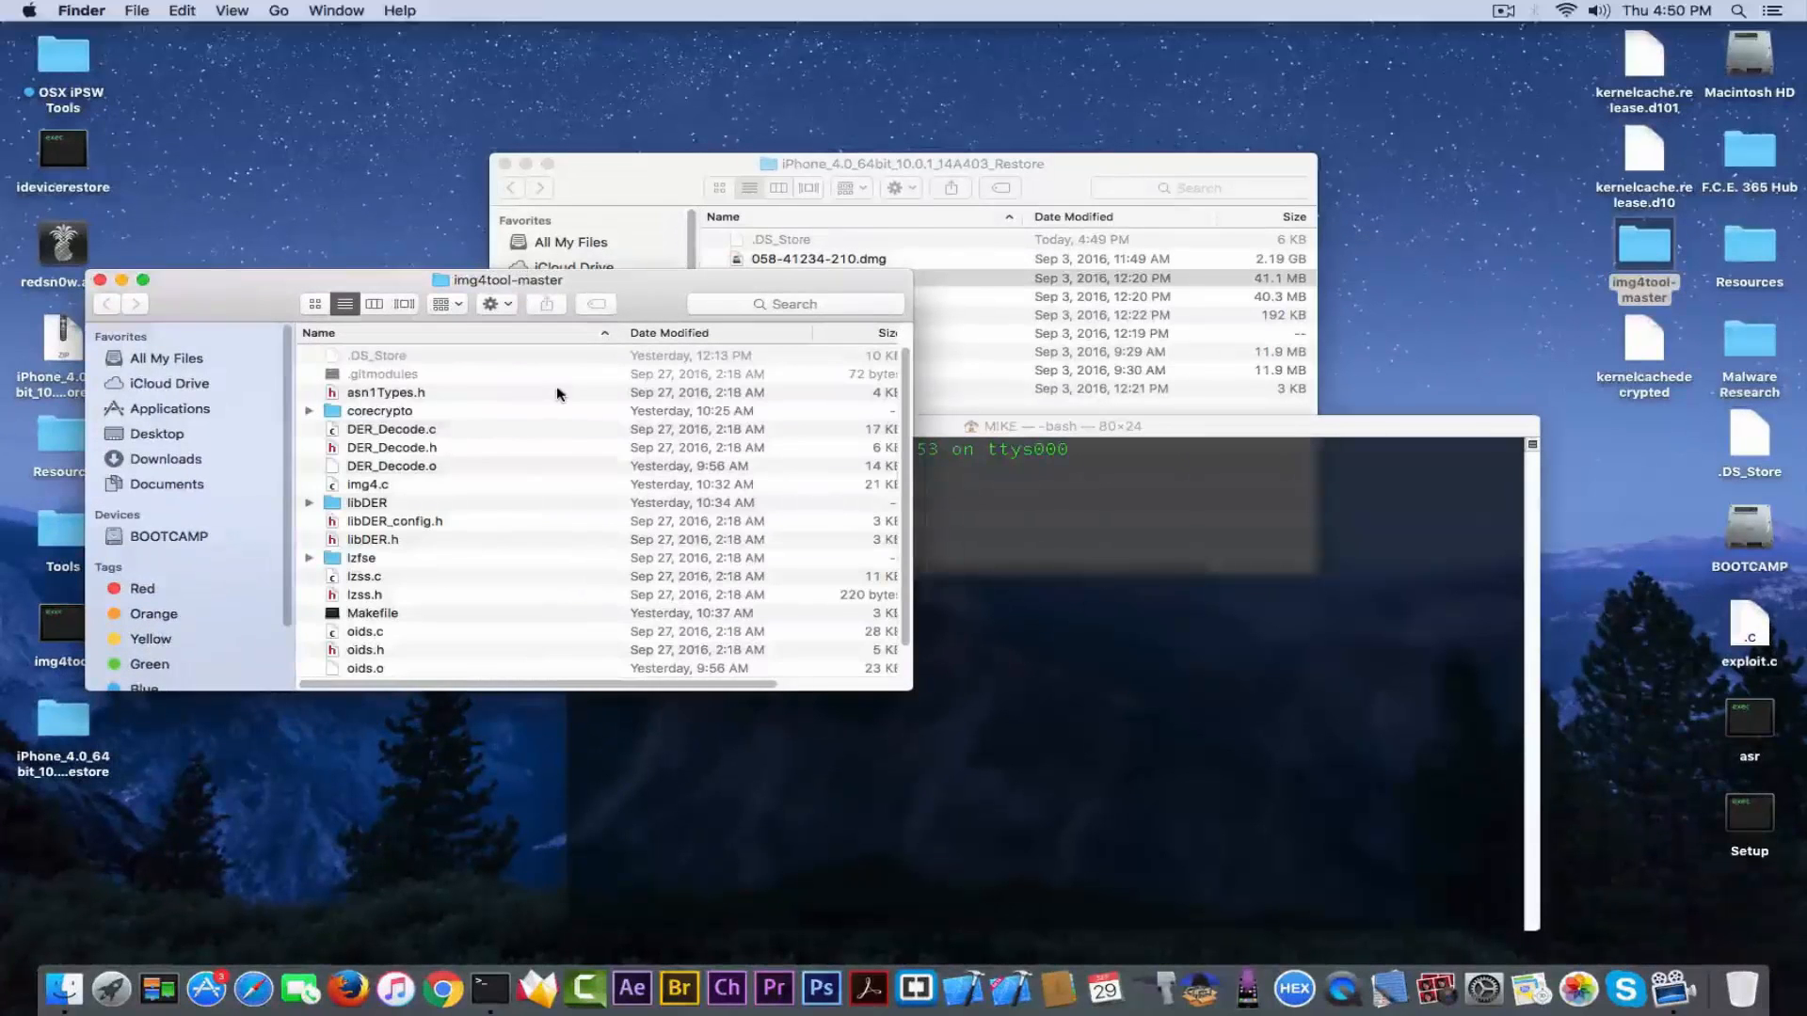
mouse_move(354, 540)
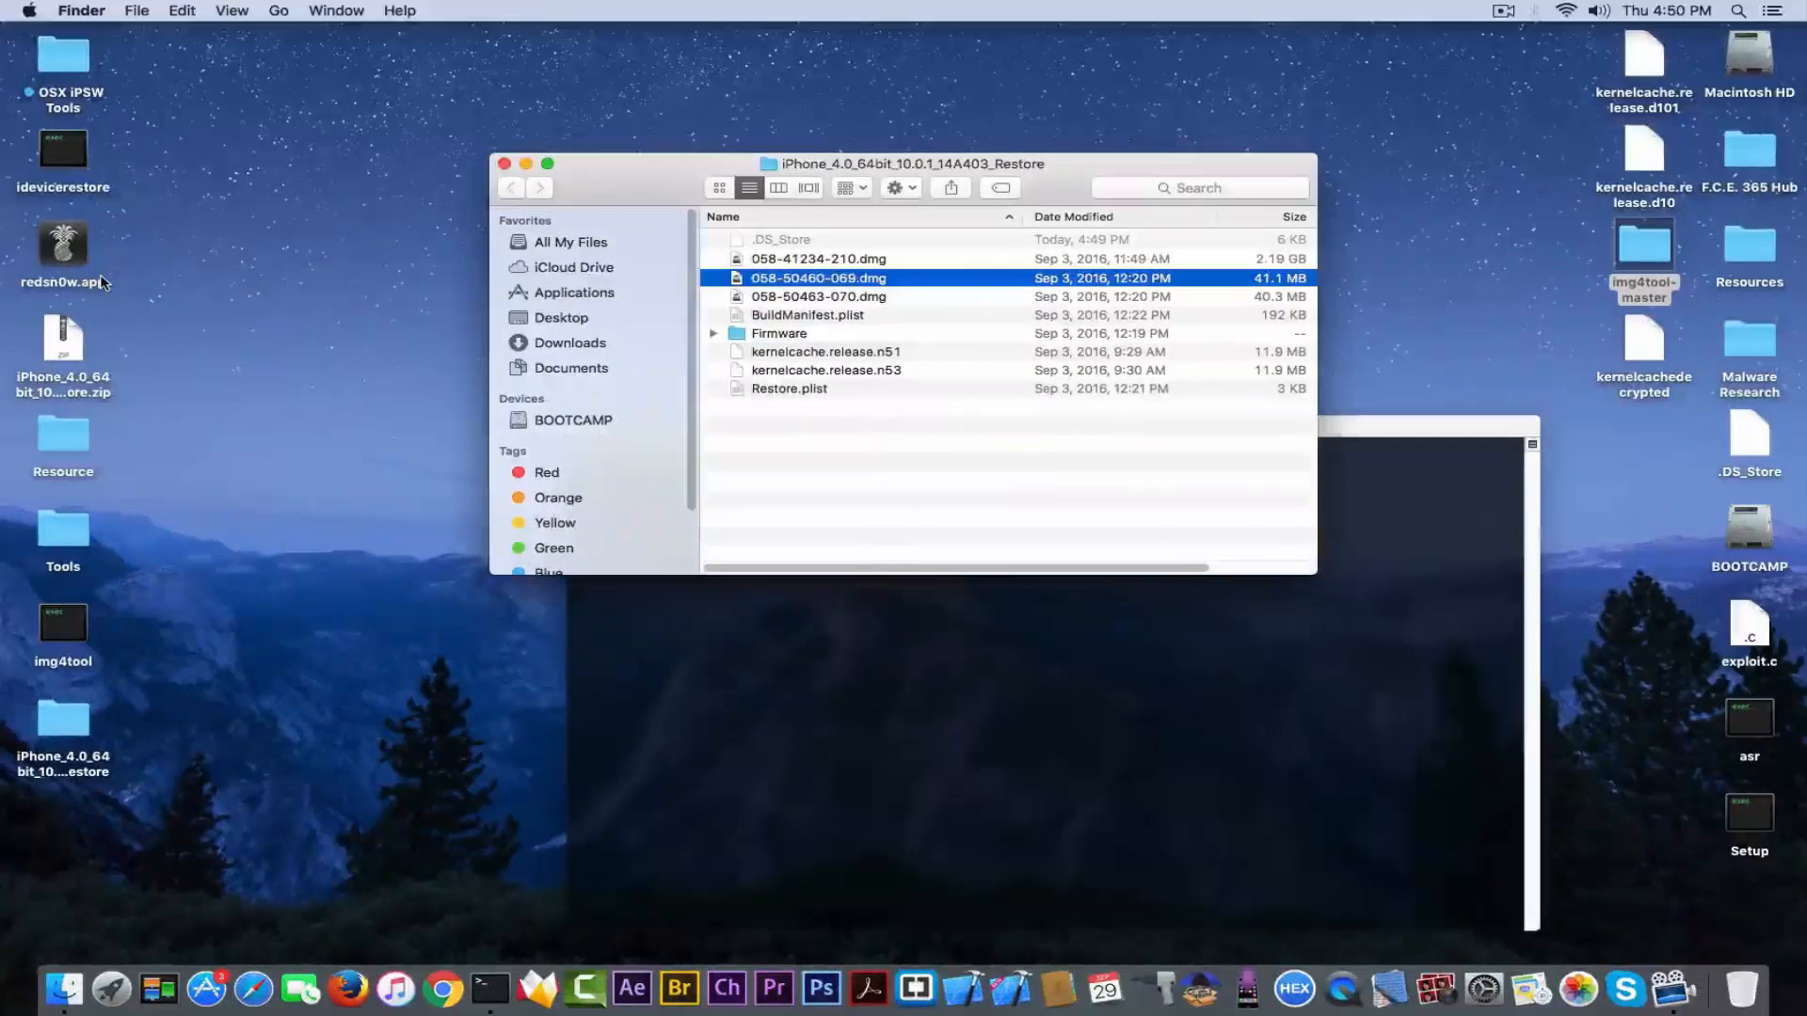
mouse_move(790, 657)
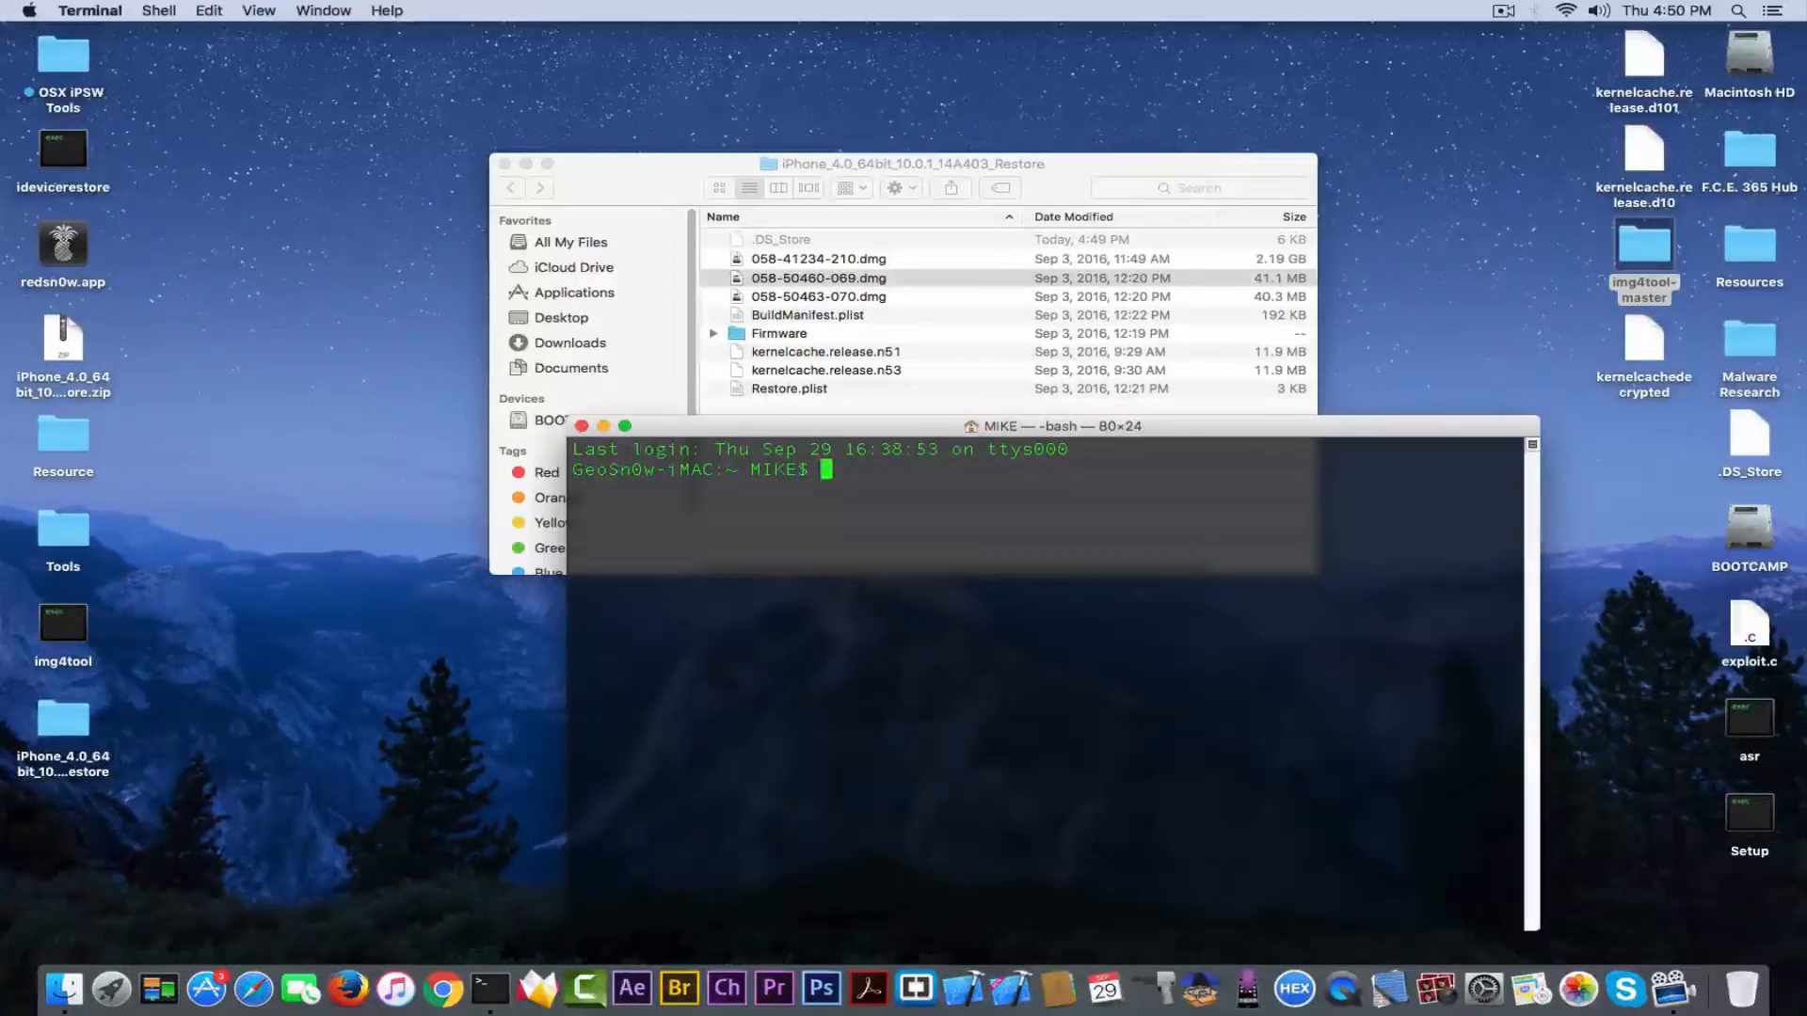
- Build the img4tool command decrypting 058-50460-069.dmg into /Users/MIKE/Desktop/NewRd.dmg
left_click(62, 622)
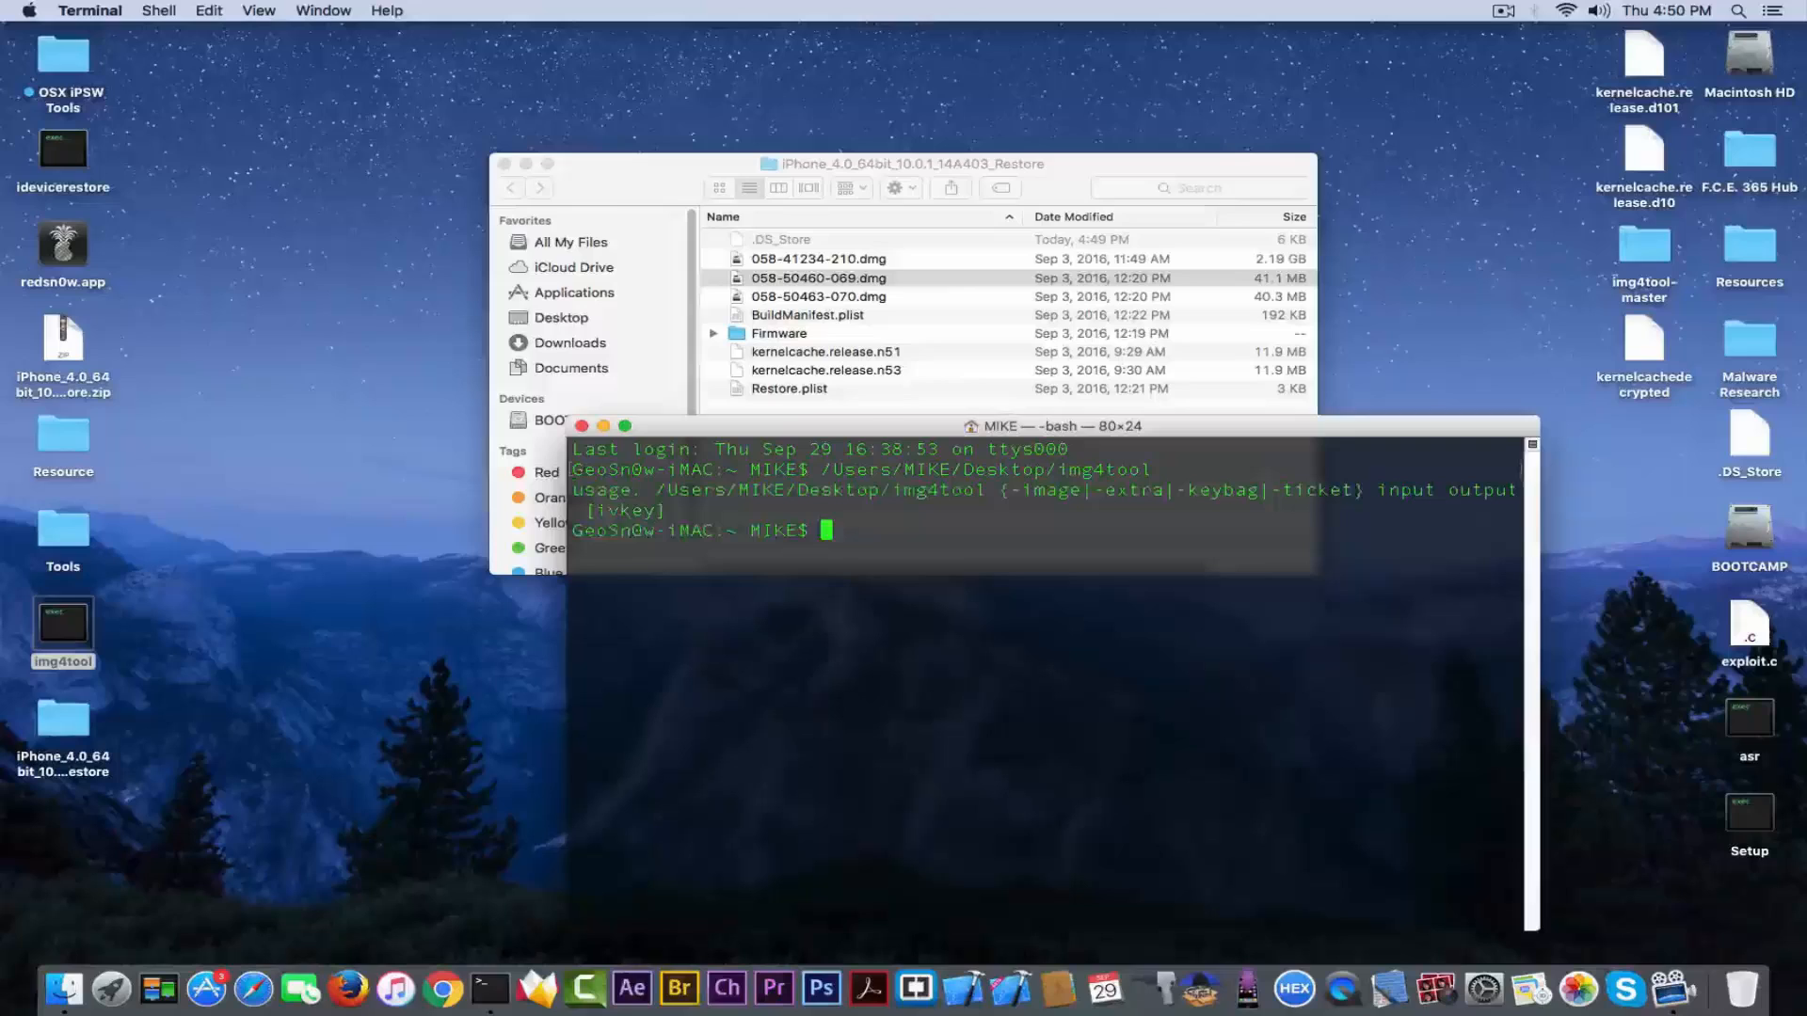
mouse_move(919, 646)
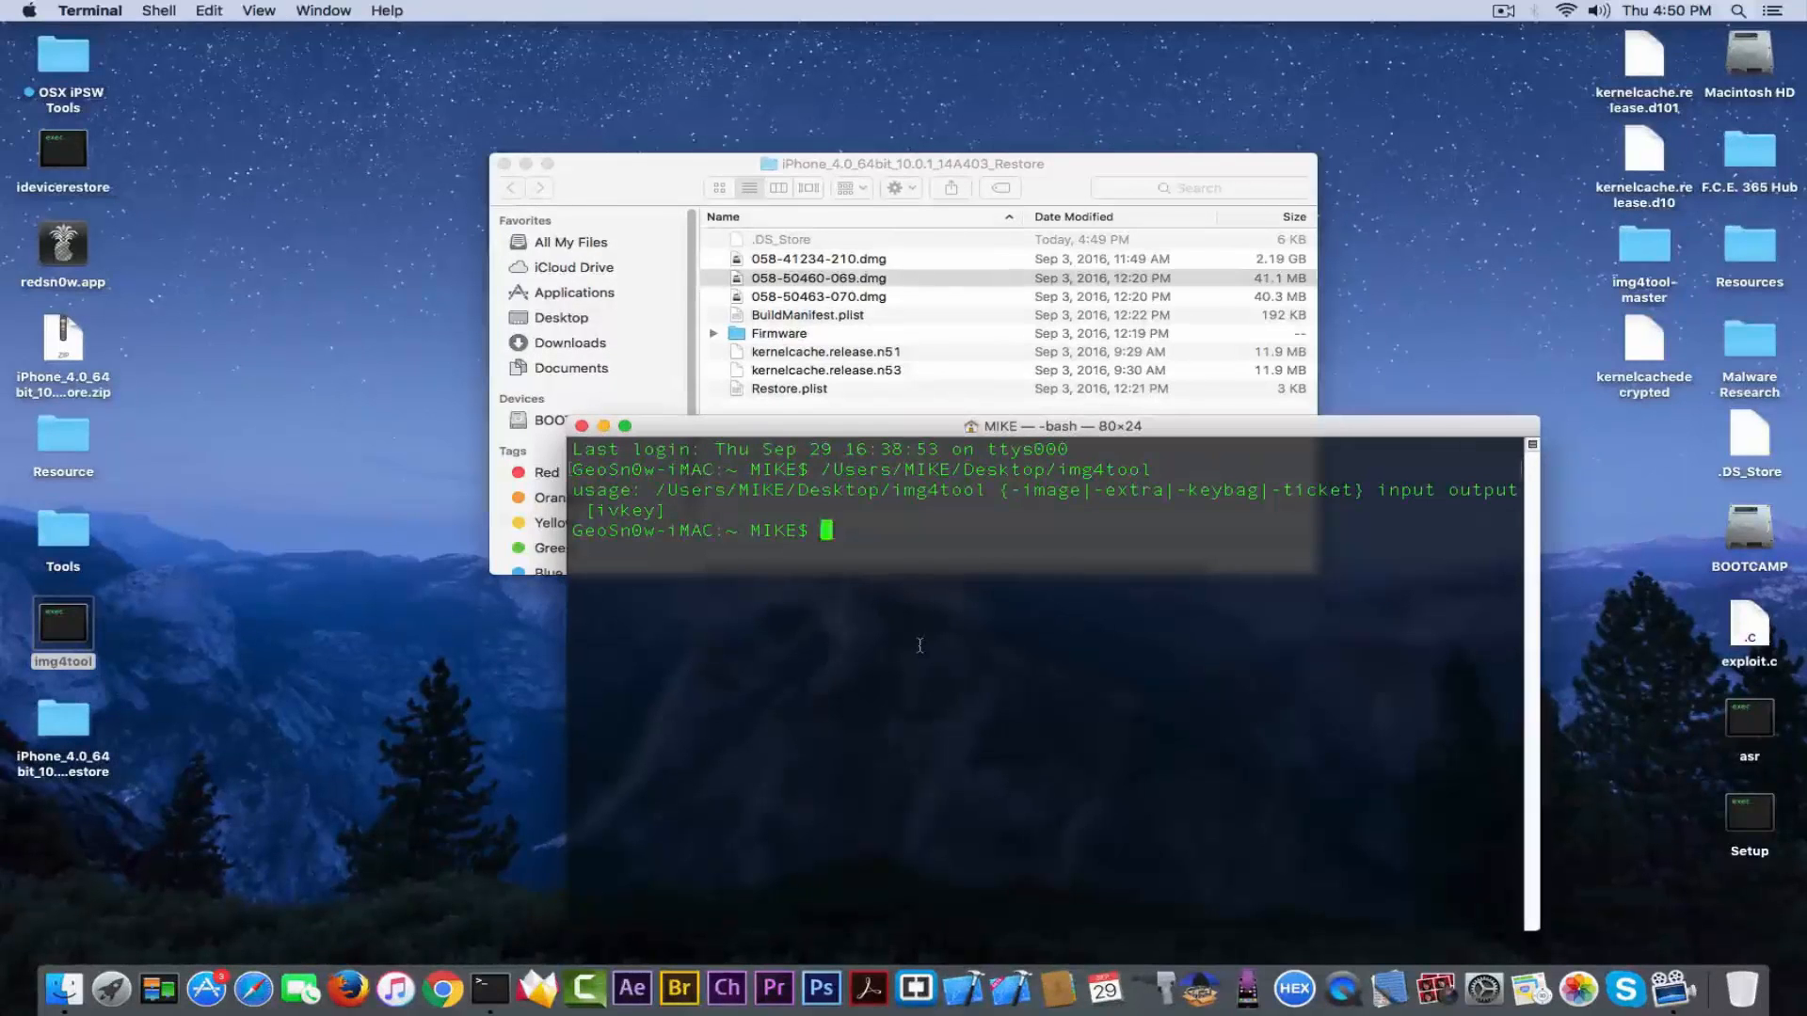
type("/Users/MIKE/Desktop/img4tool -")
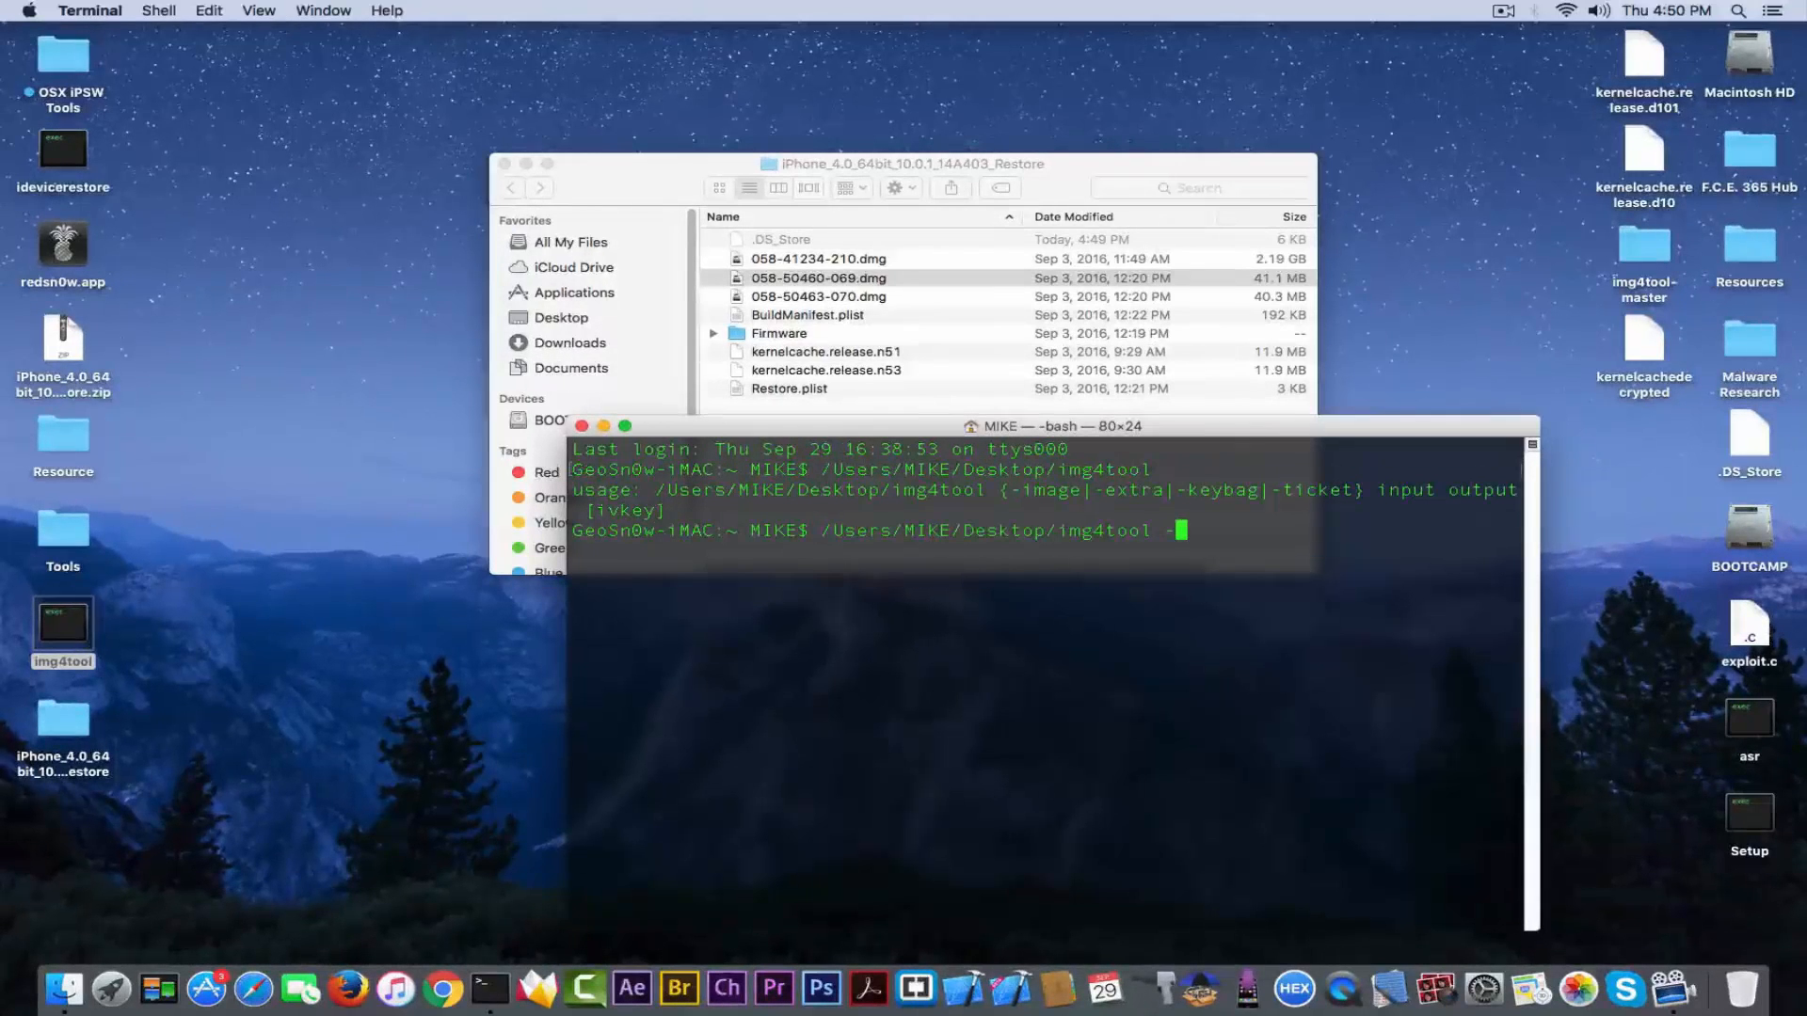
type("l")
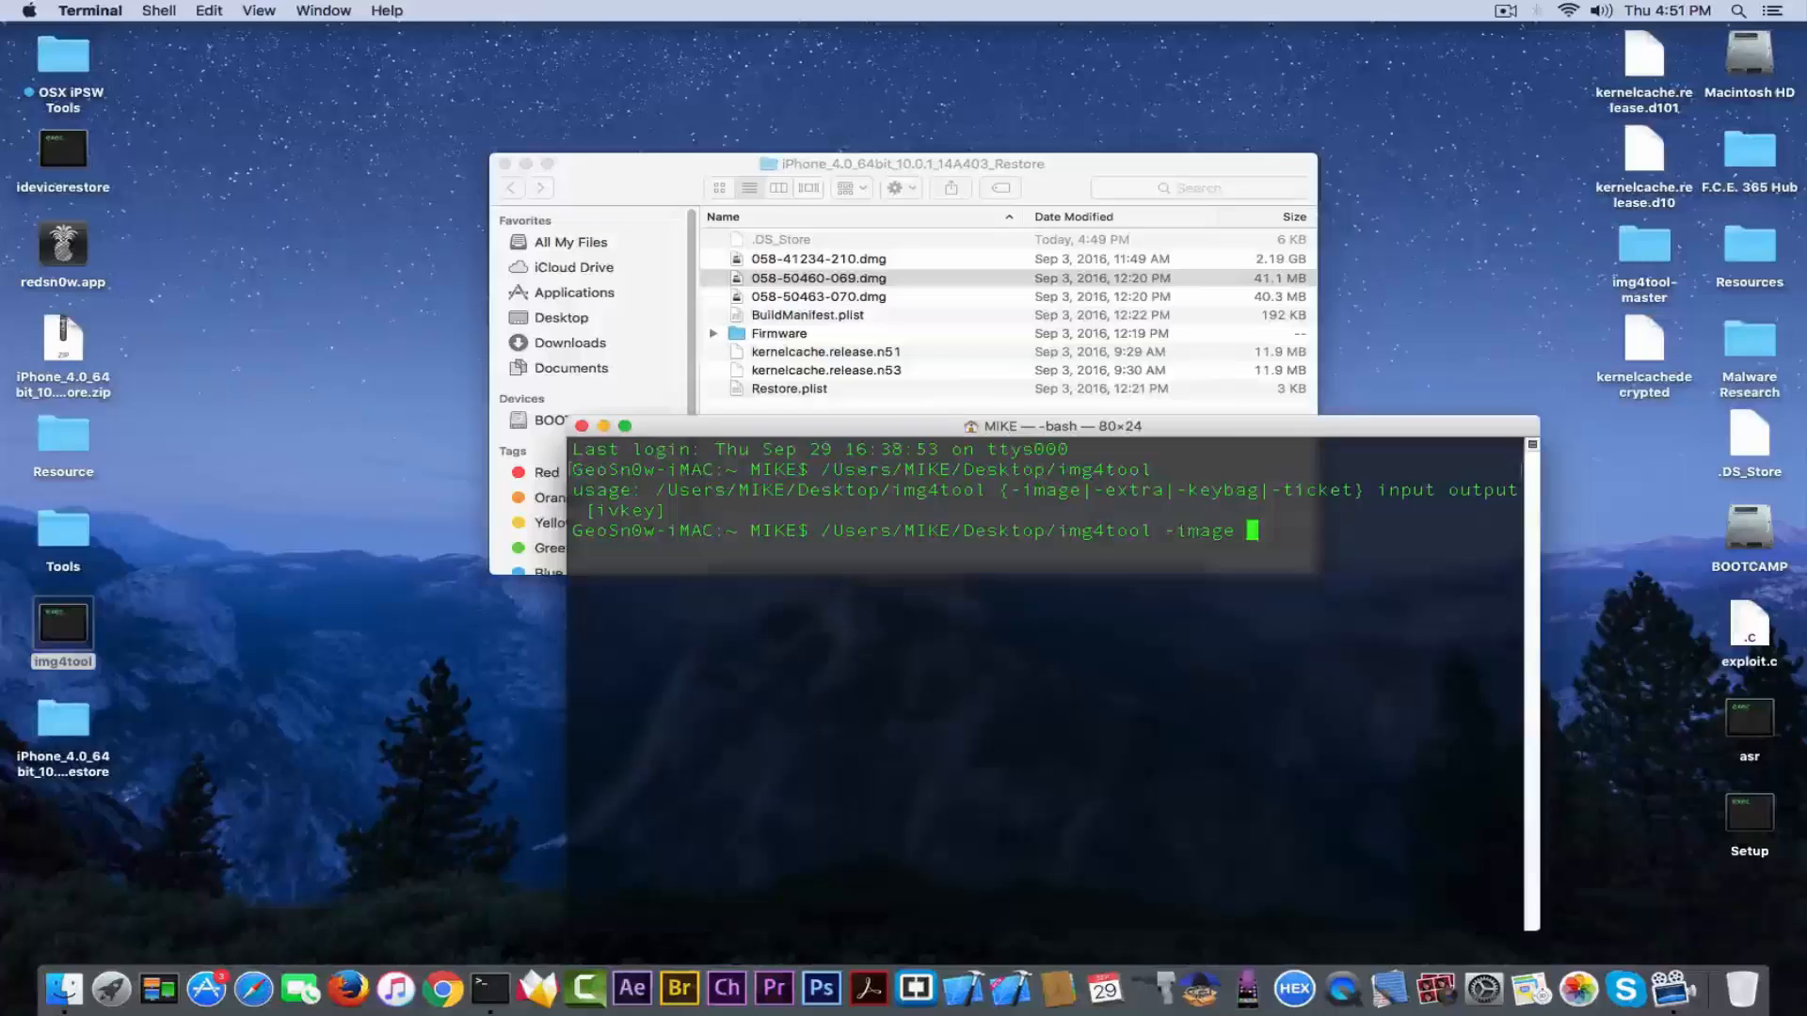
left_click_drag(817, 277, 1190, 621)
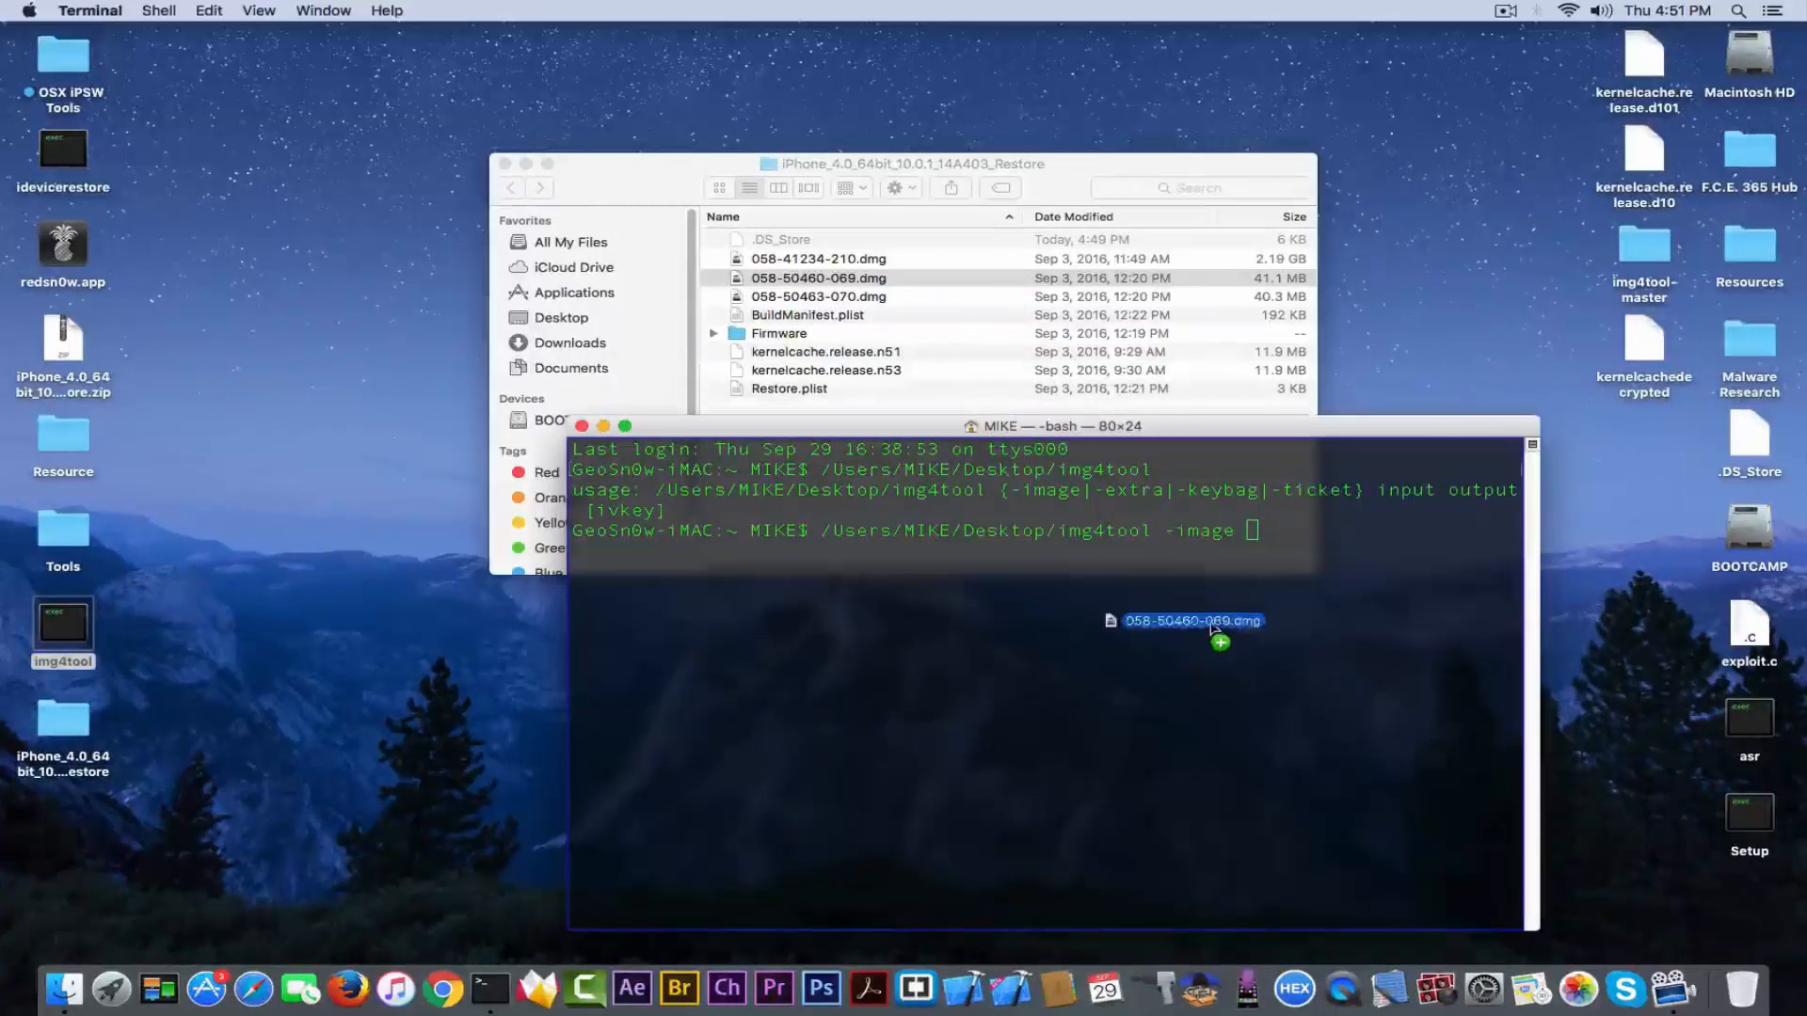
left_click_drag(1192, 620, 1210, 550)
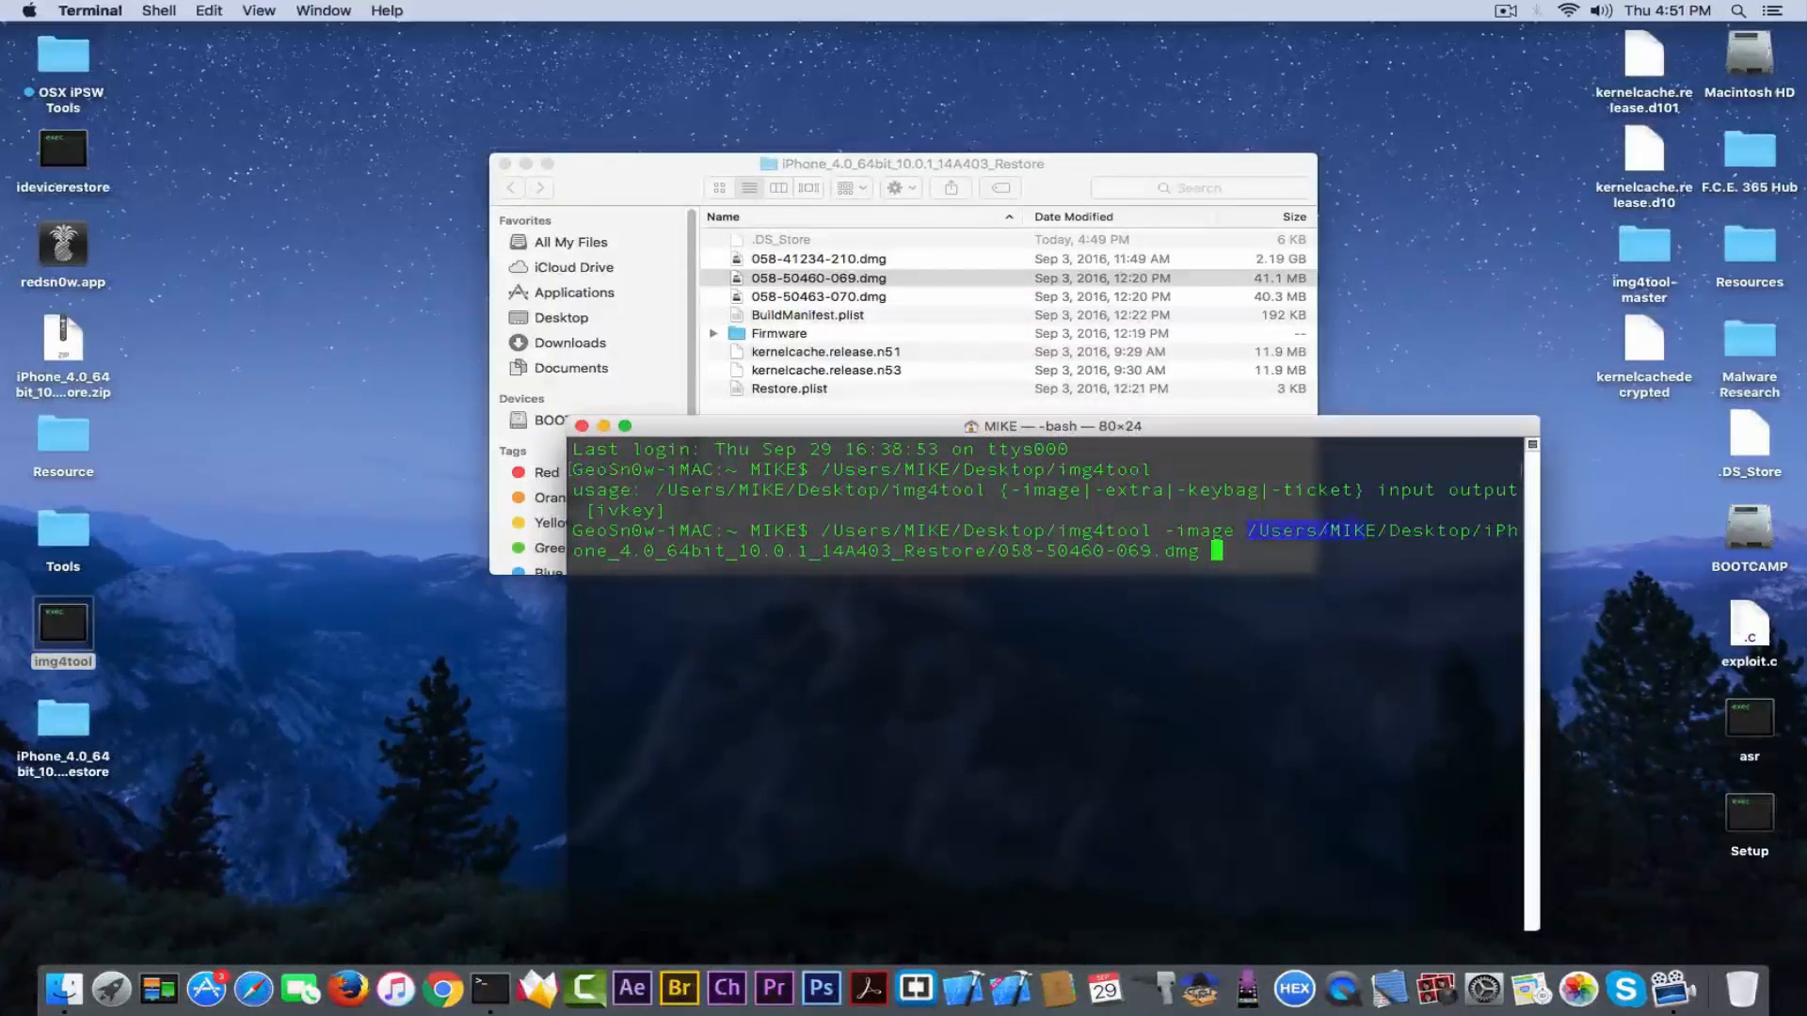
right_click(1359, 533)
type(" /Users/MIKE/Desktop/")
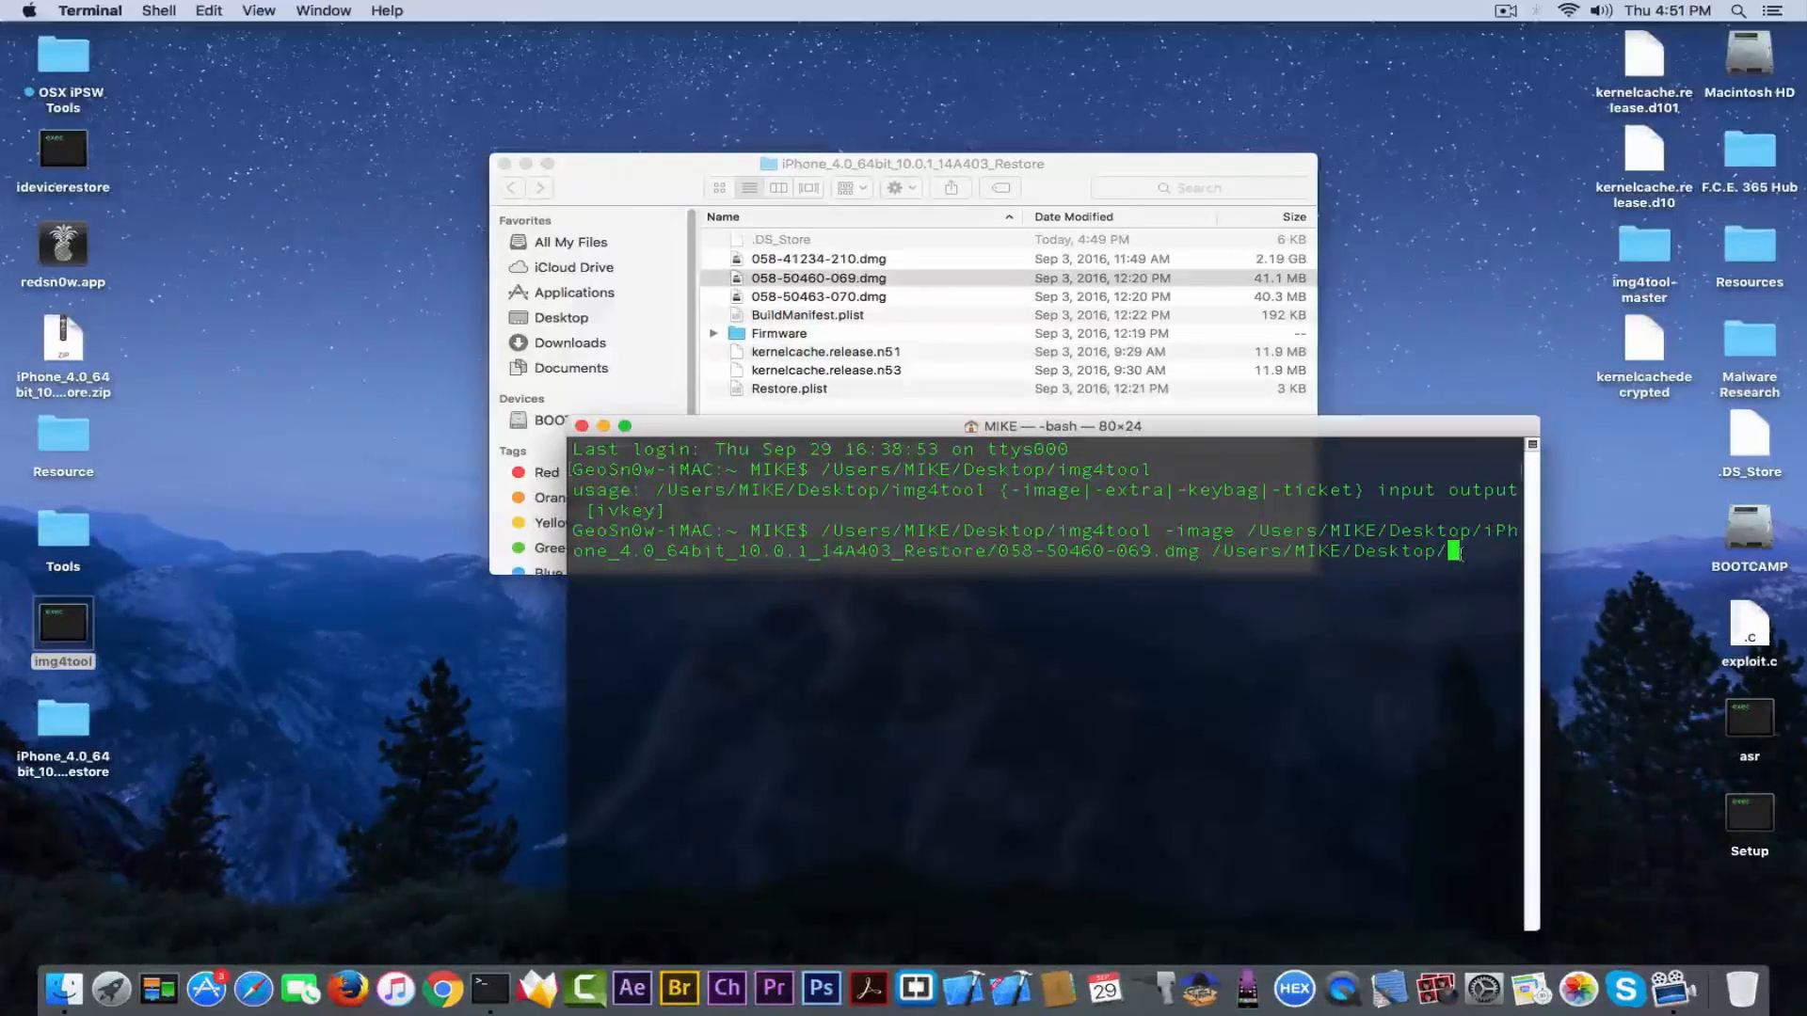
type("NewRd.dmg")
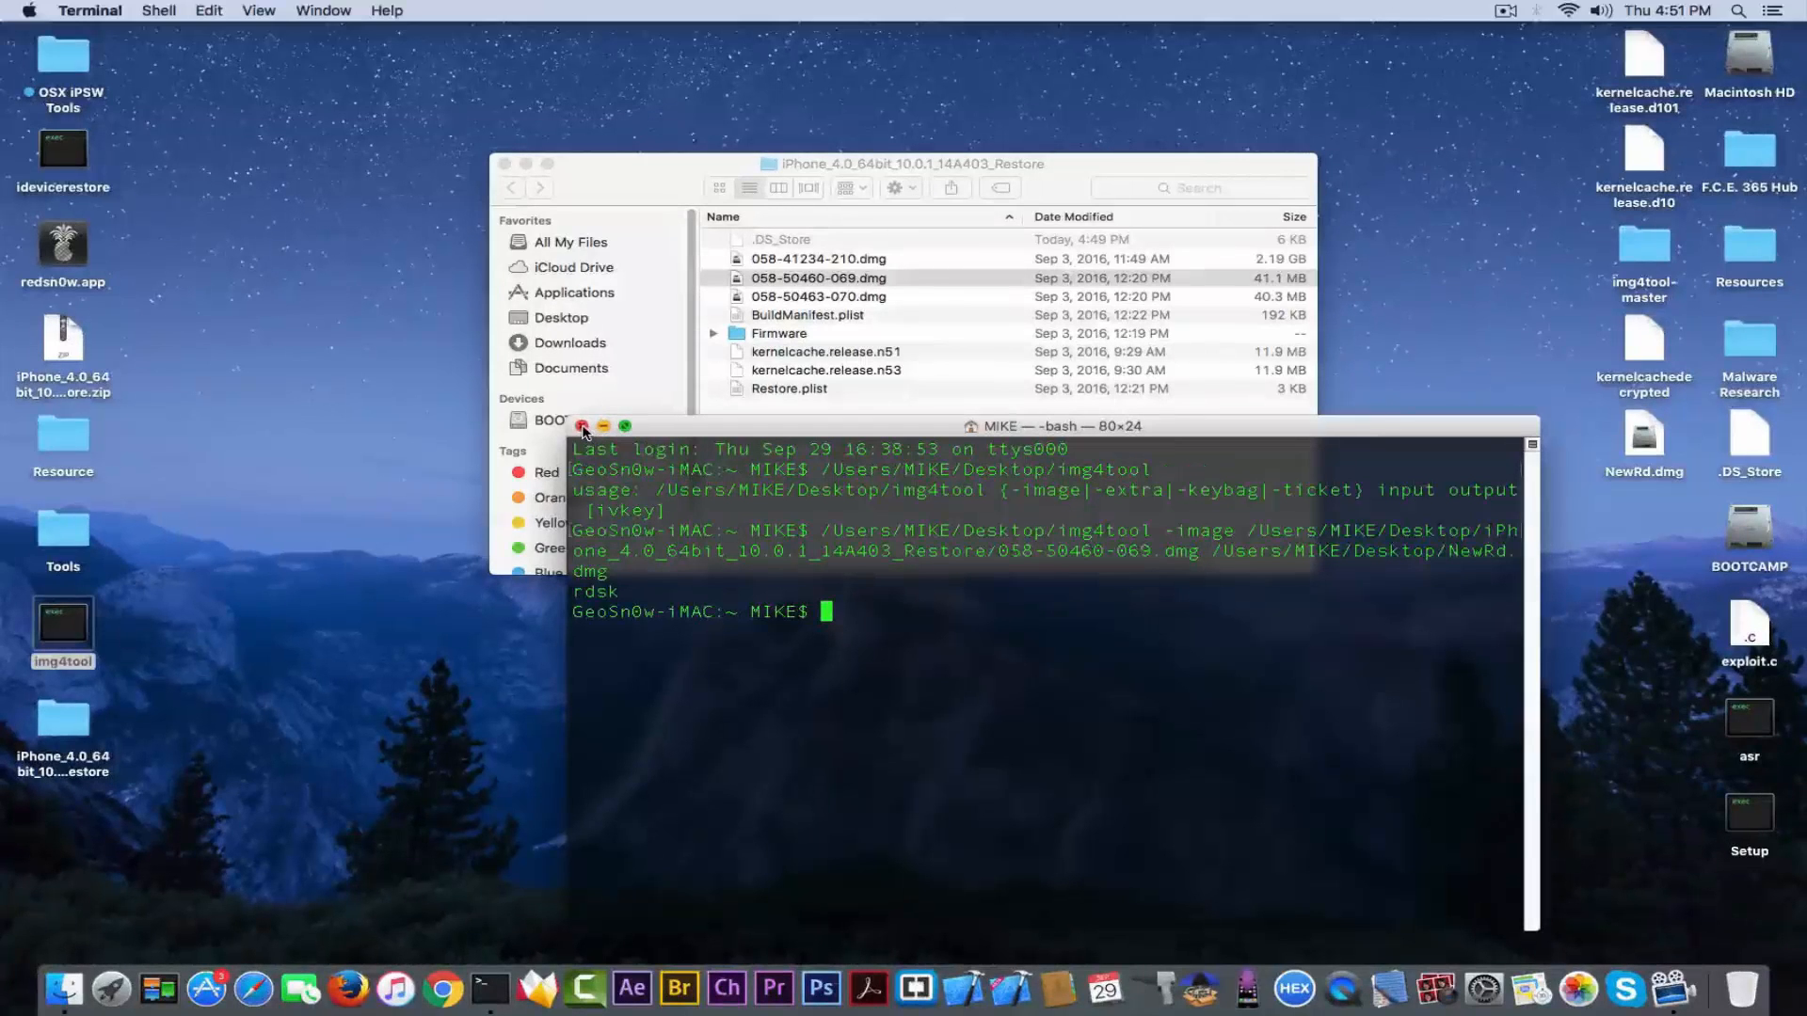
- Close Terminal and the firmware window, then browse the mounted ramdisk into usr to asr's folder
left_click(582, 425)
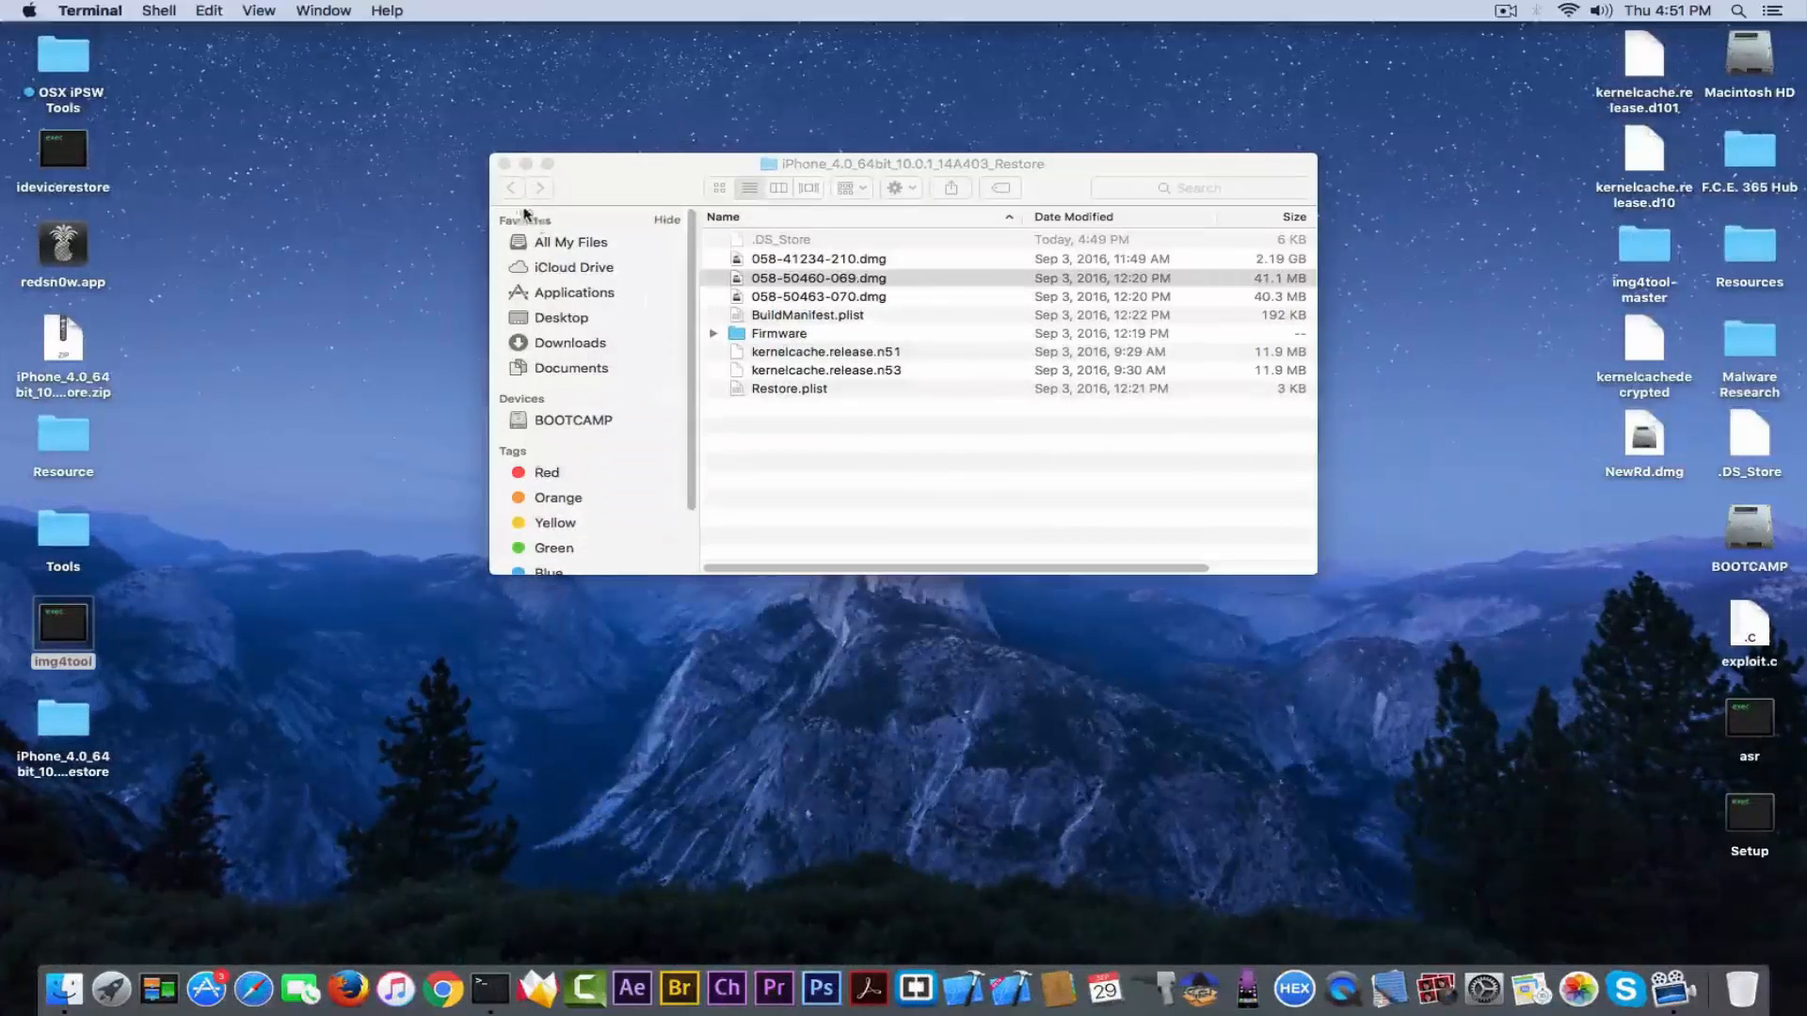
left_click(509, 164)
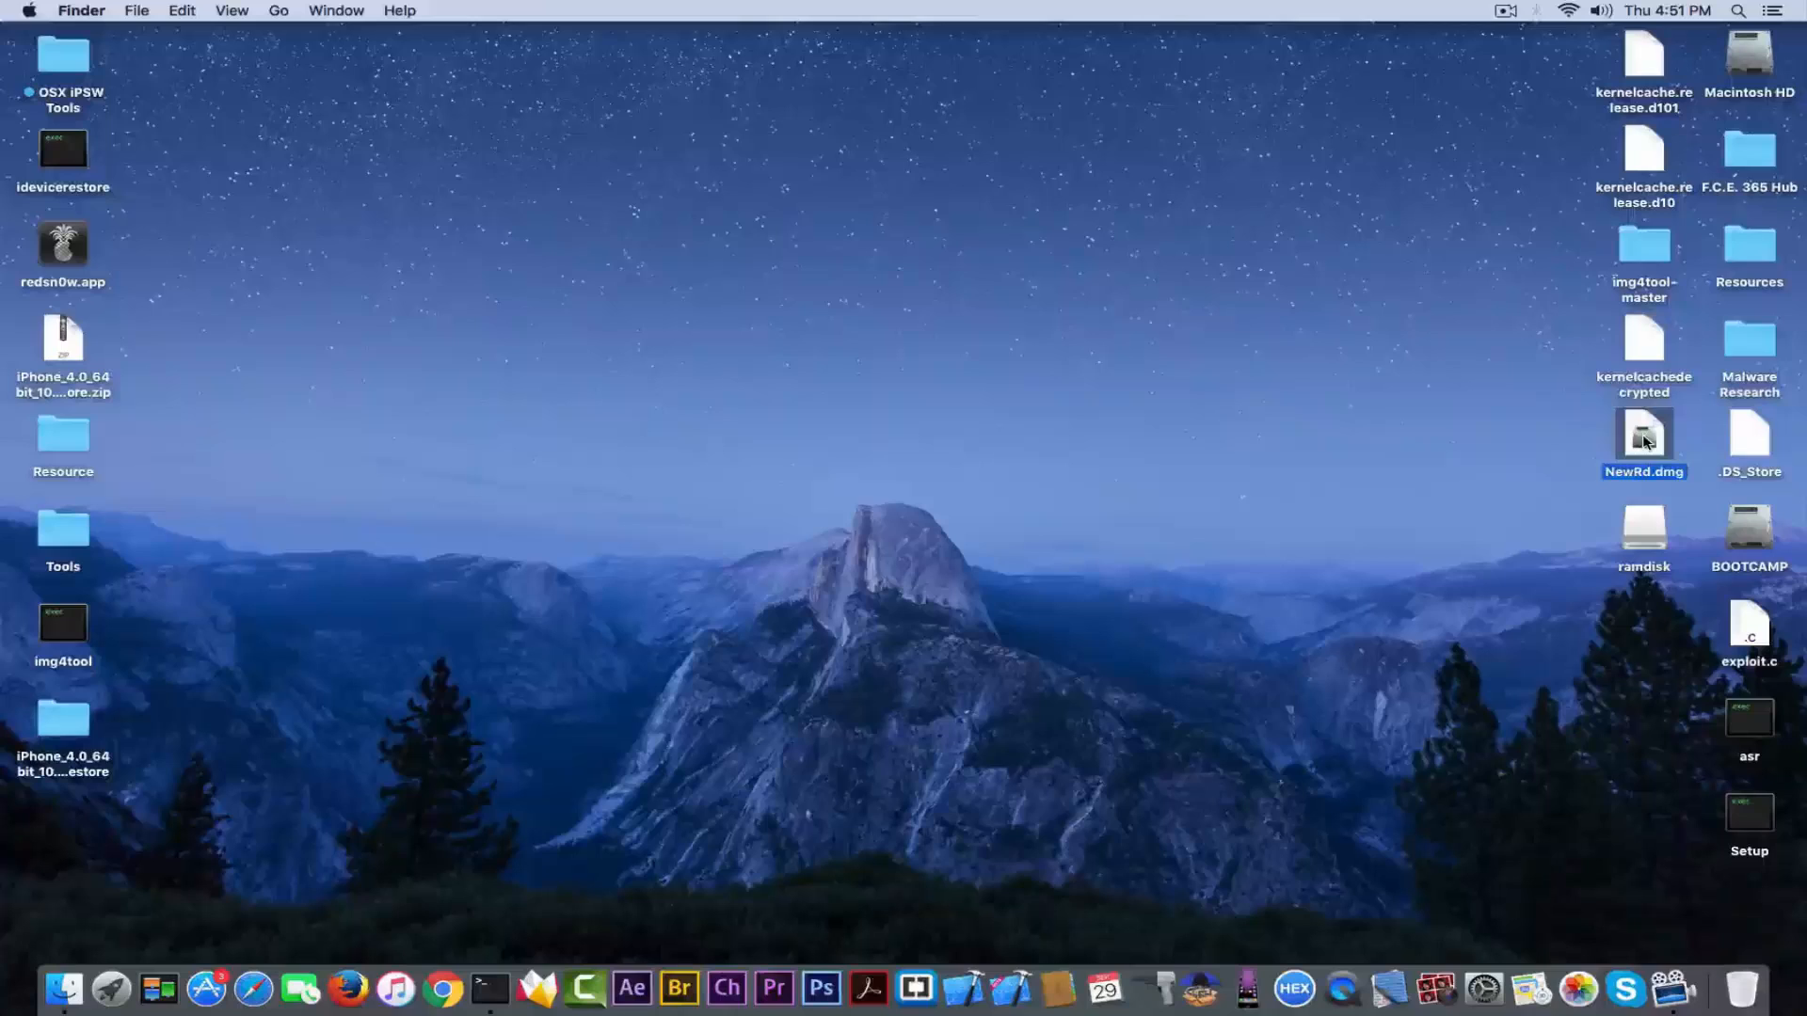
left_click(1644, 530)
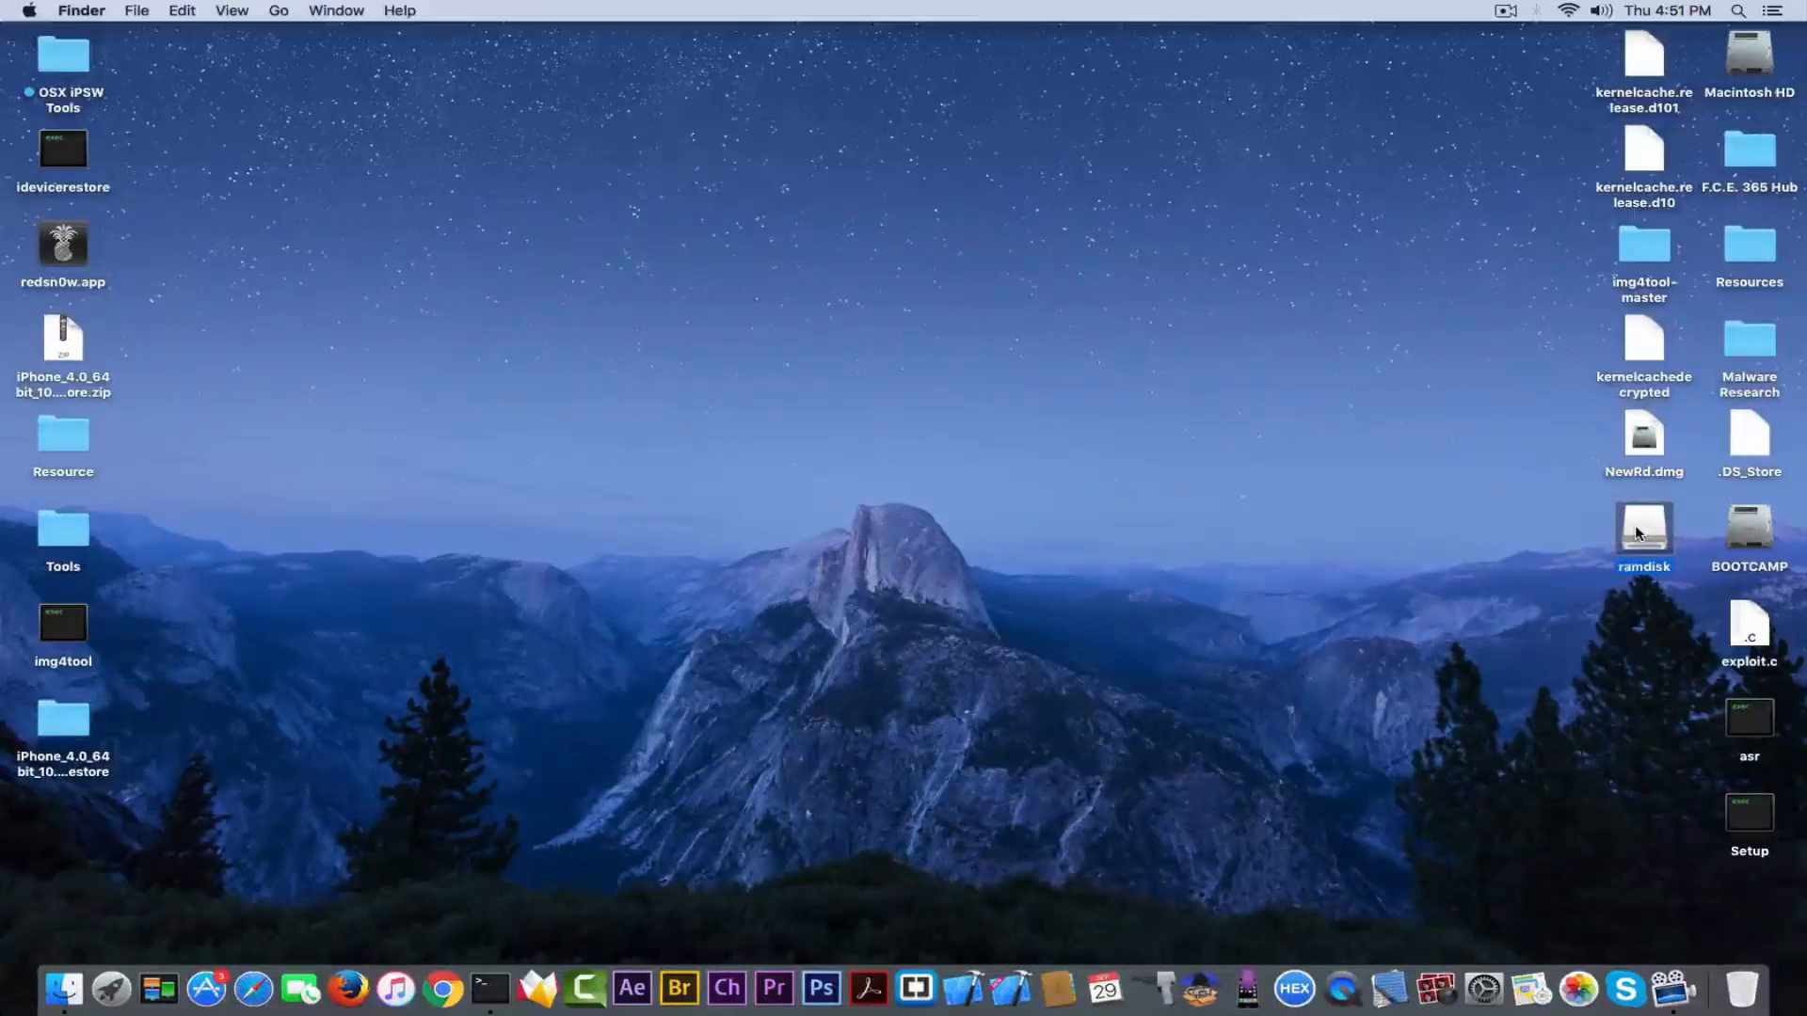
double_click(1642, 531)
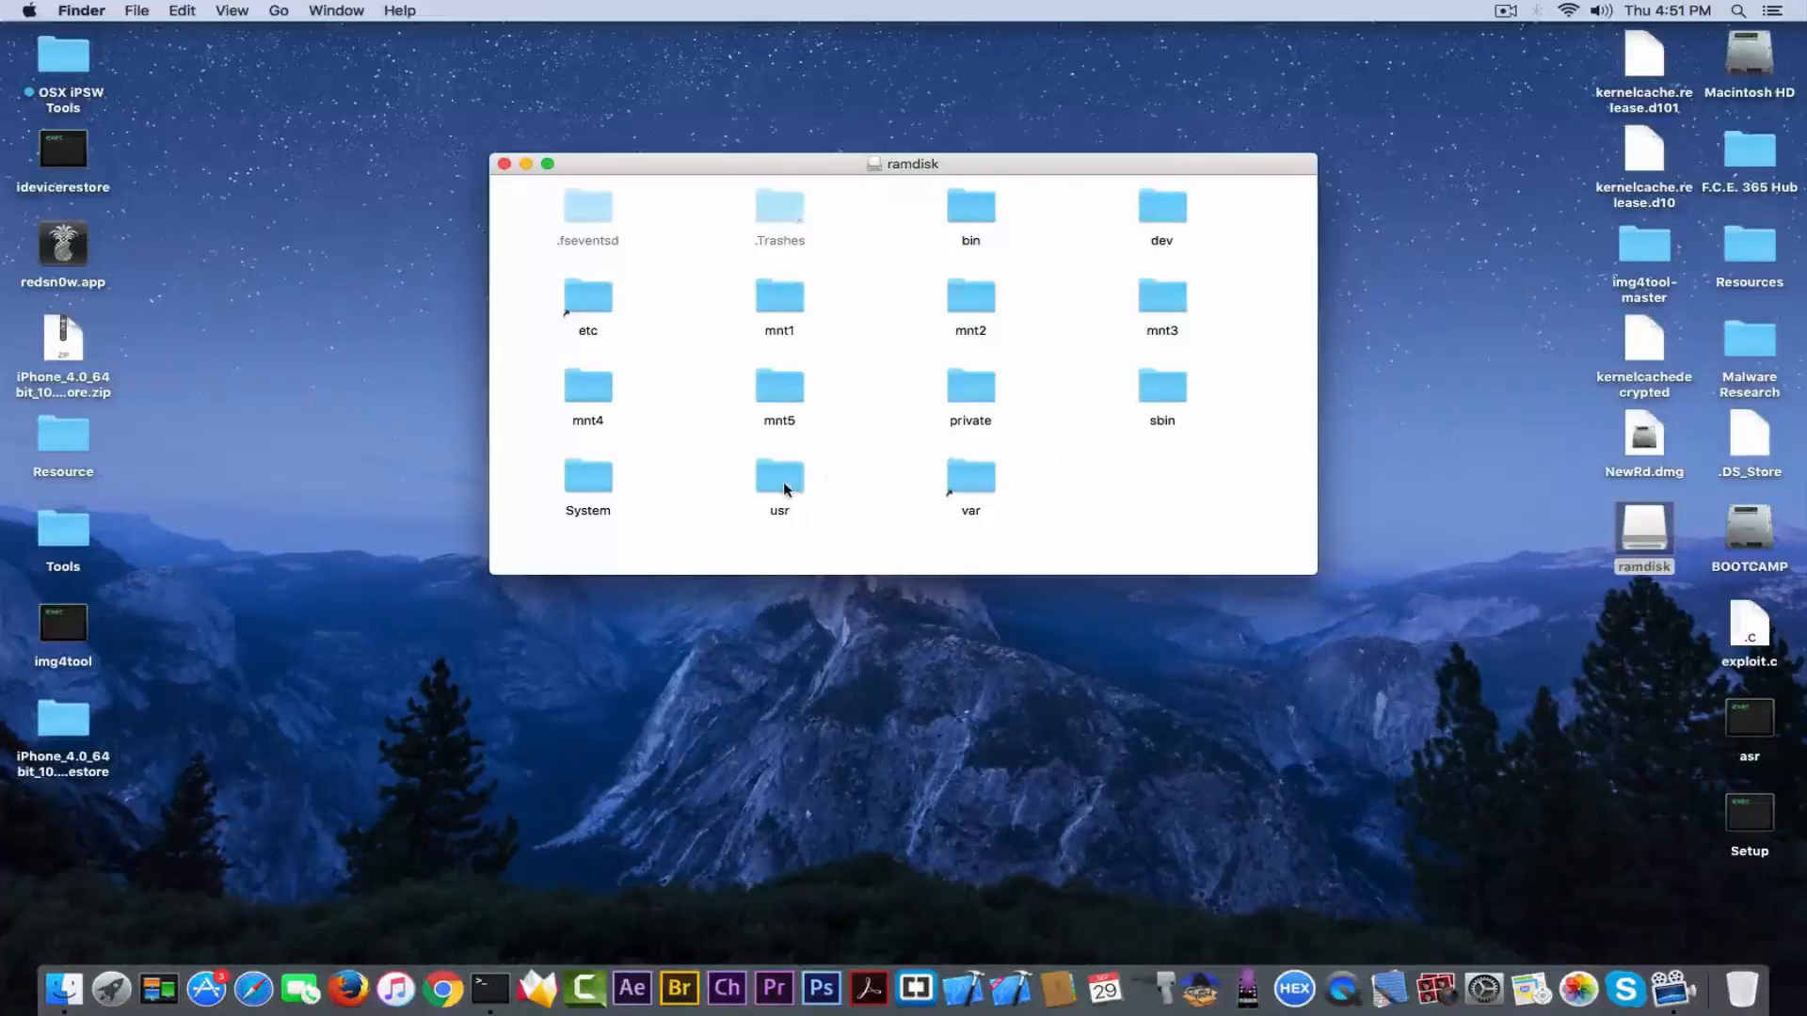
left_click(1160, 293)
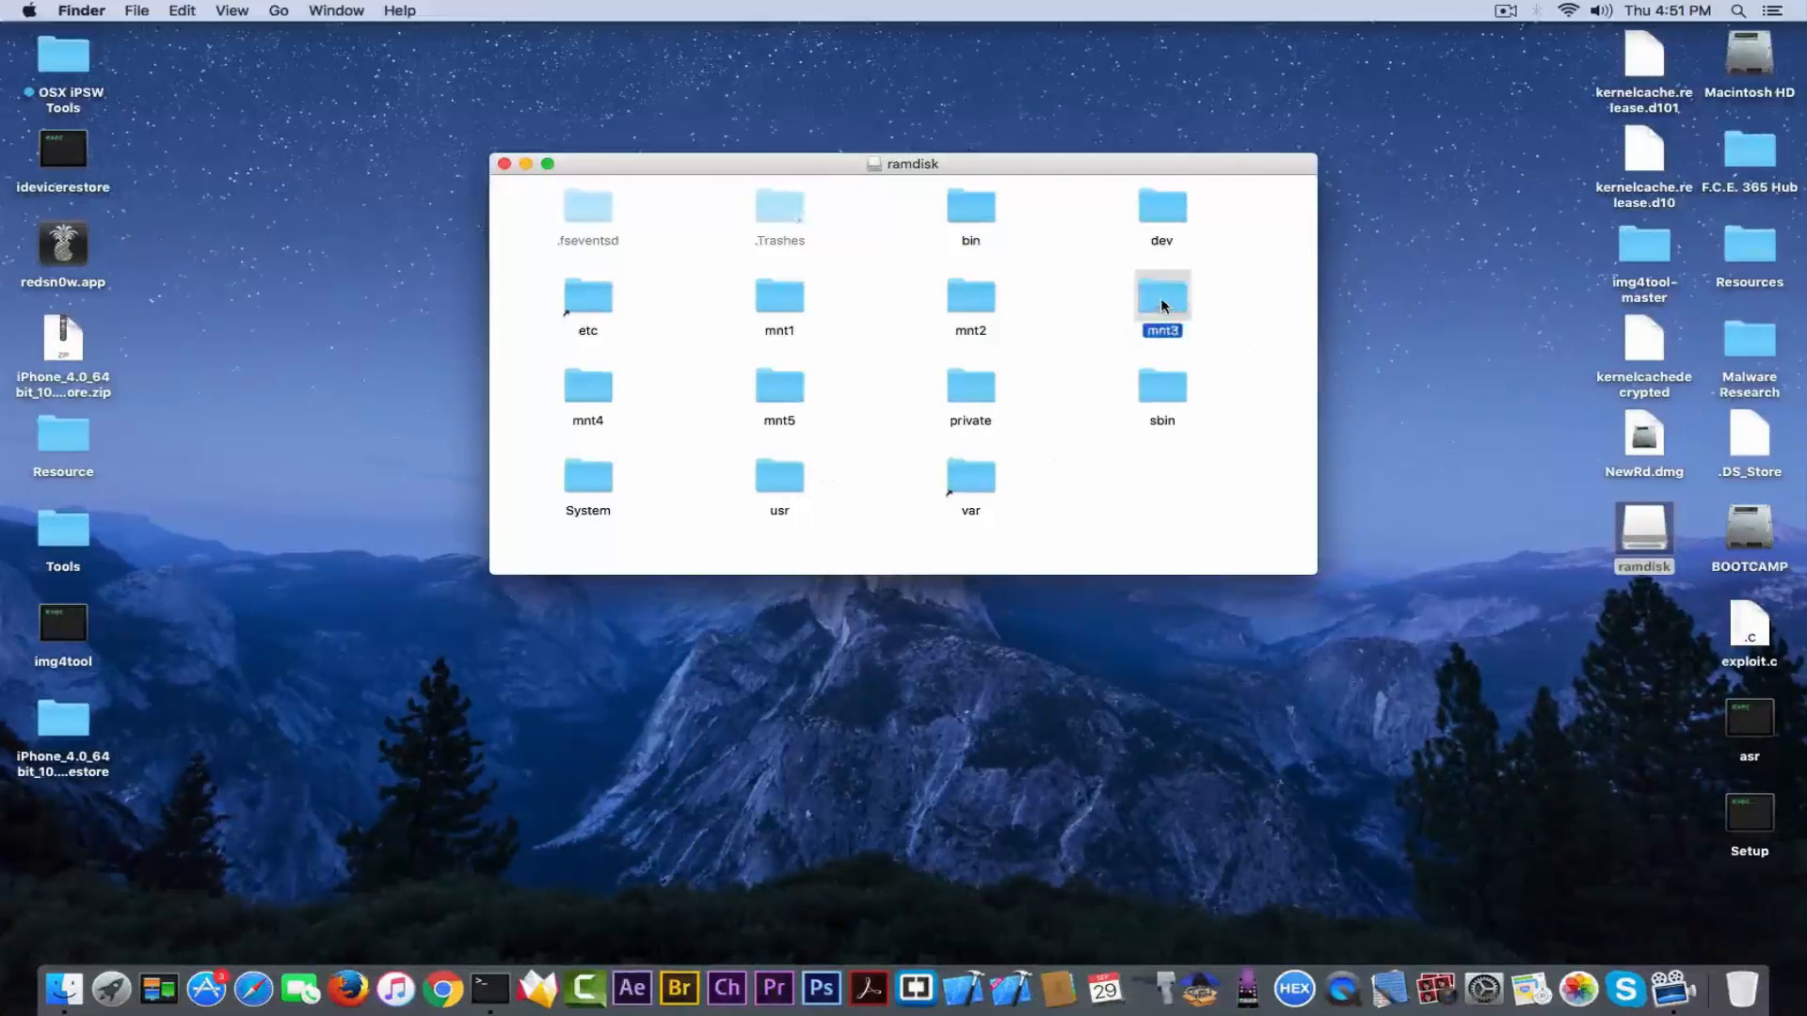
left_click(780, 476)
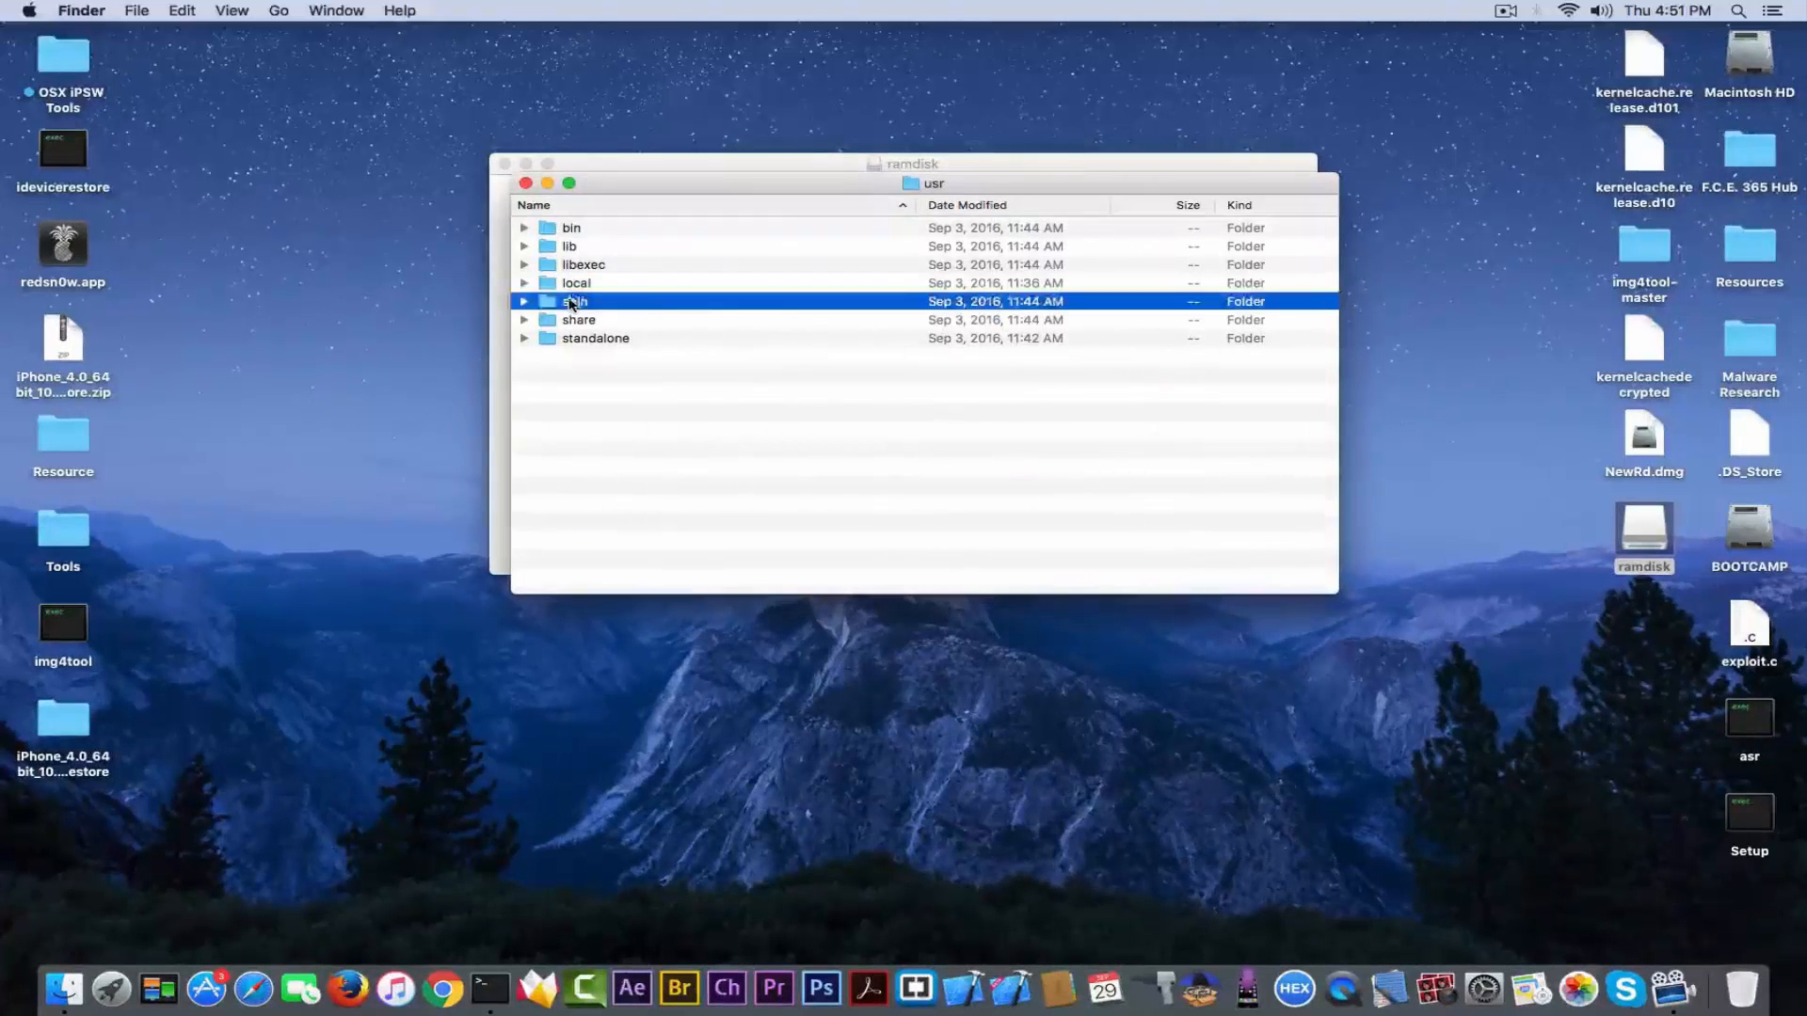
double_click(575, 301)
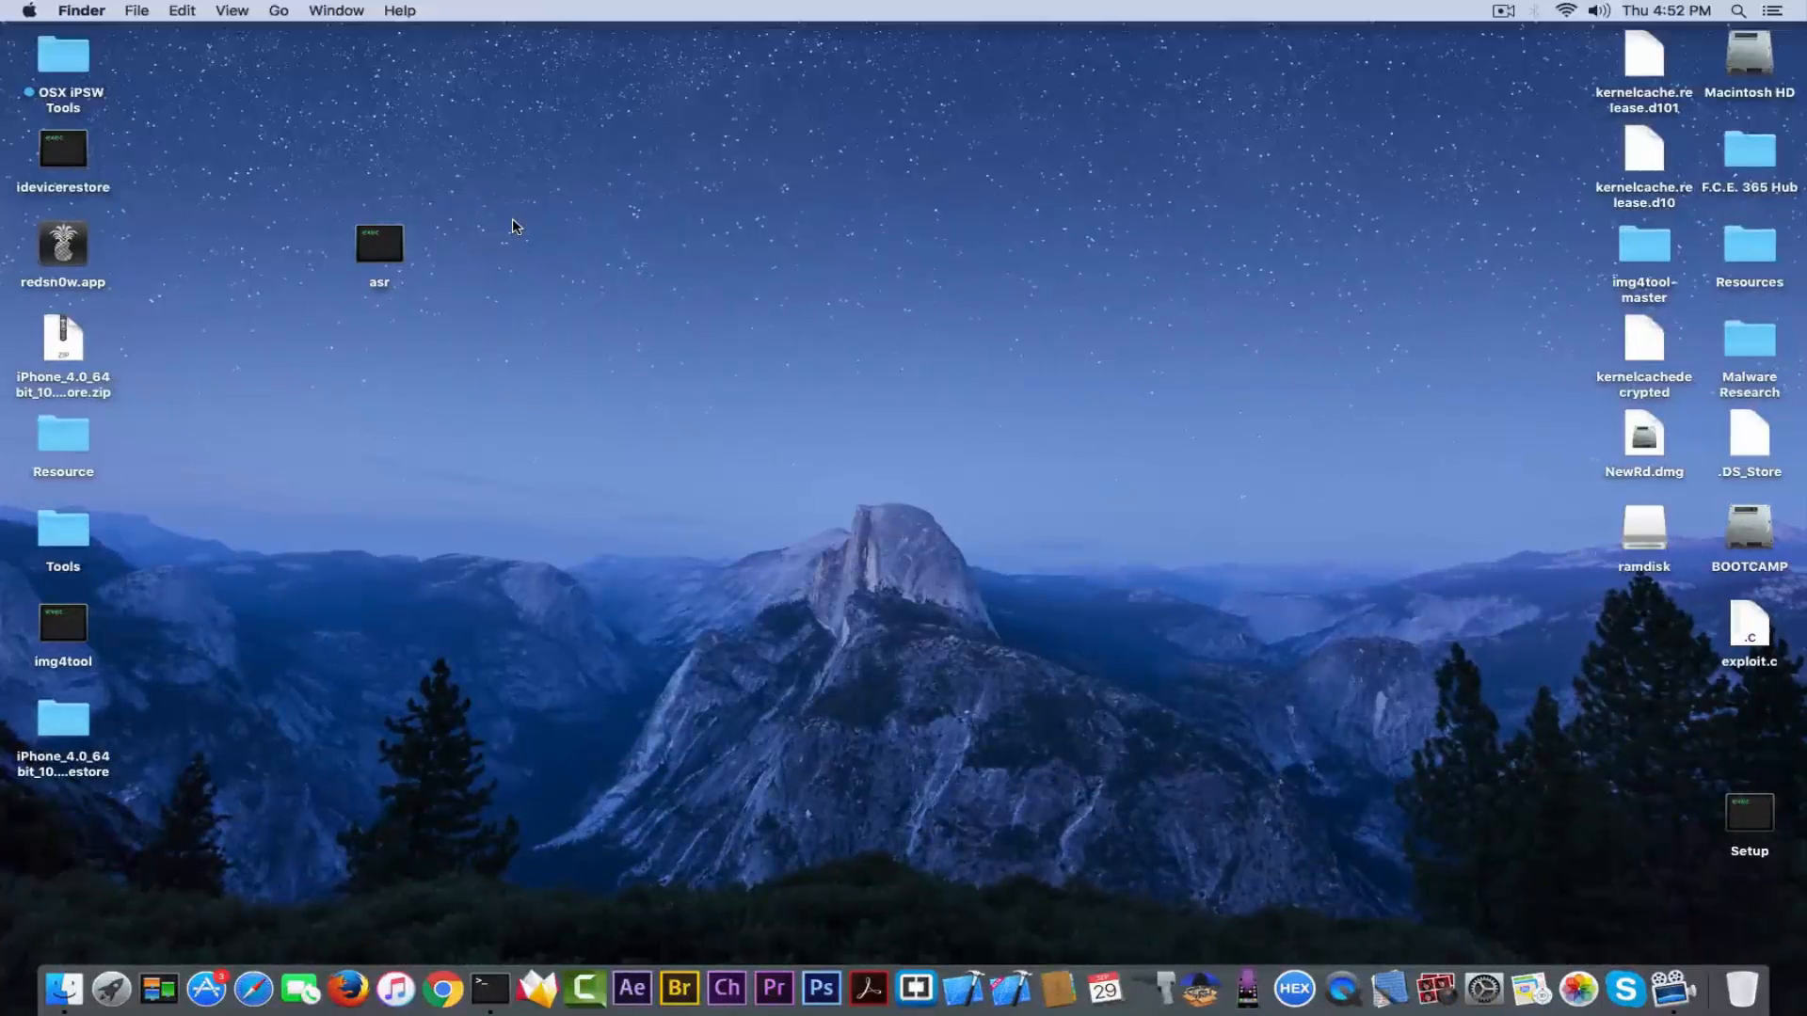
mouse_move(403, 242)
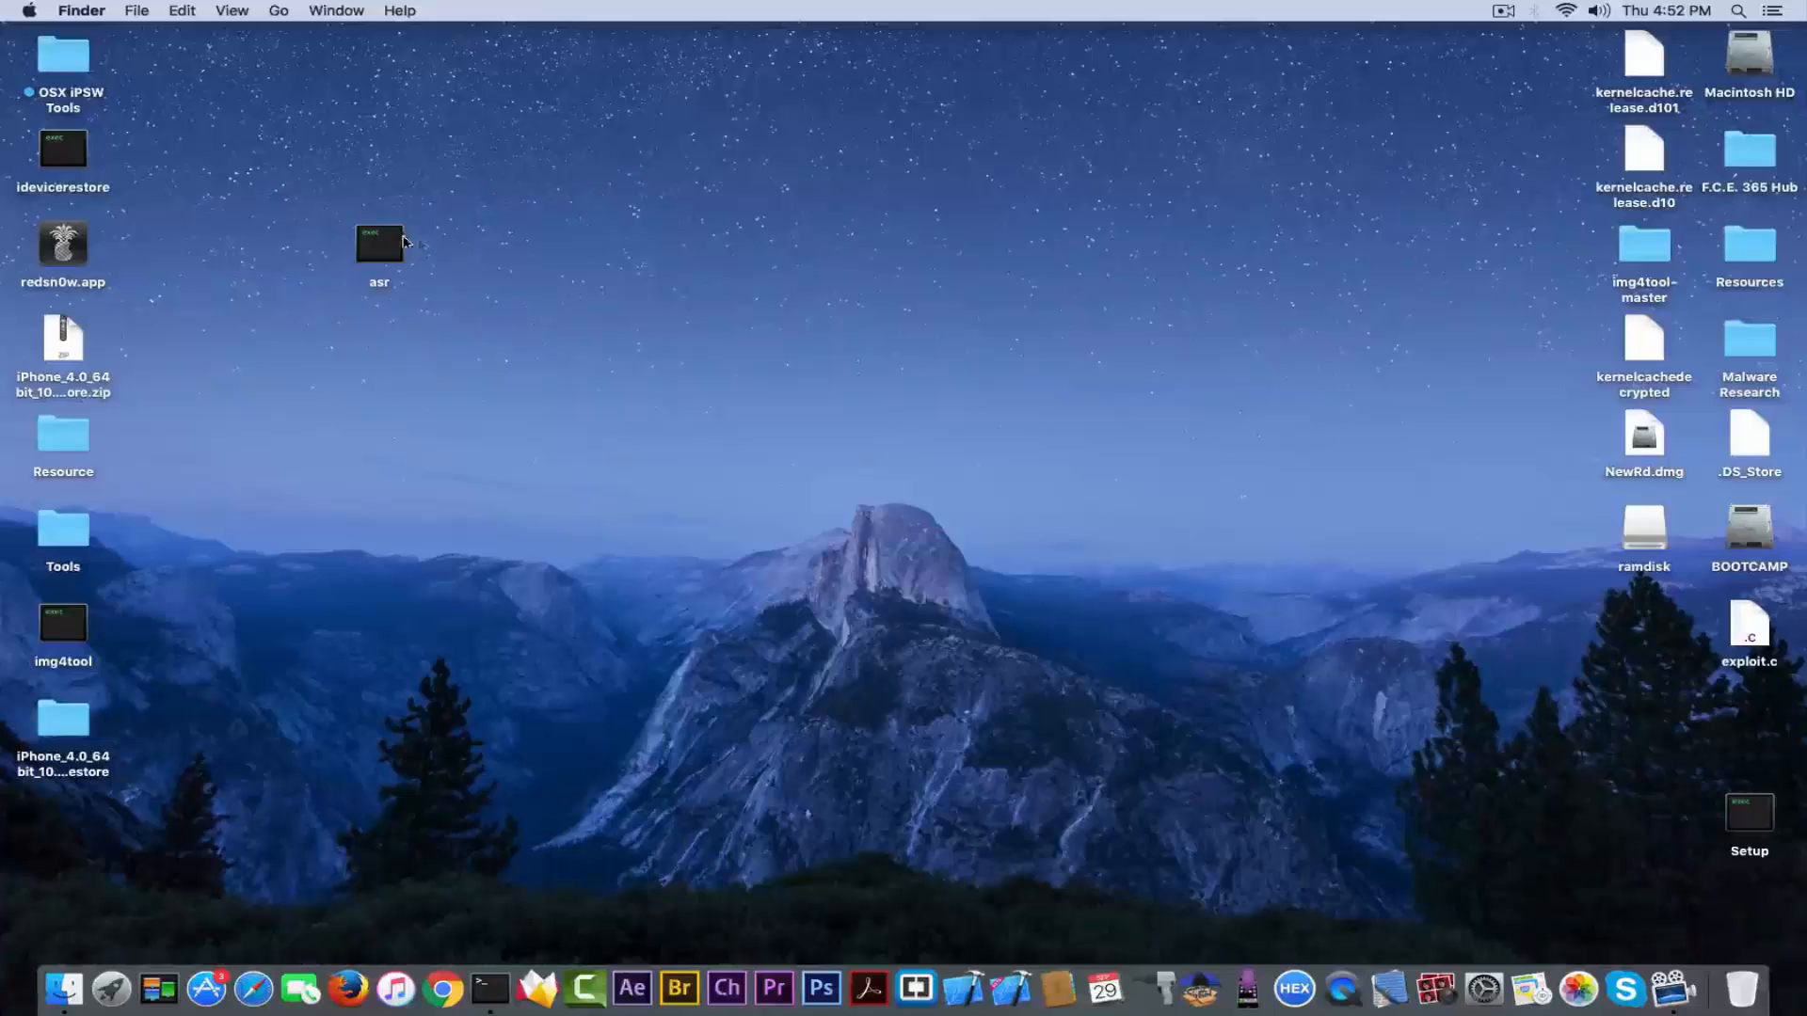
- Move asr to the desktop's top-left corner, deselect it, and launch Hopper from the Dock
left_click_drag(378, 248, 167, 55)
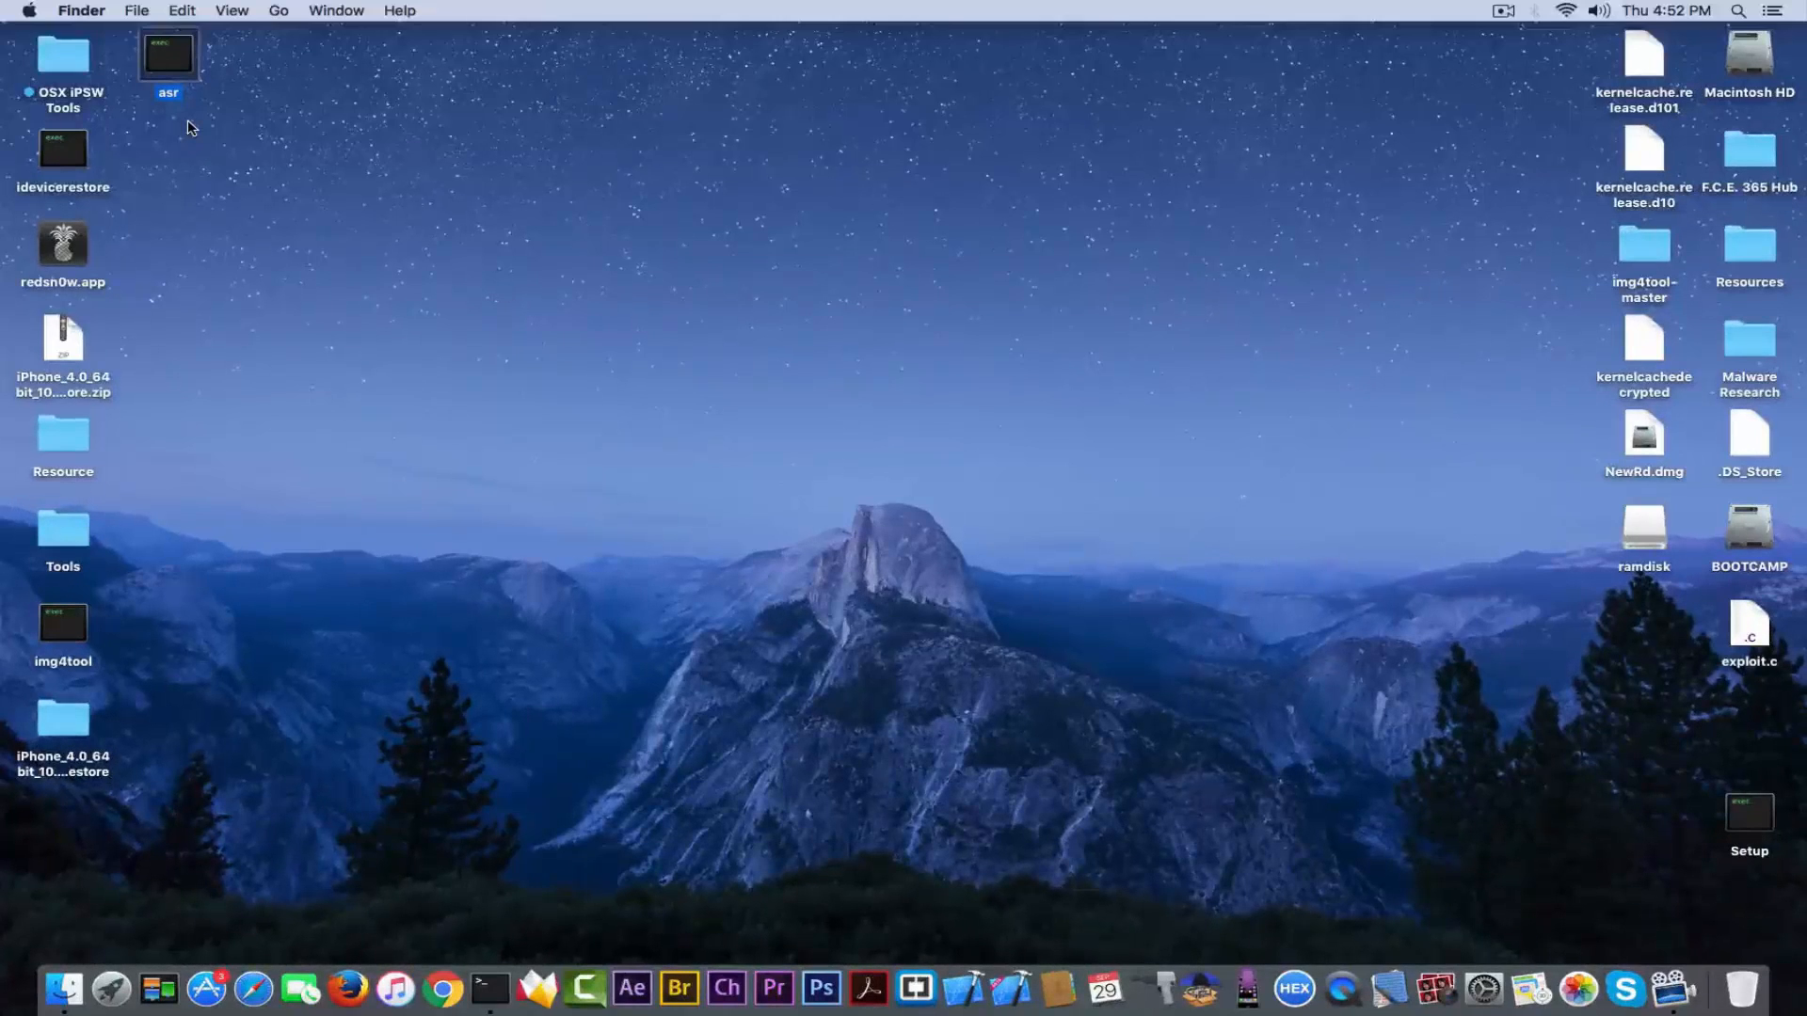
mouse_move(277, 189)
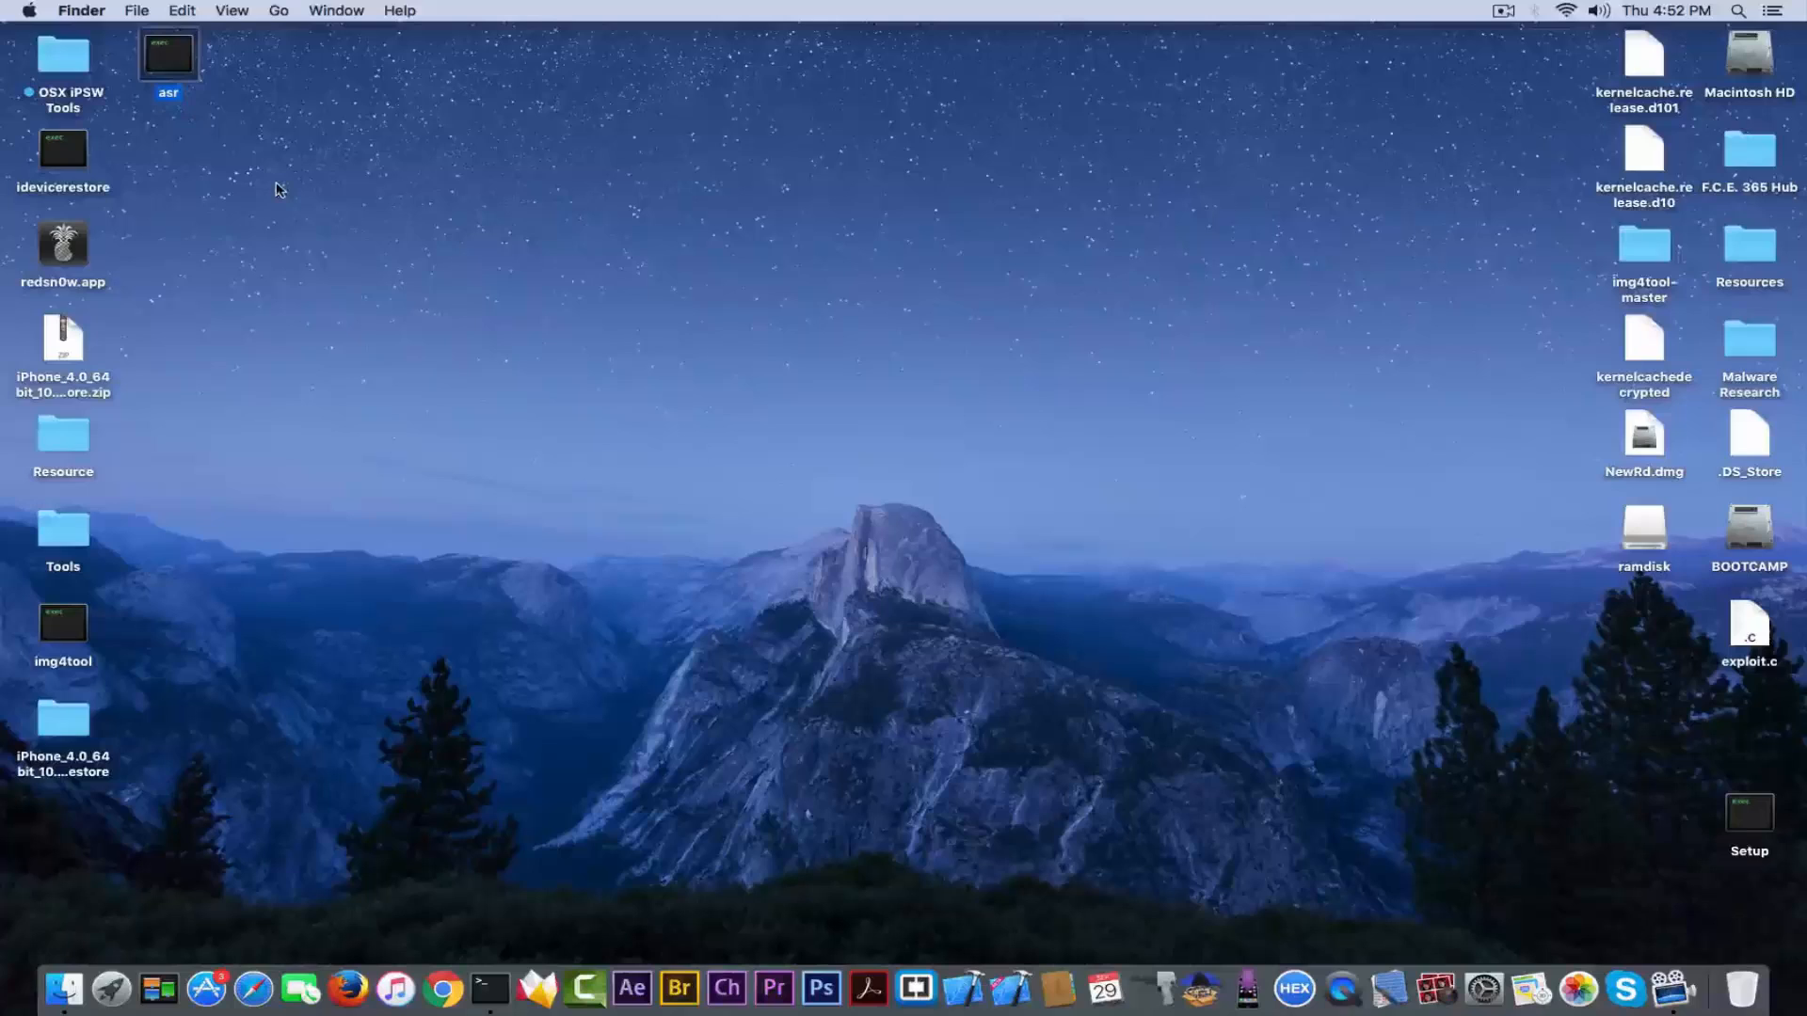
mouse_move(810, 699)
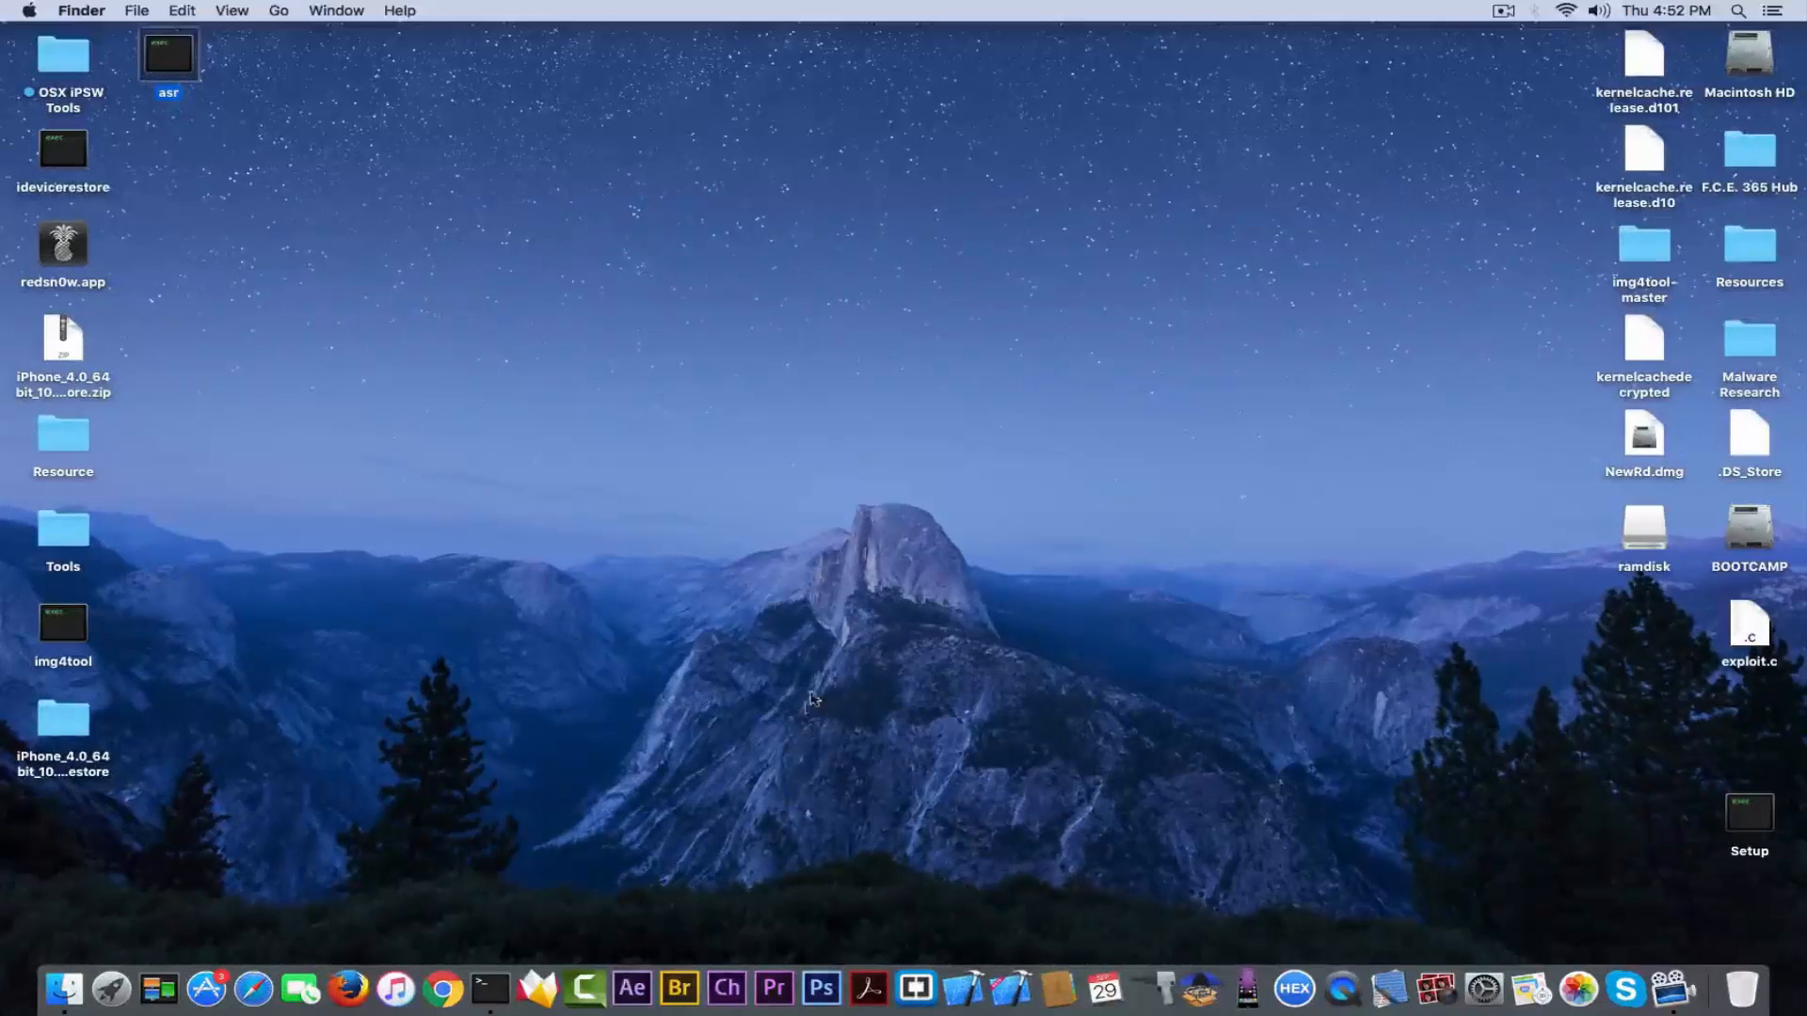
left_click(1043, 538)
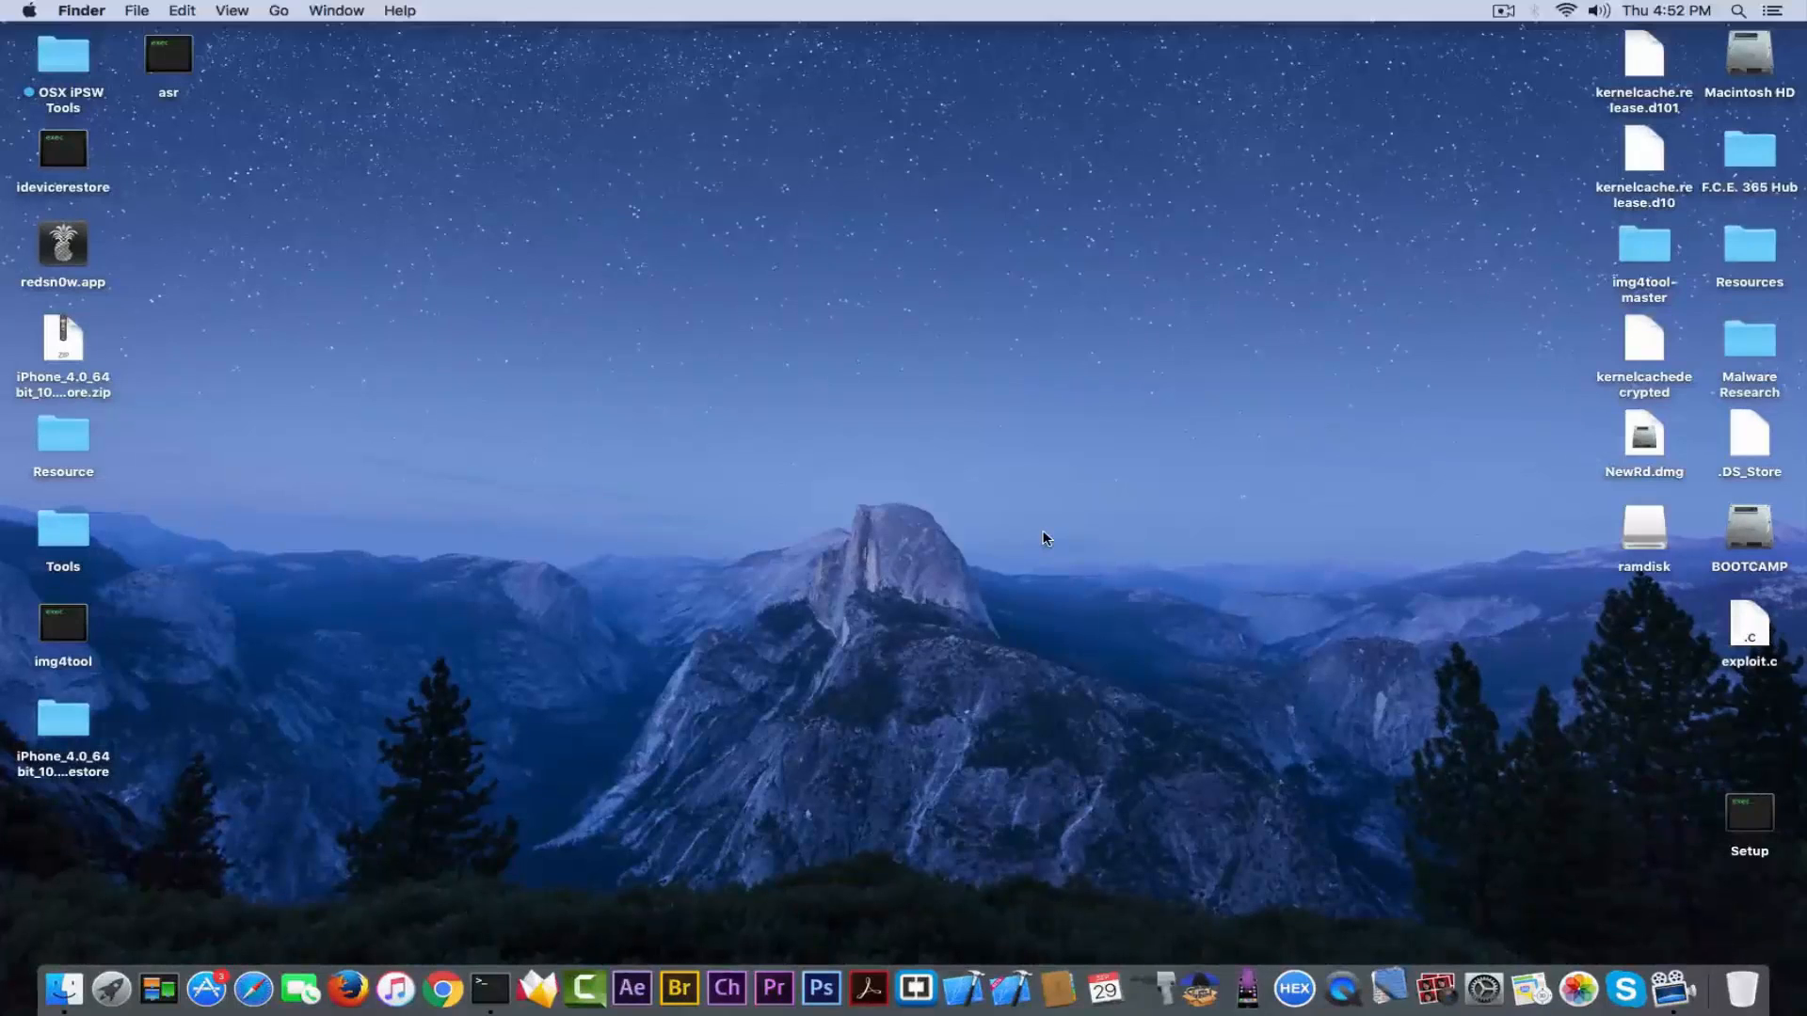
left_click(1340, 988)
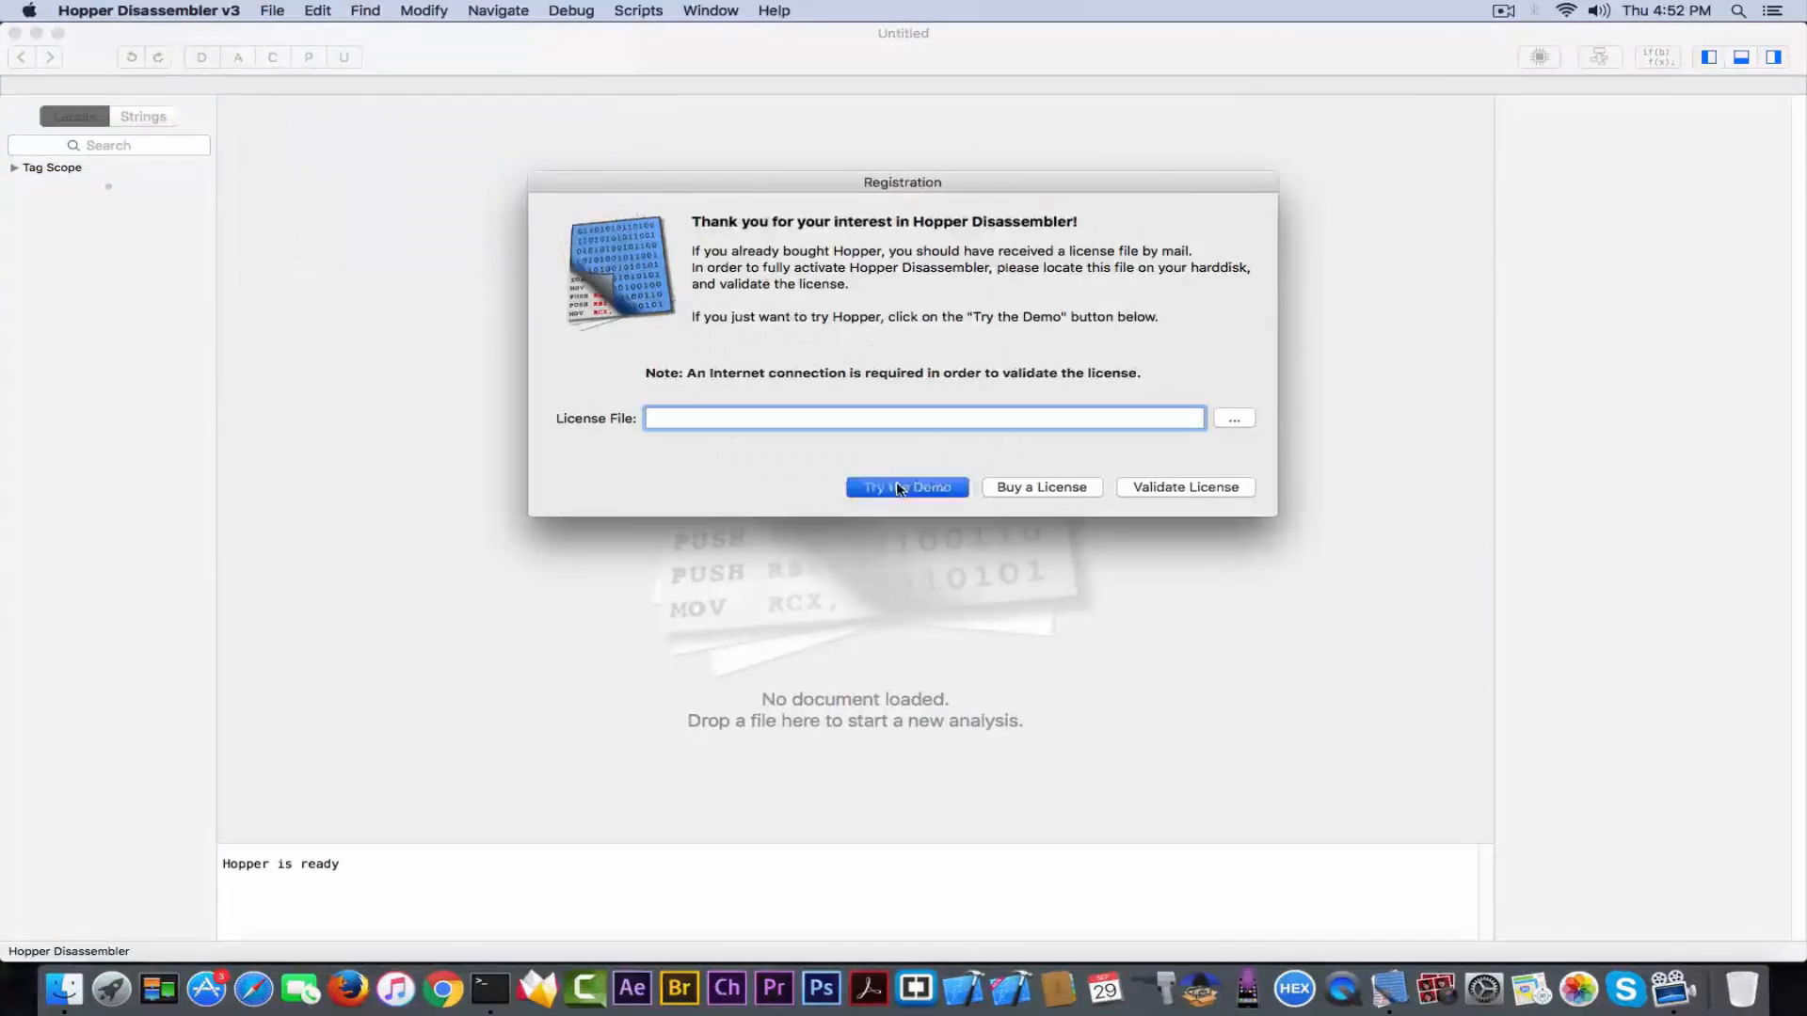
- Continue with the Hopper demo and read asr as a MachO AArch64 executable
left_click(272, 10)
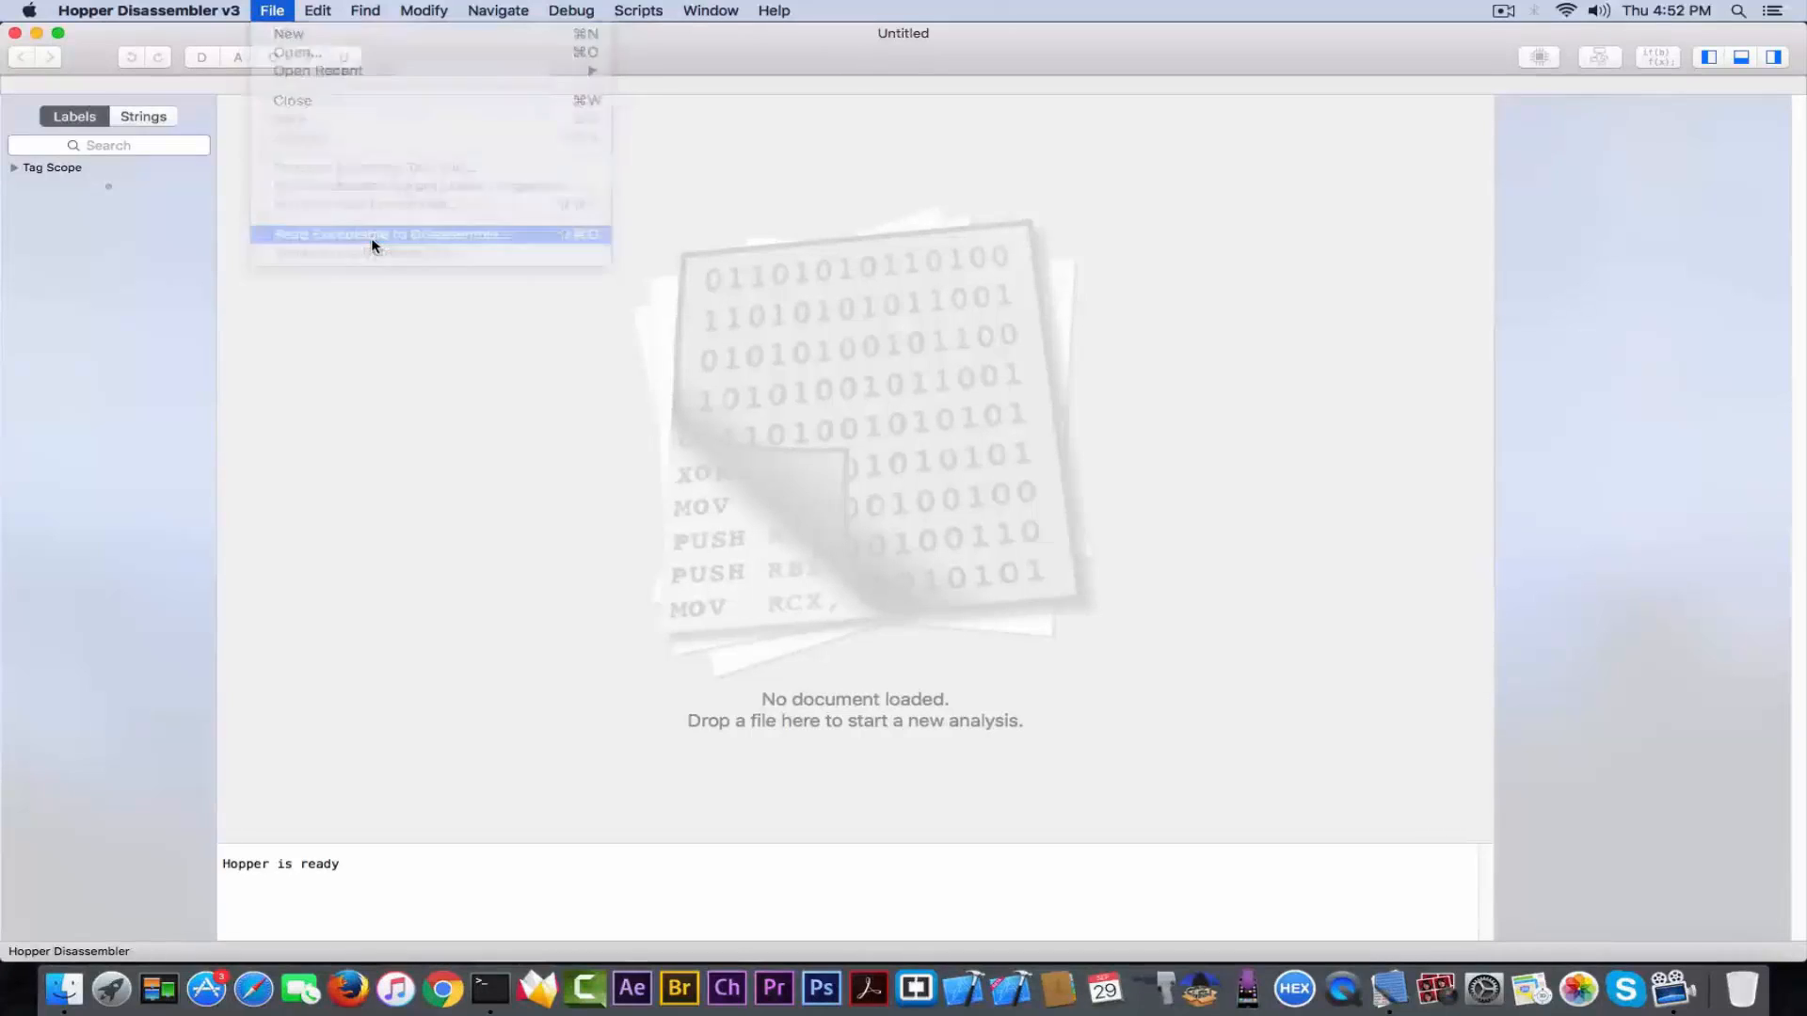
left_click(391, 234)
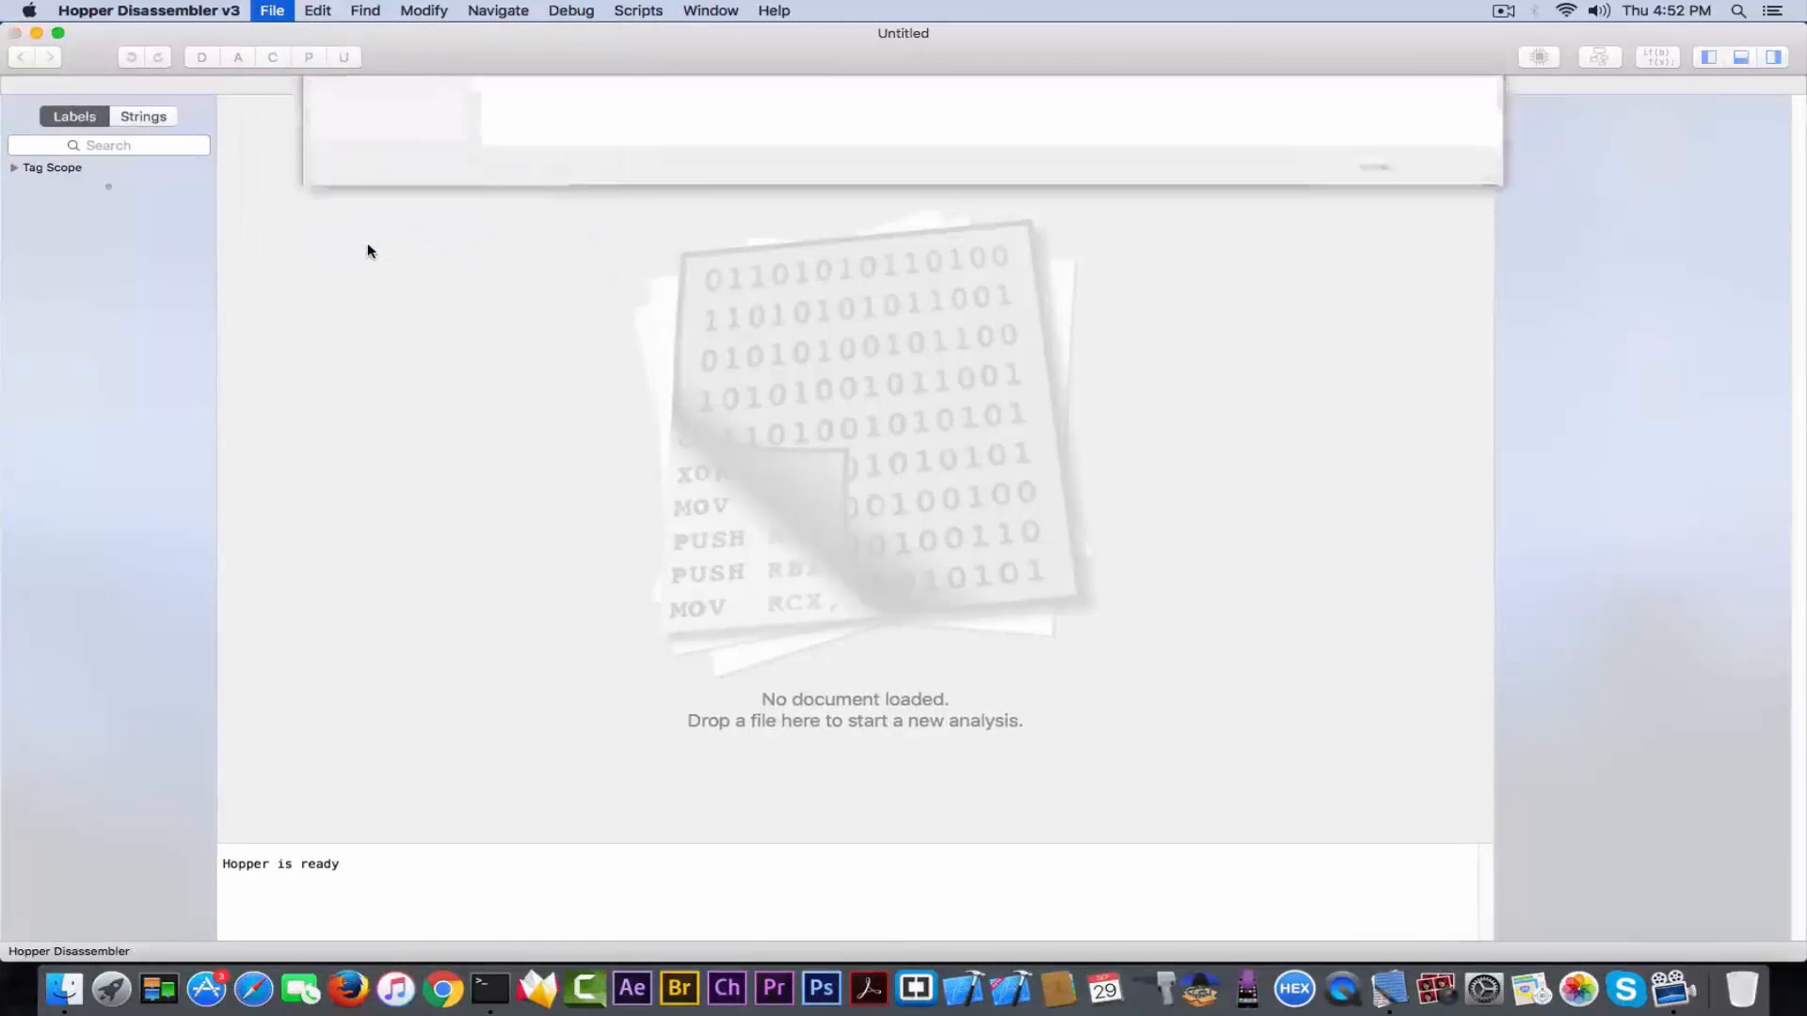
left_click(272, 11)
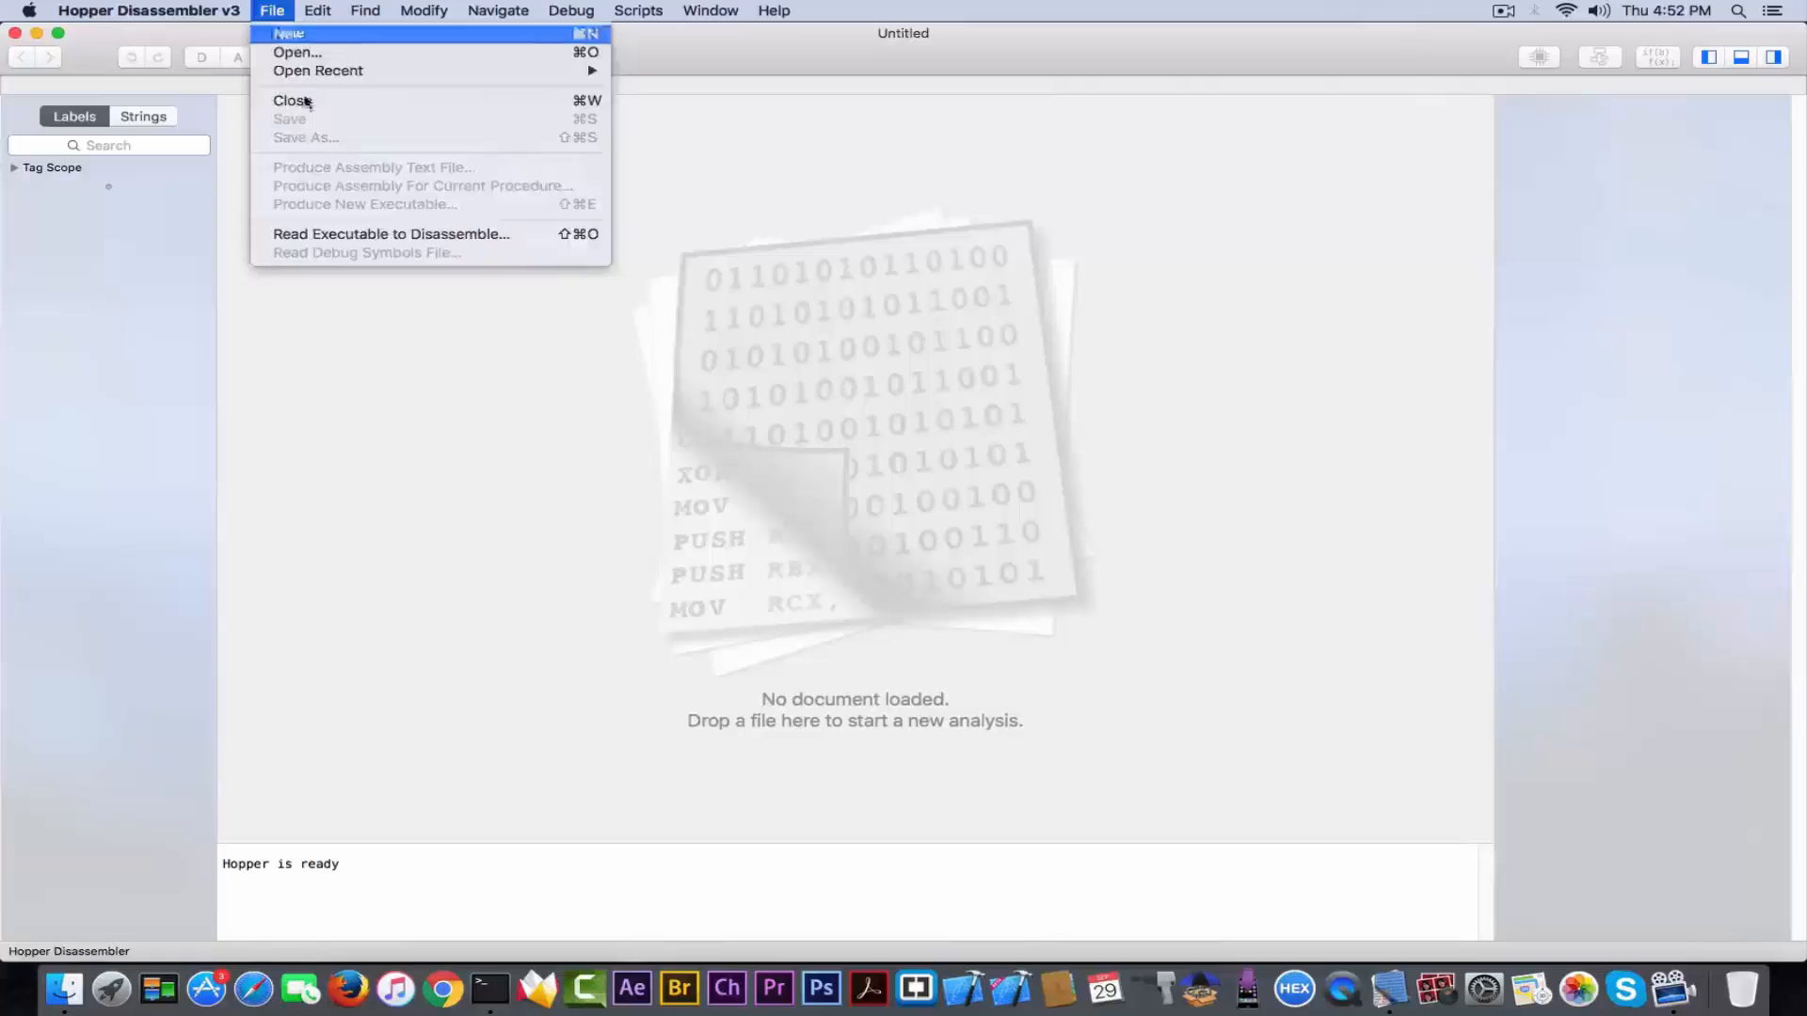
left_click(296, 51)
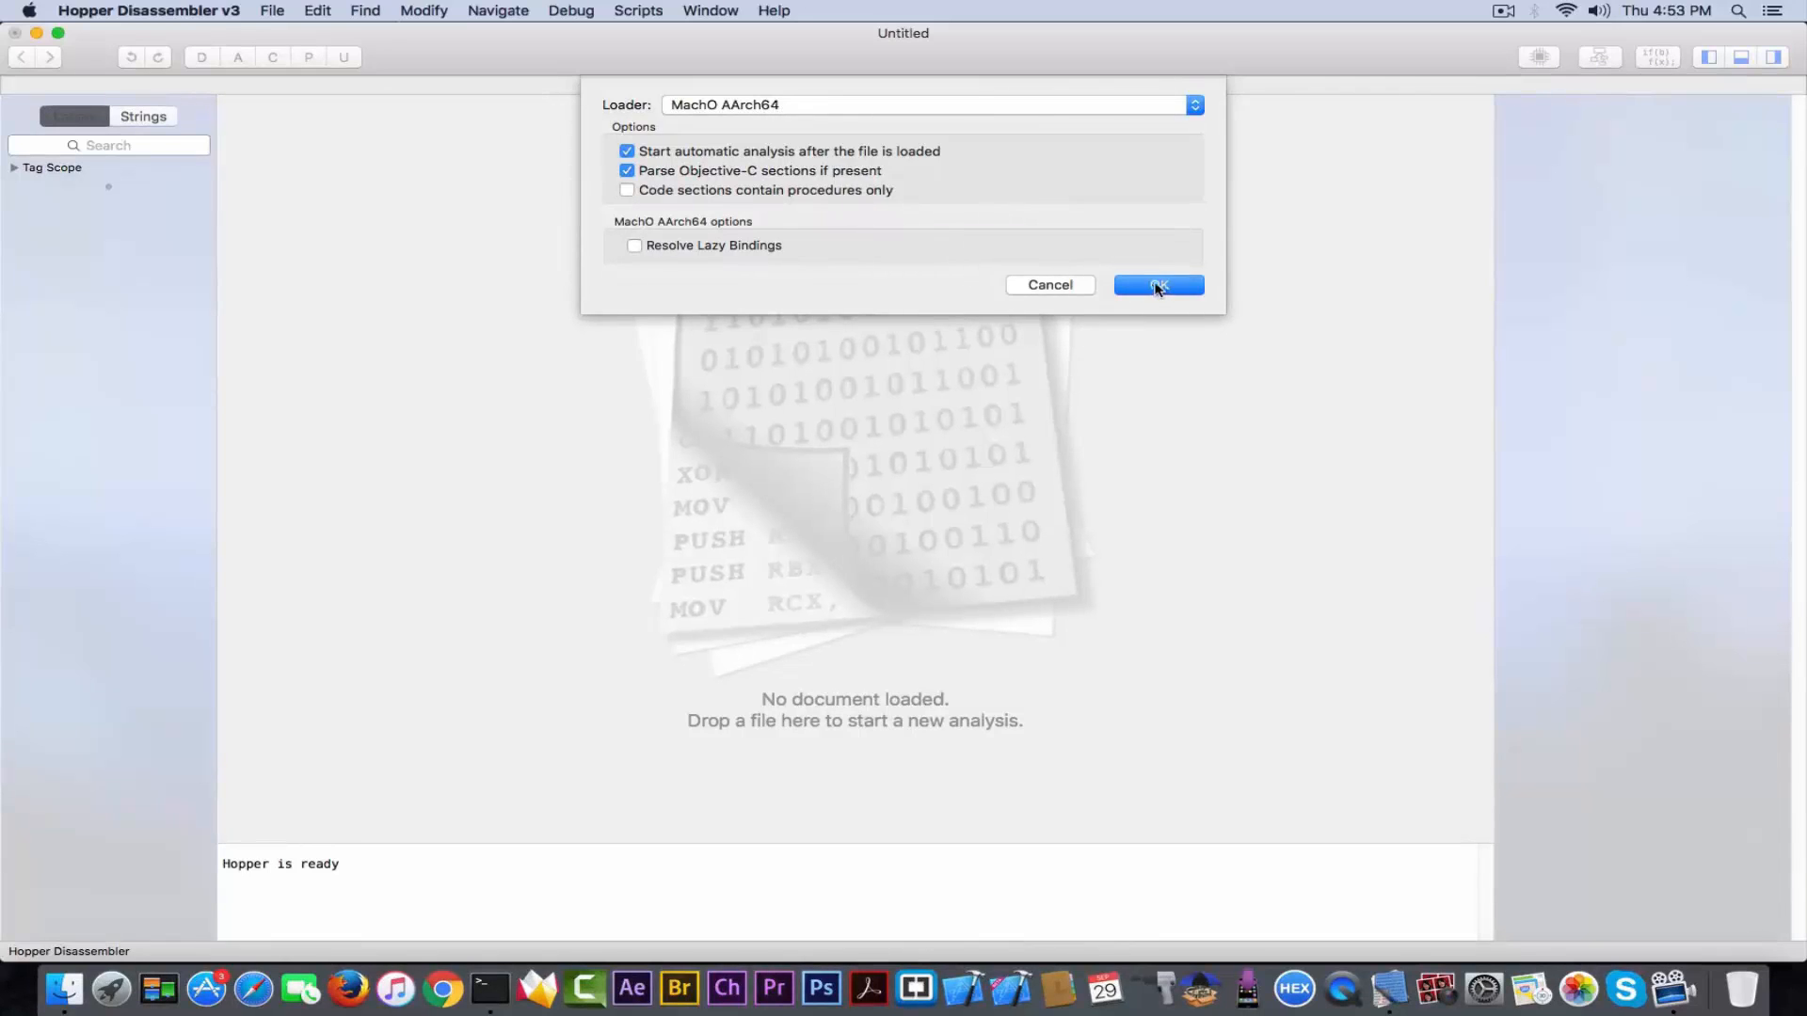
left_click(1156, 285)
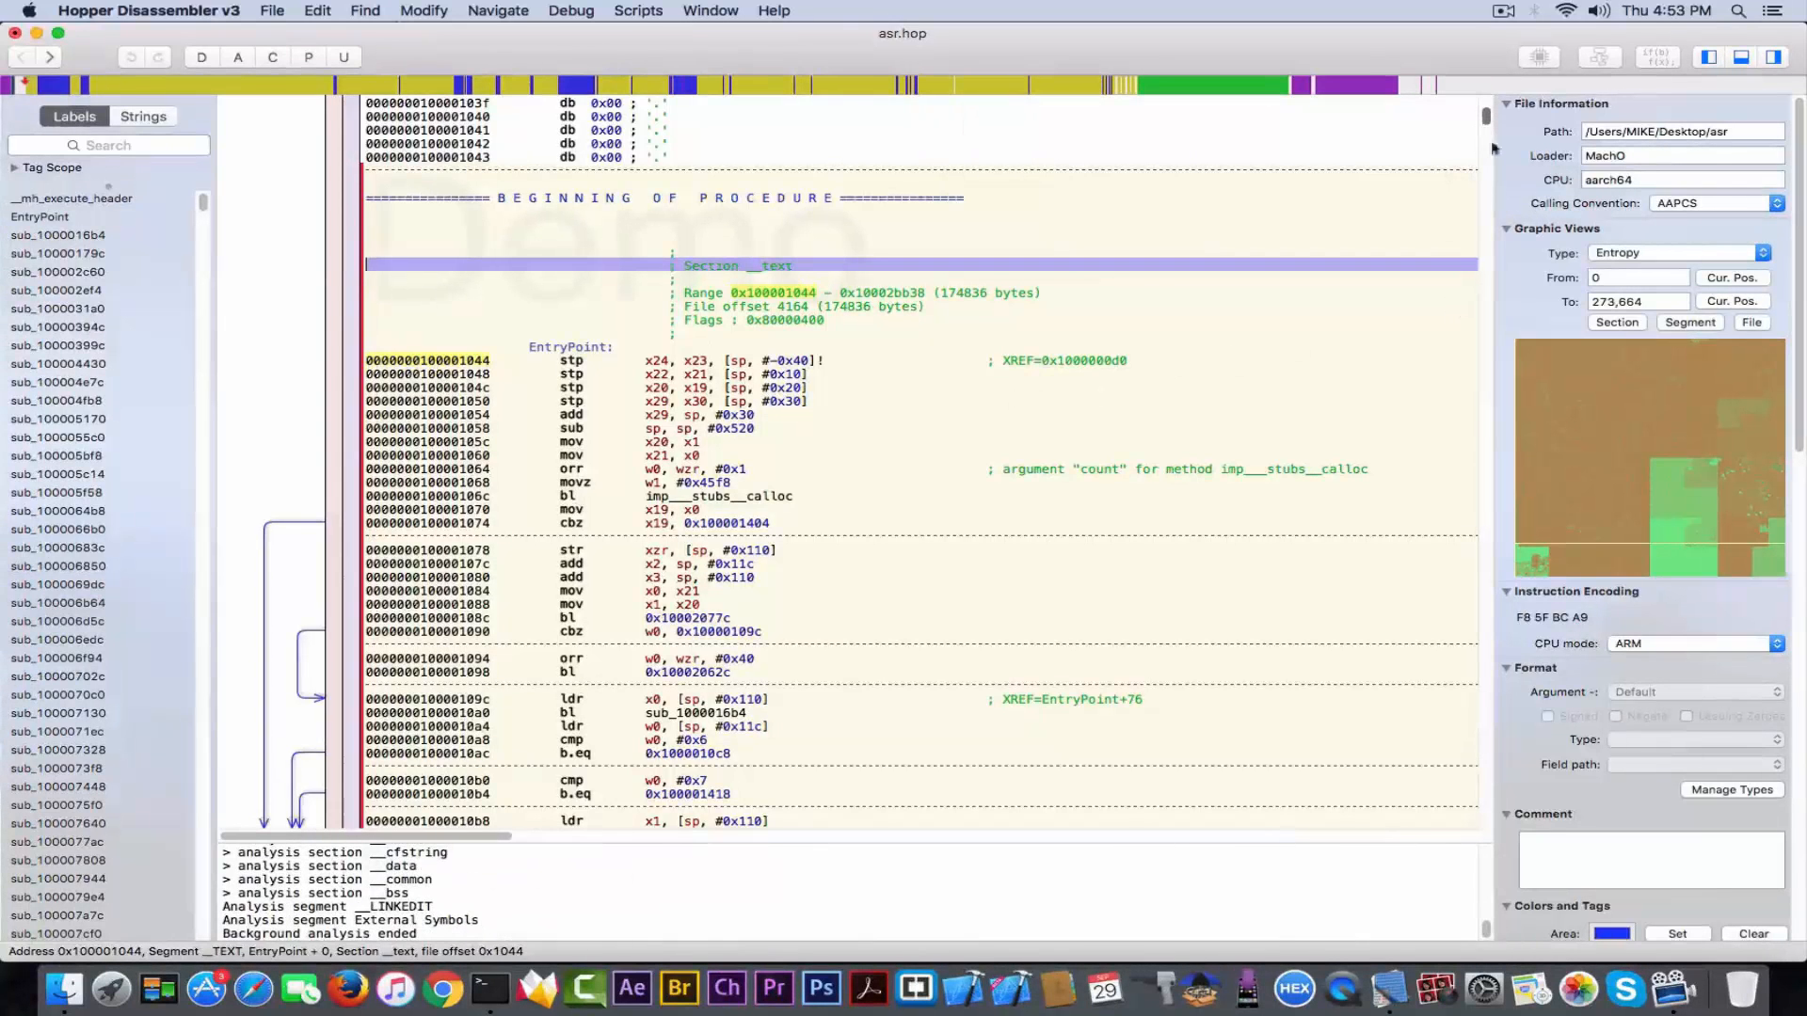
- Scroll through the asr disassembly, then close asr.hop without saving
scroll("down", 3)
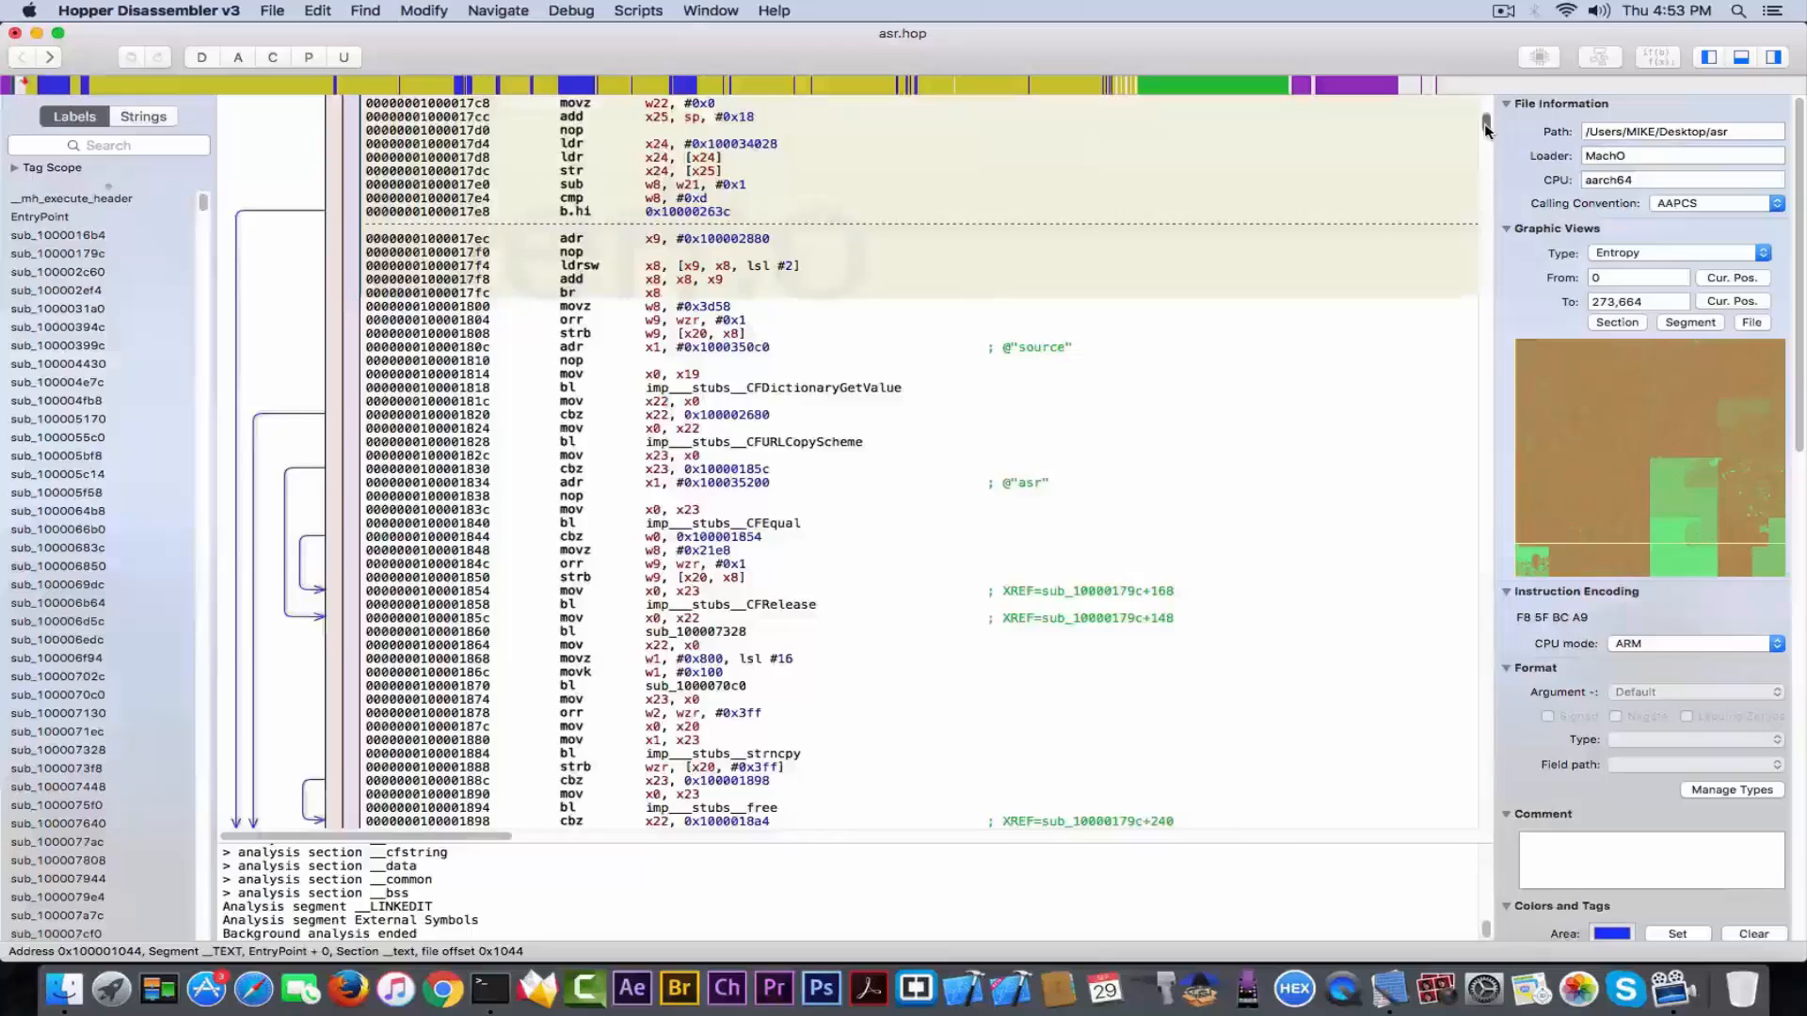
scroll("down", 3)
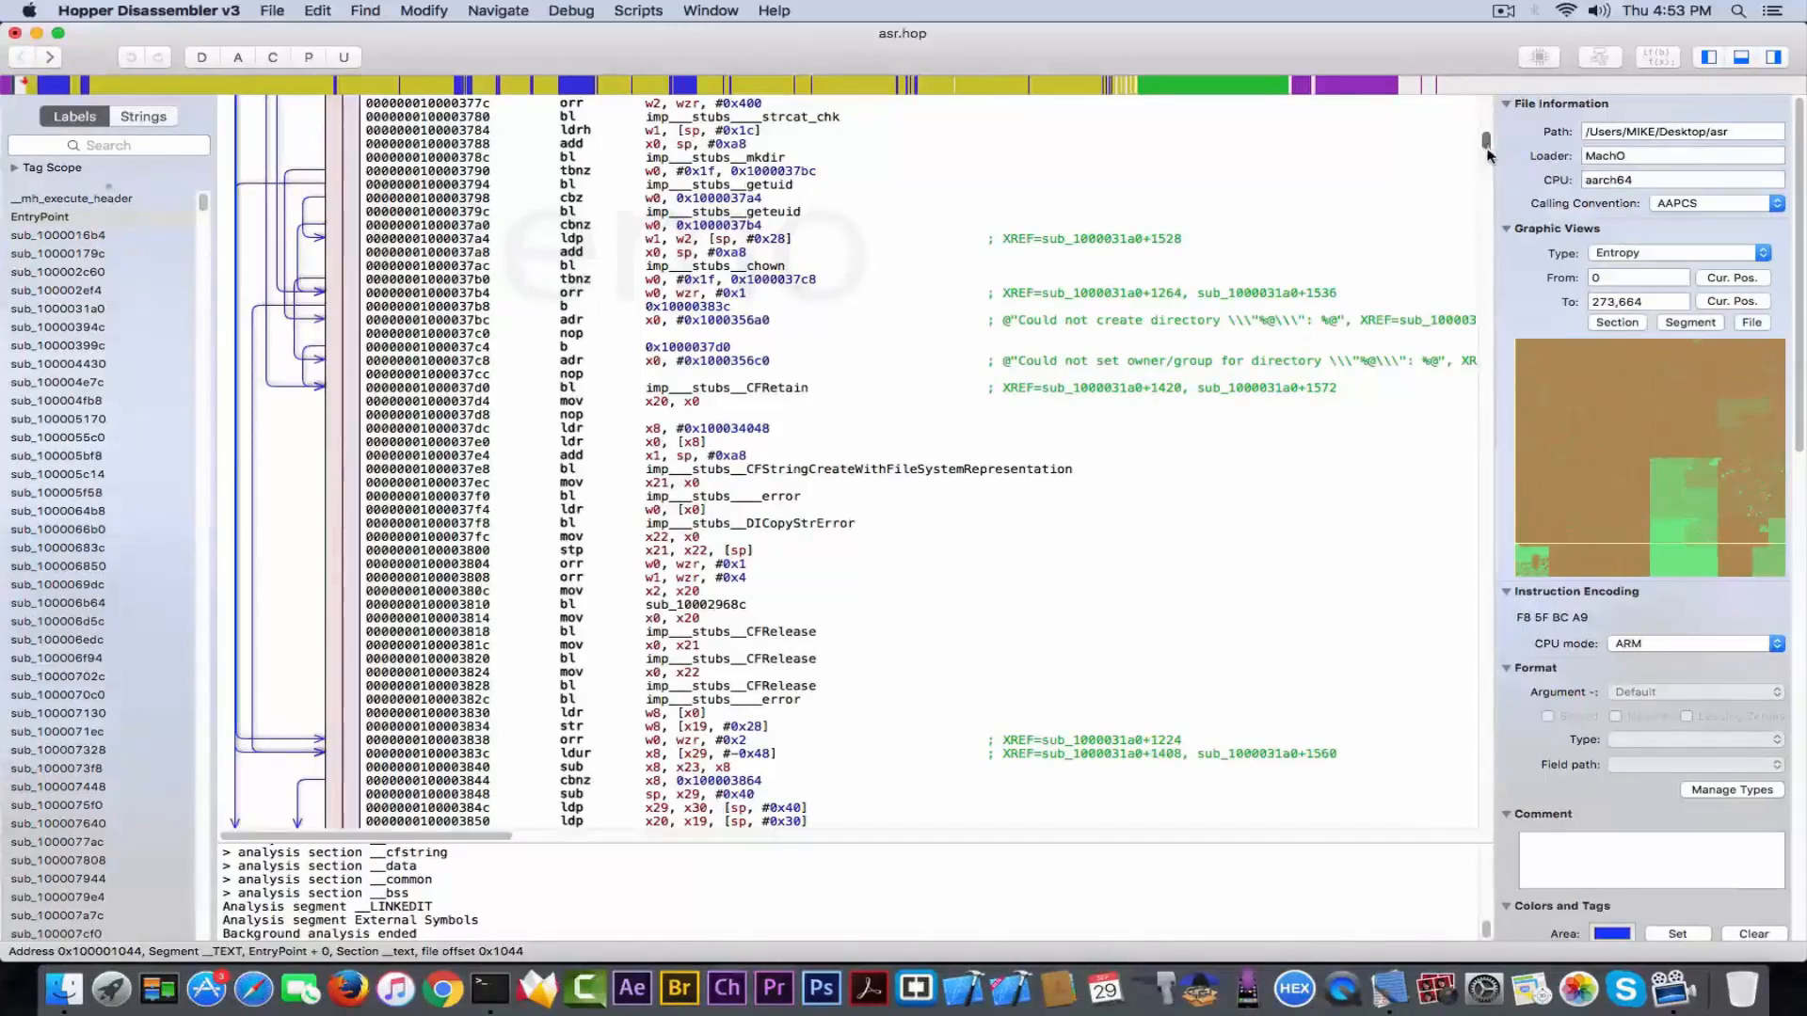
scroll("down", 3)
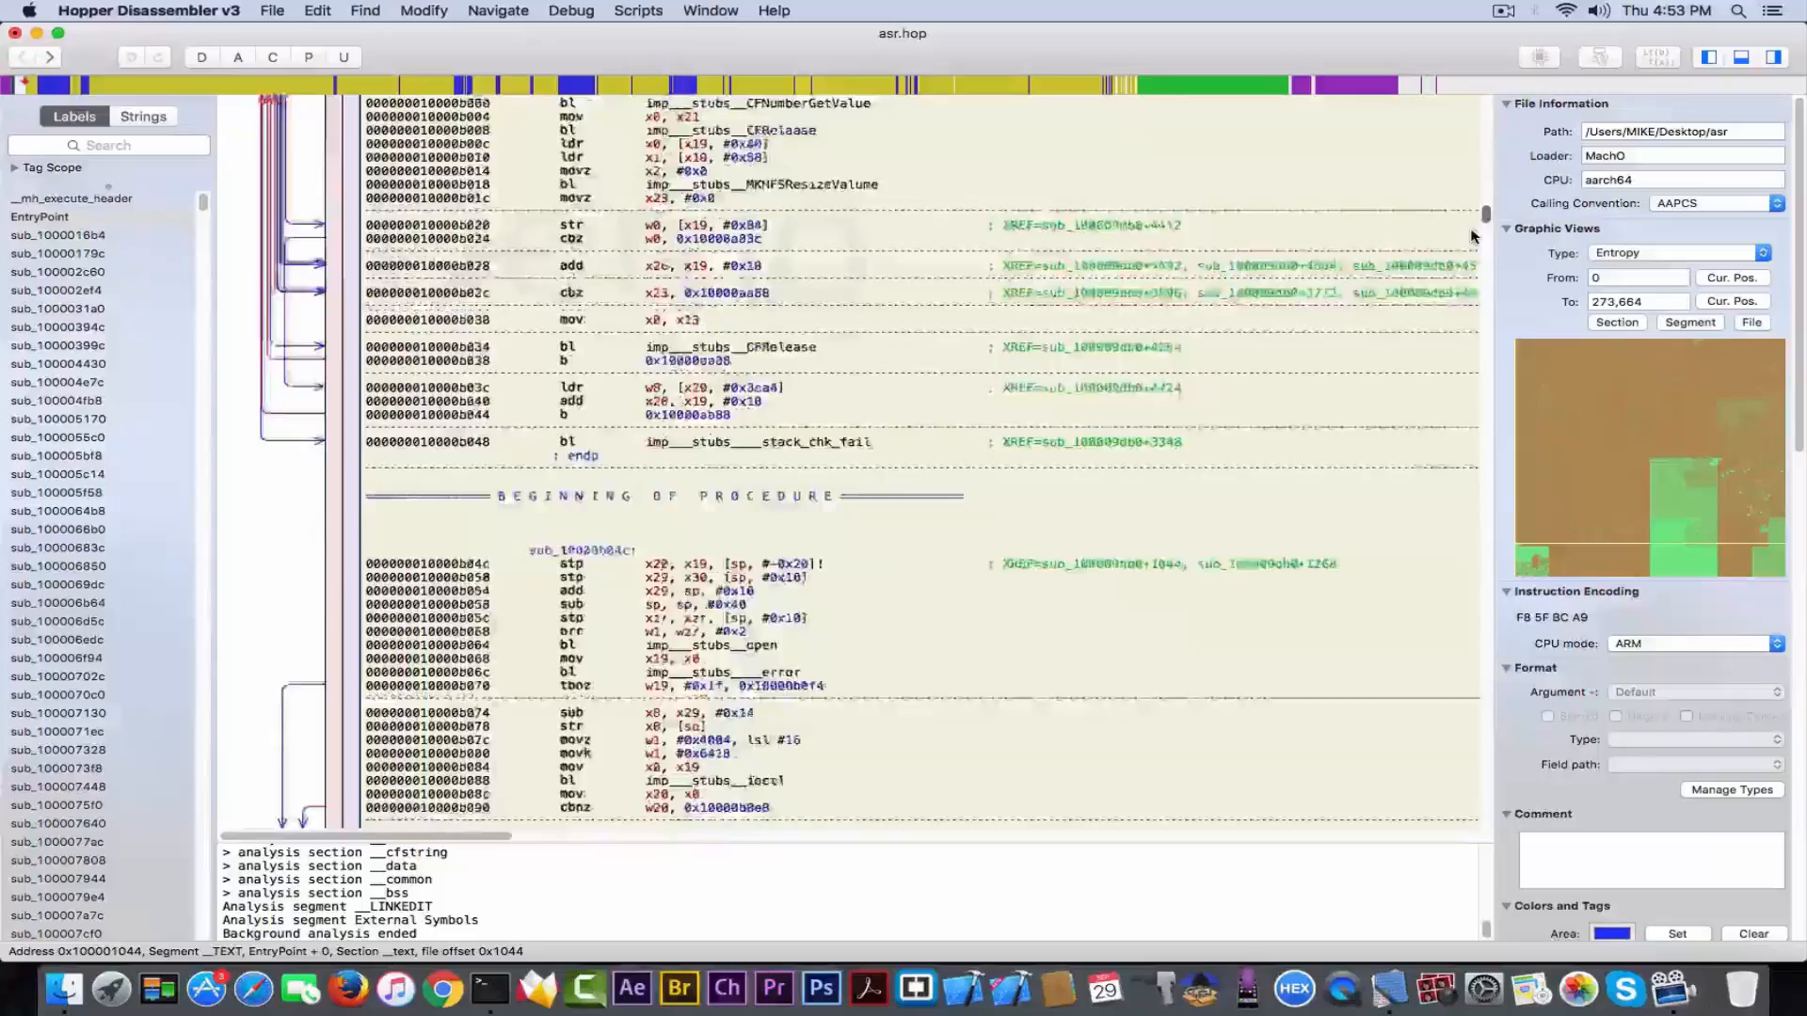
scroll("down", 3)
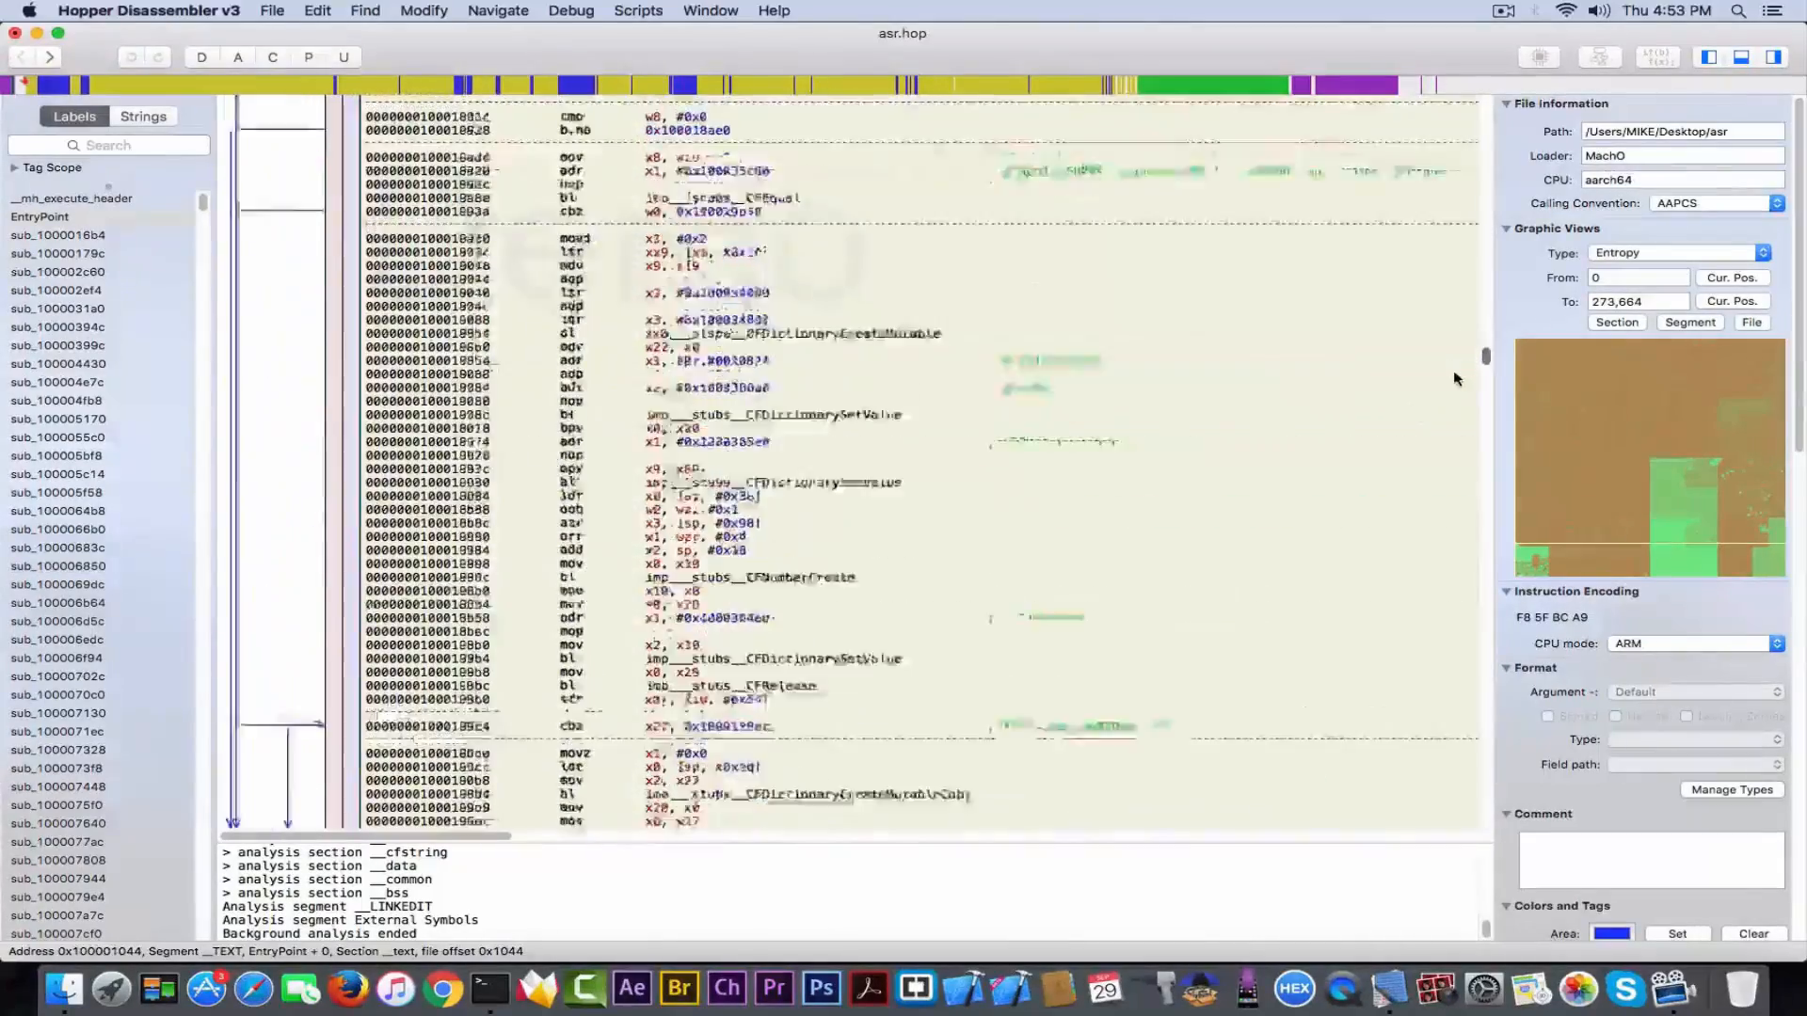
left_click(14, 34)
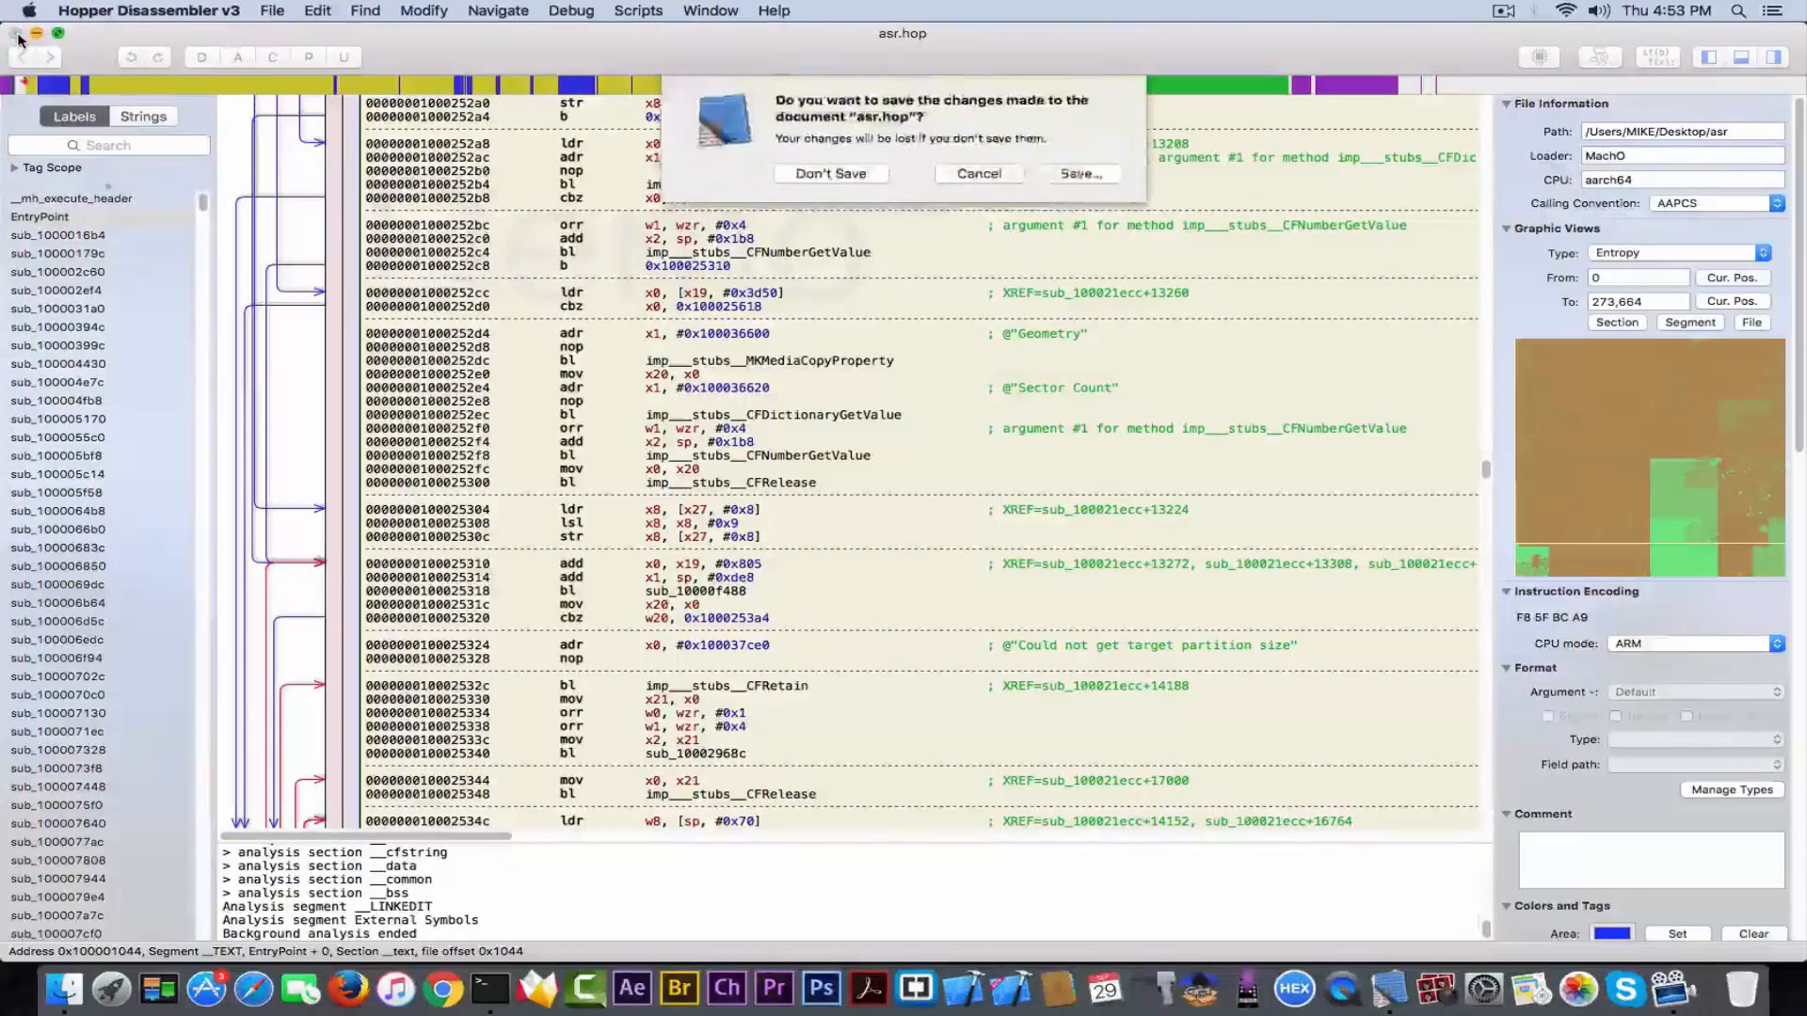
left_click(828, 174)
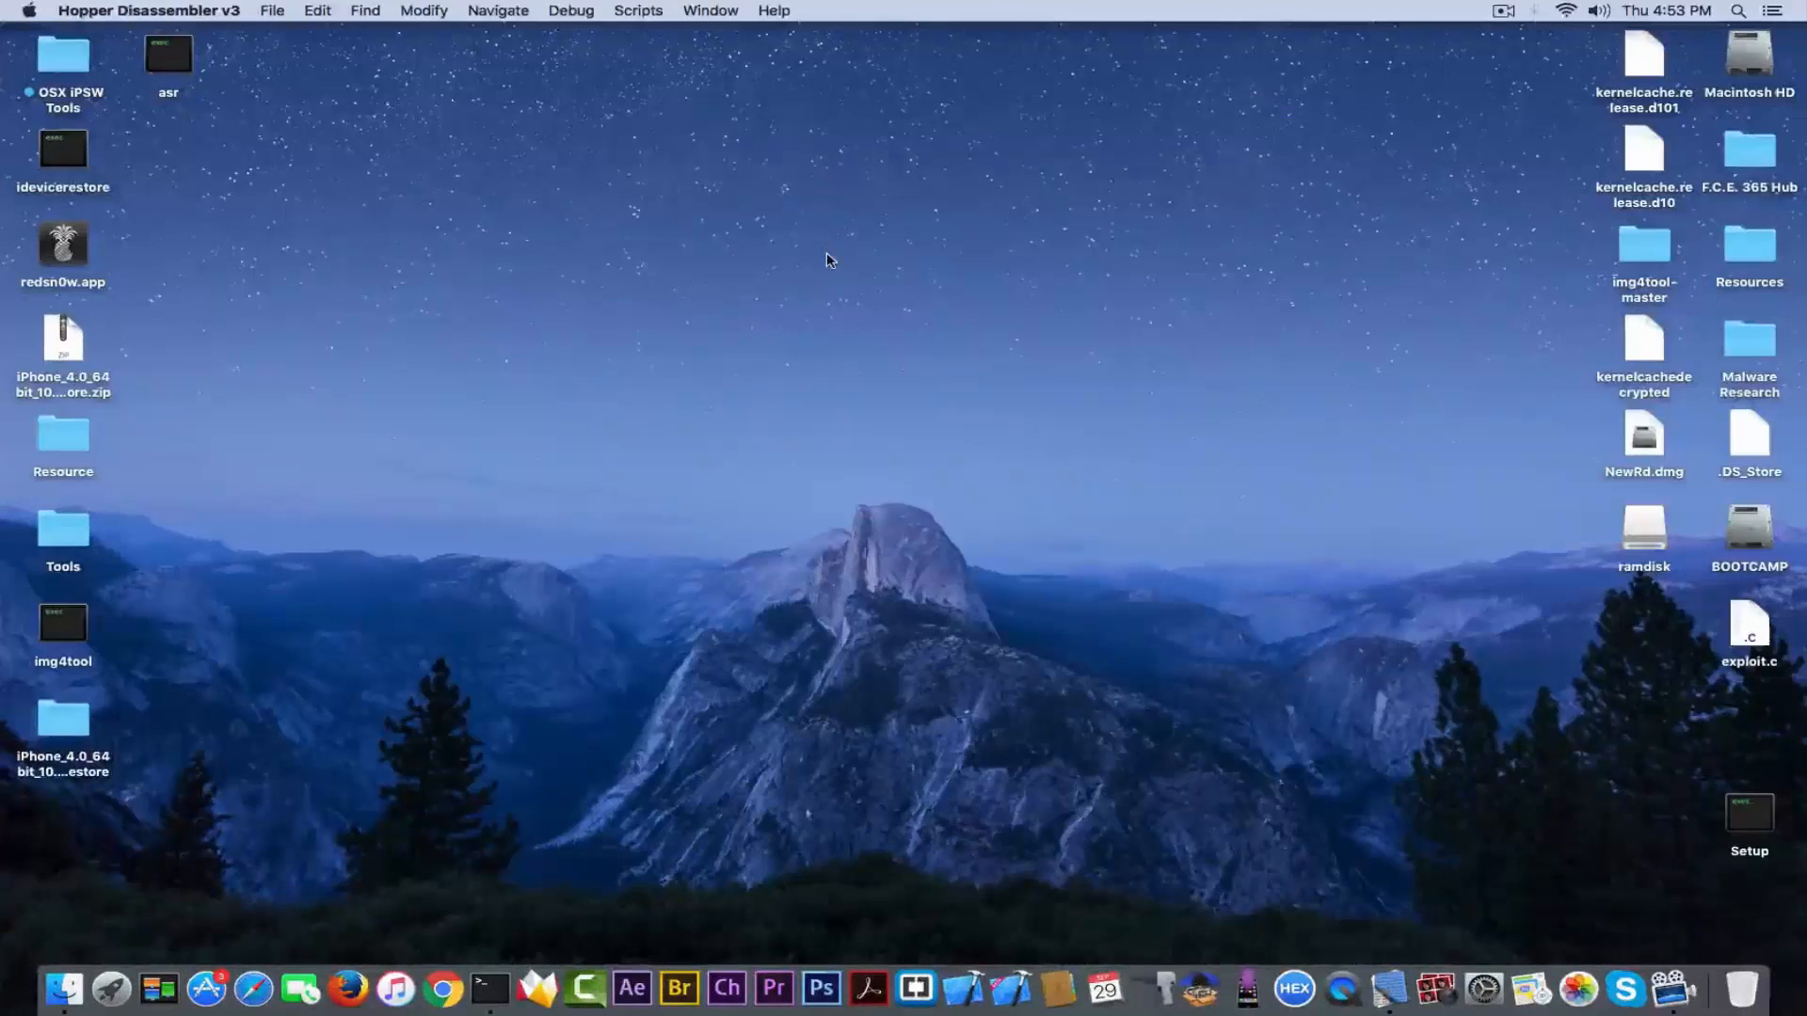
right_click(168, 57)
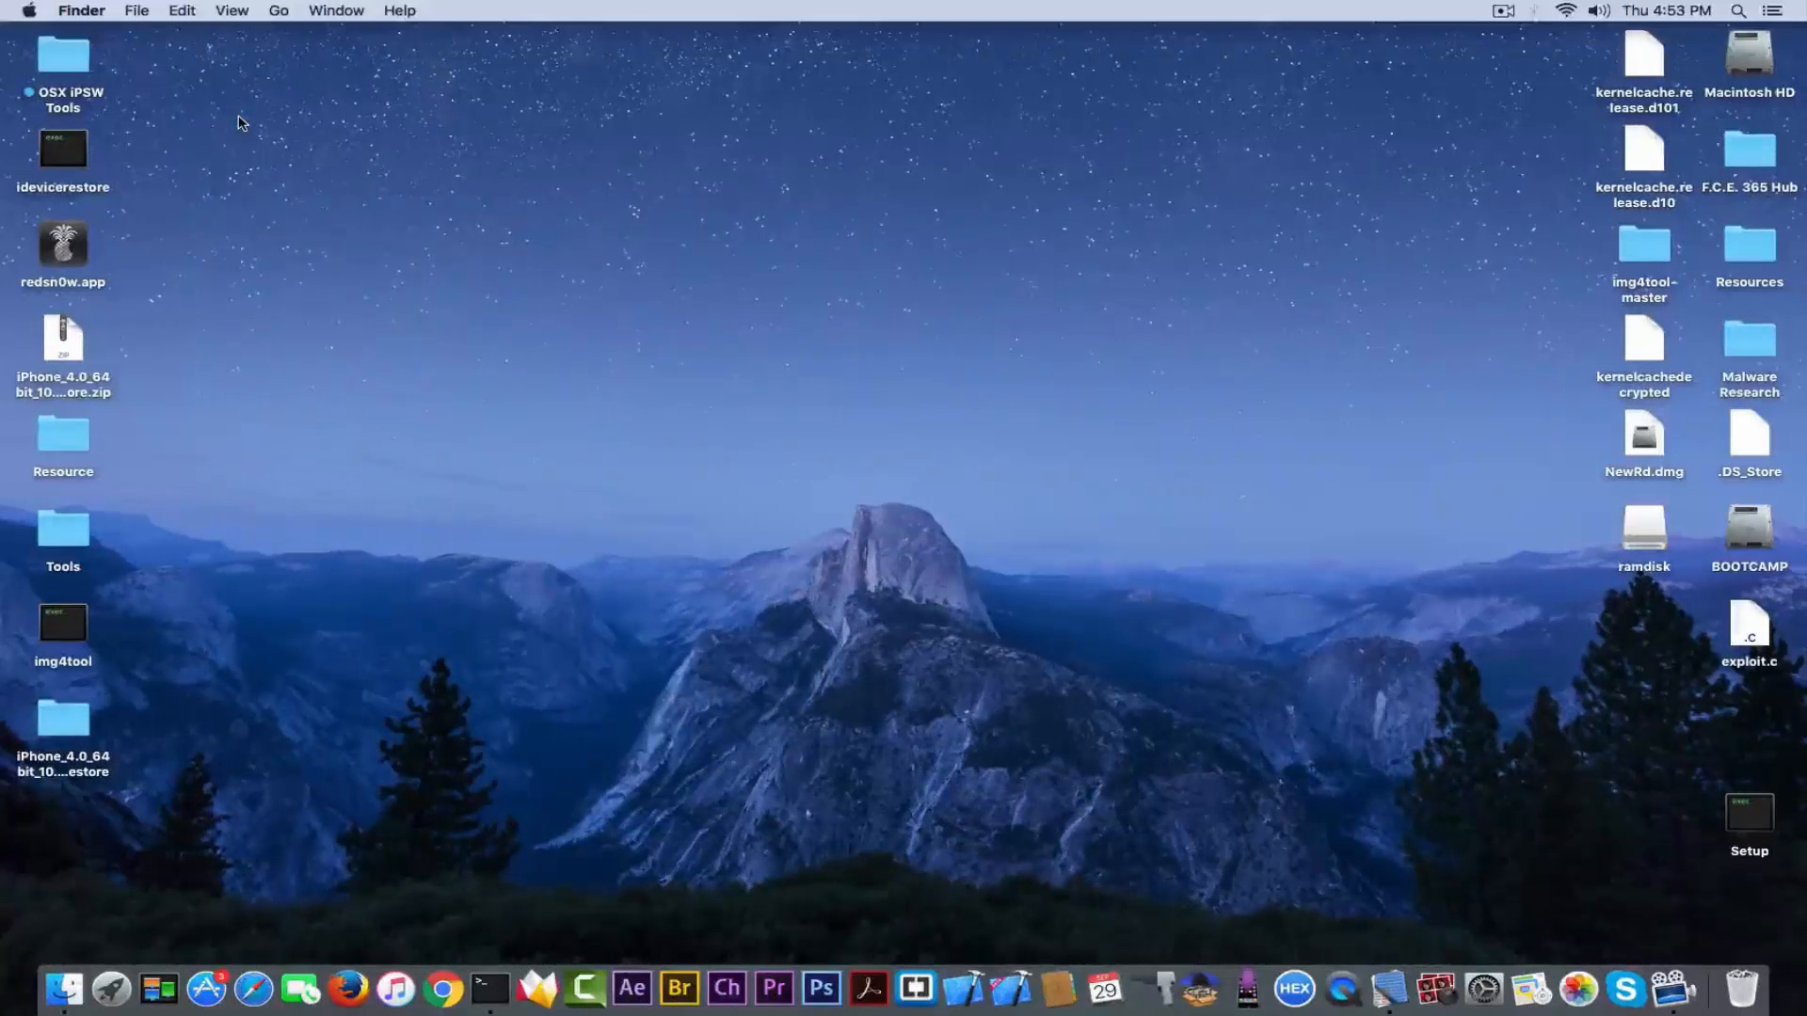
mouse_move(261, 376)
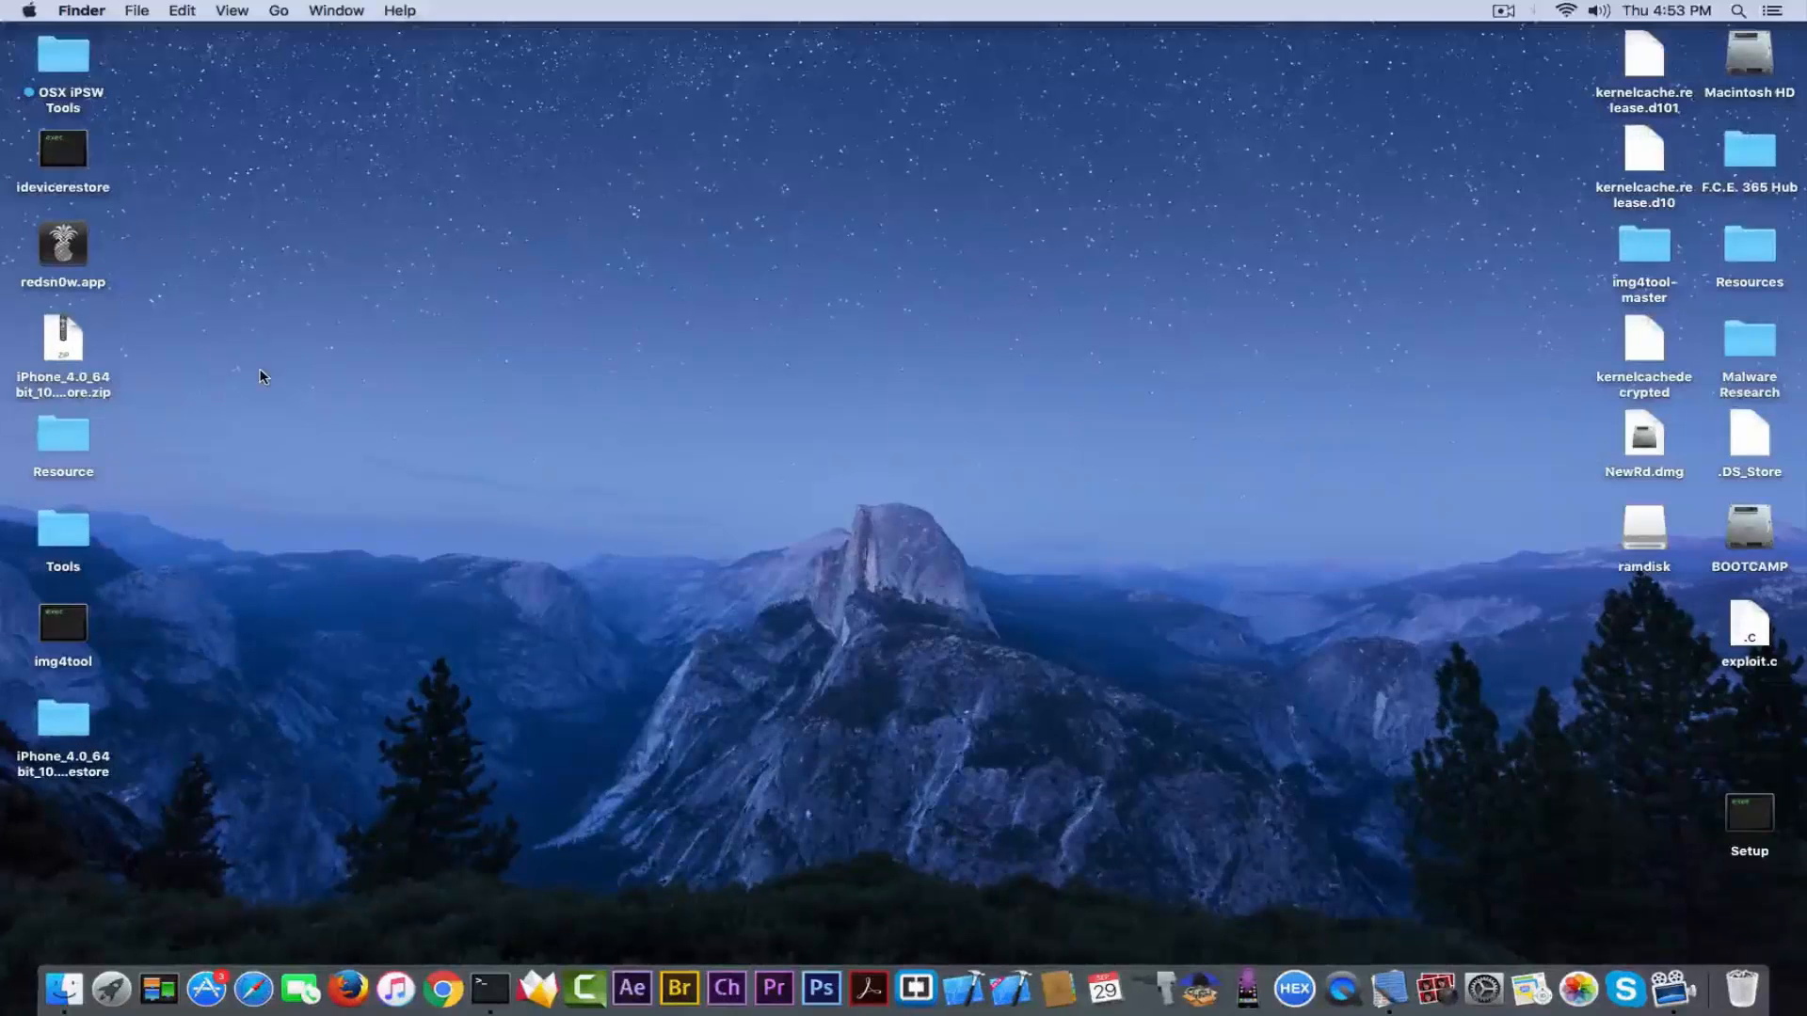
left_click(1643, 532)
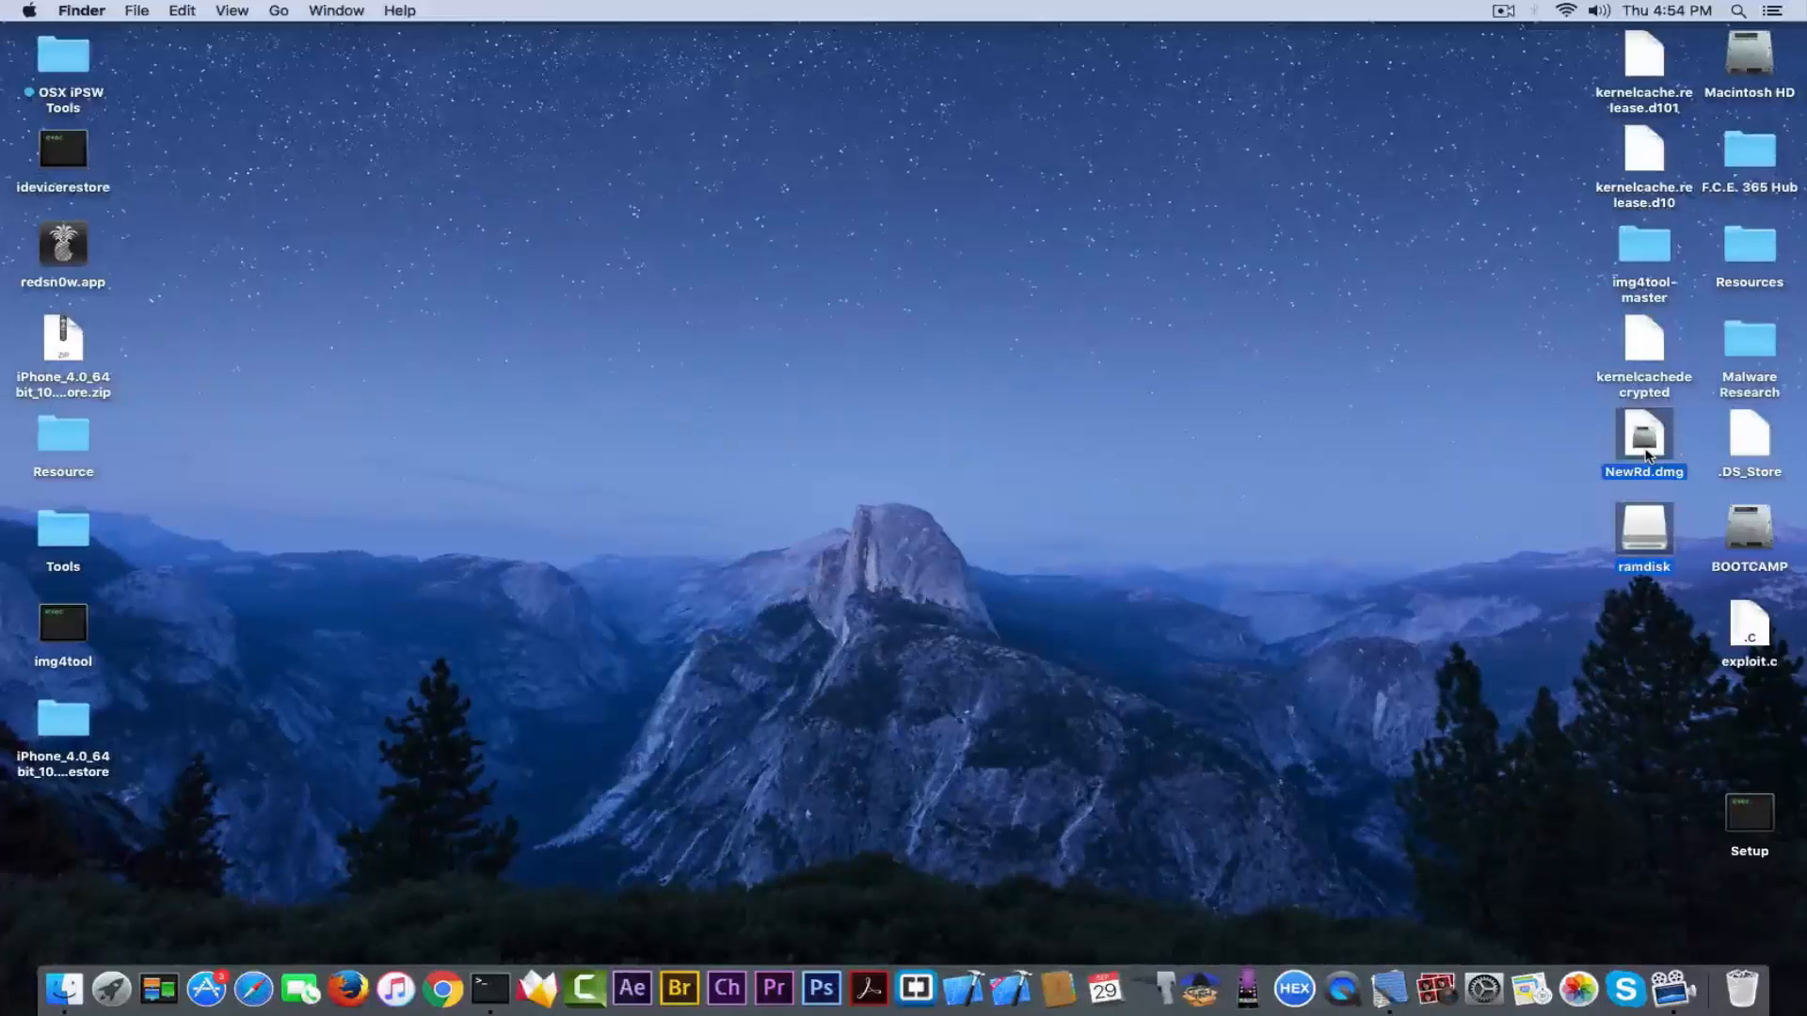
mouse_move(1608, 444)
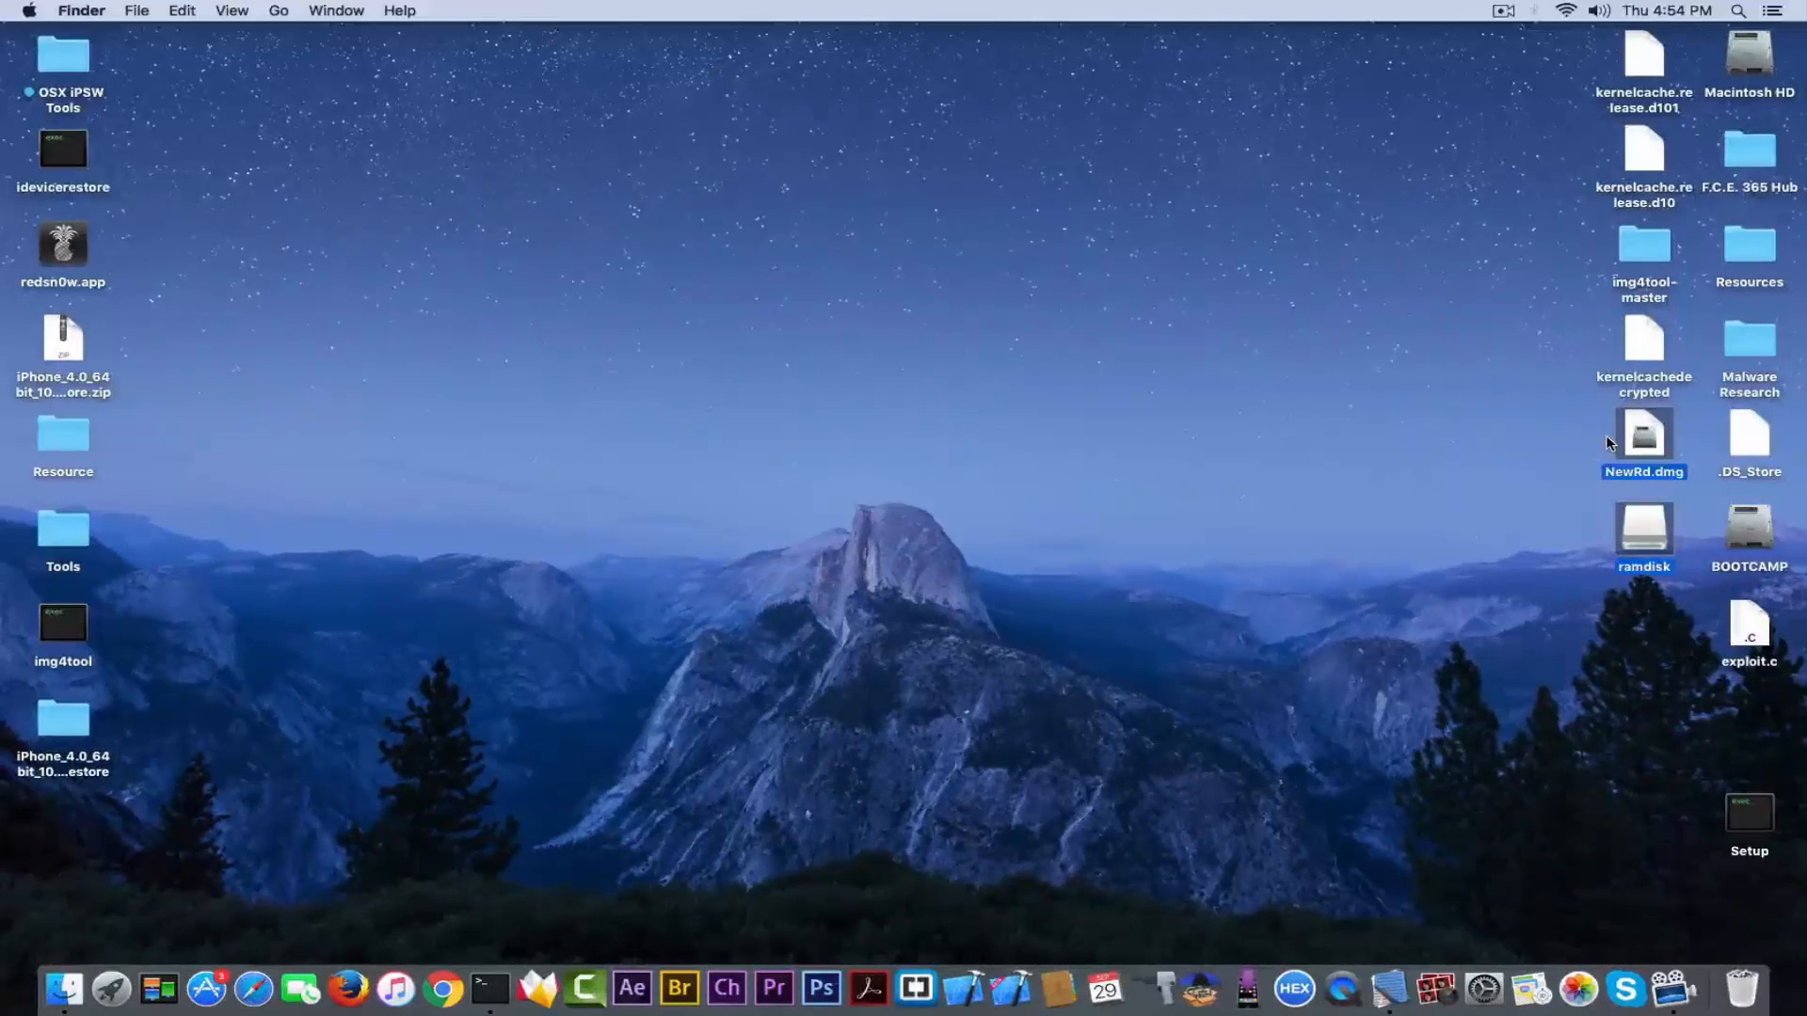